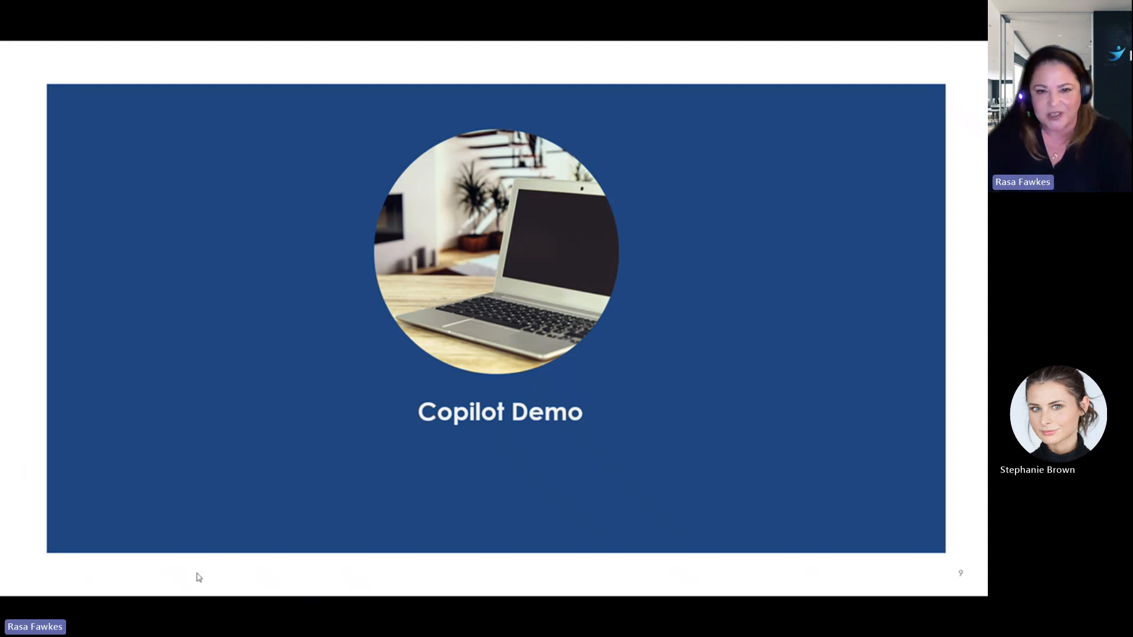
{"action": "mouse_move", "coordinate": [339, 469]}
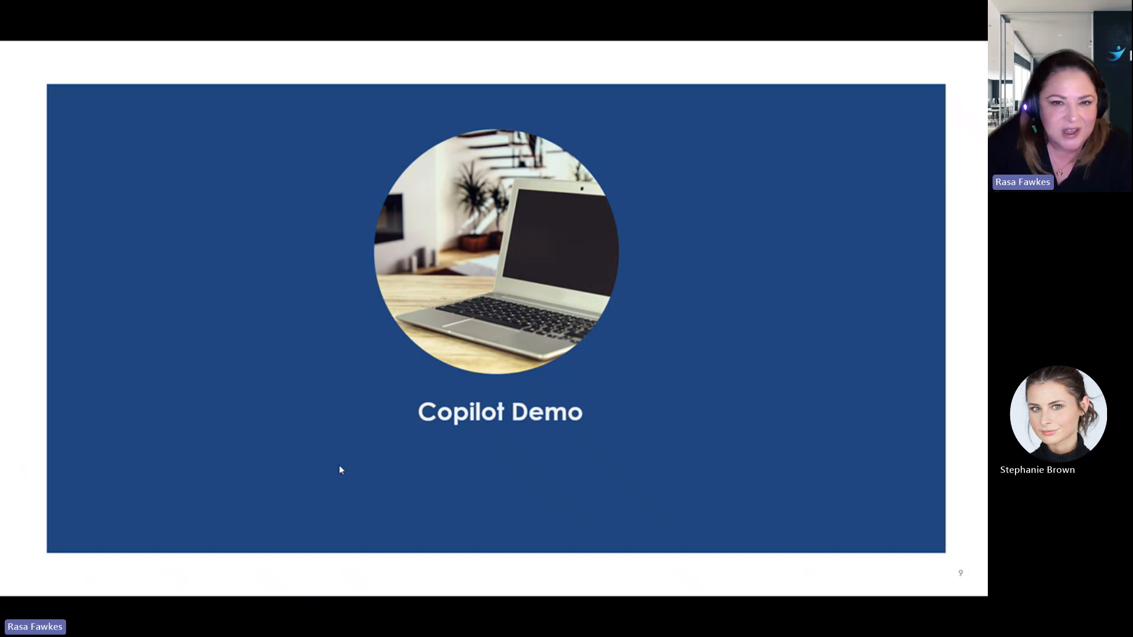
{"action": "mouse_move", "coordinate": [856, 425]}
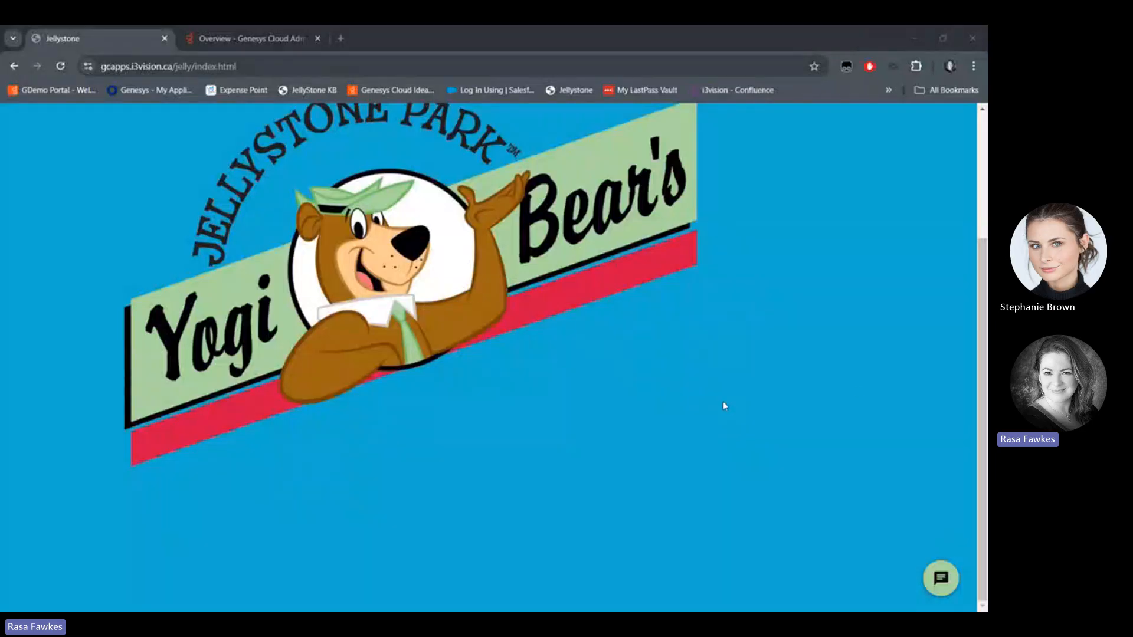
{"action": "mouse_move", "coordinate": [747, 525]}
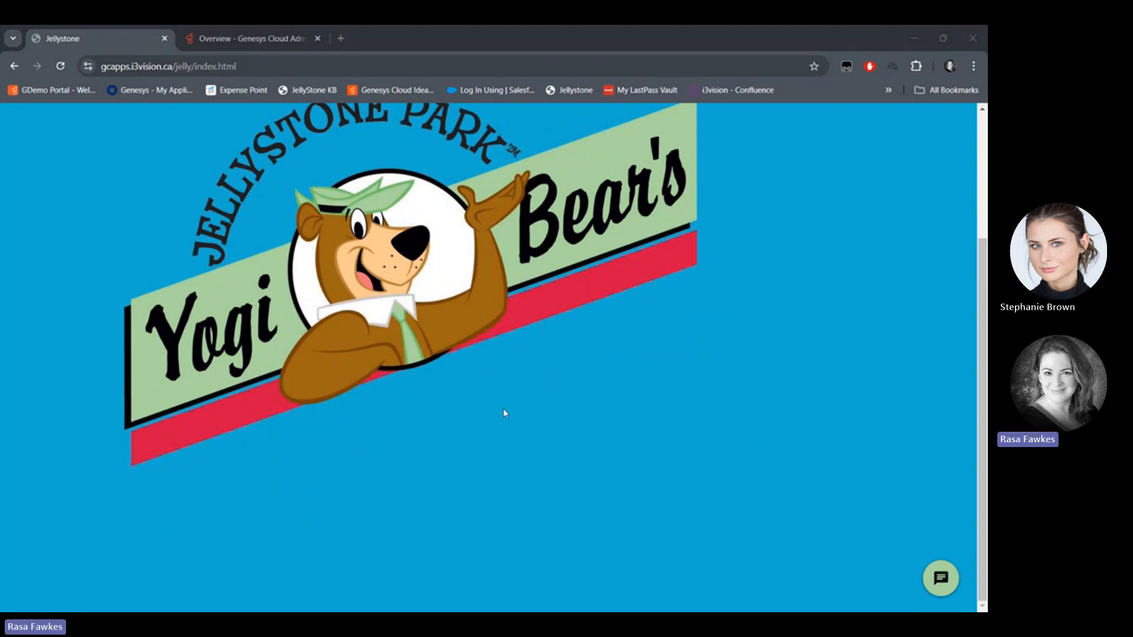
{"action": "mouse_move", "coordinate": [638, 493]}
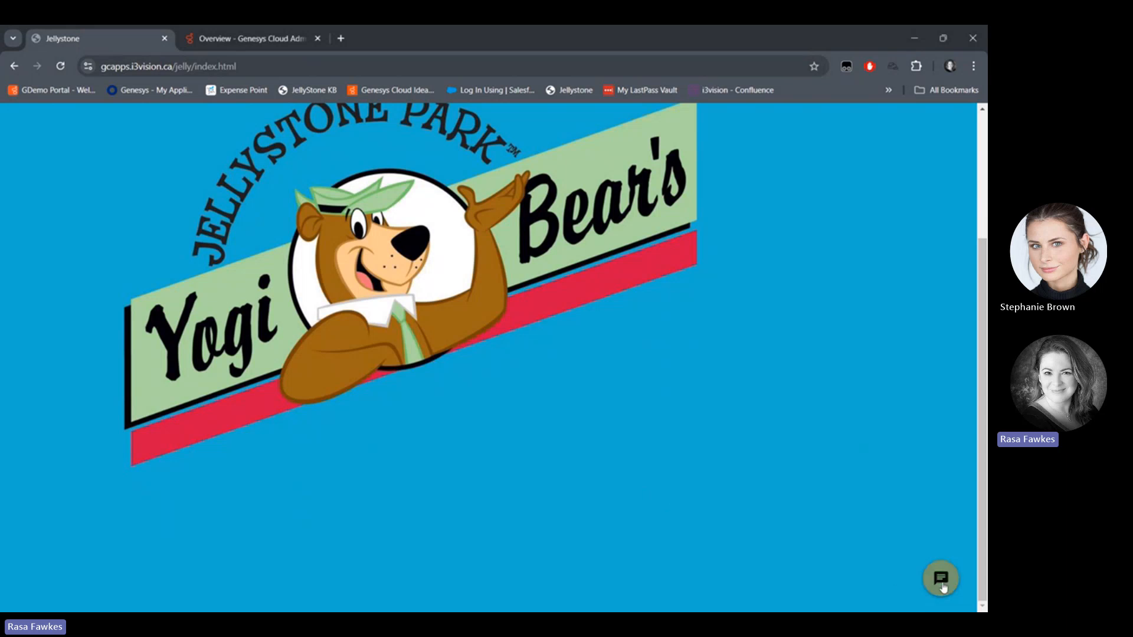
Ask 'Can I camp?' in the Jellystone Park chat and begin answering with option 1.
{"action": "left_click", "coordinate": [940, 578]}
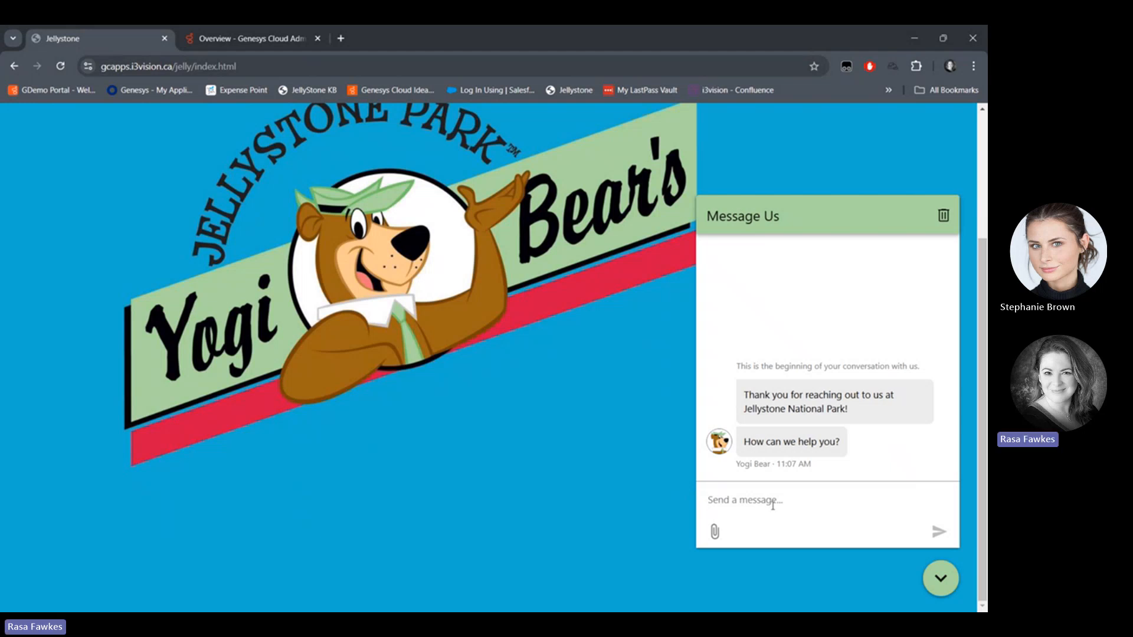
{"action": "type", "text": "c"}
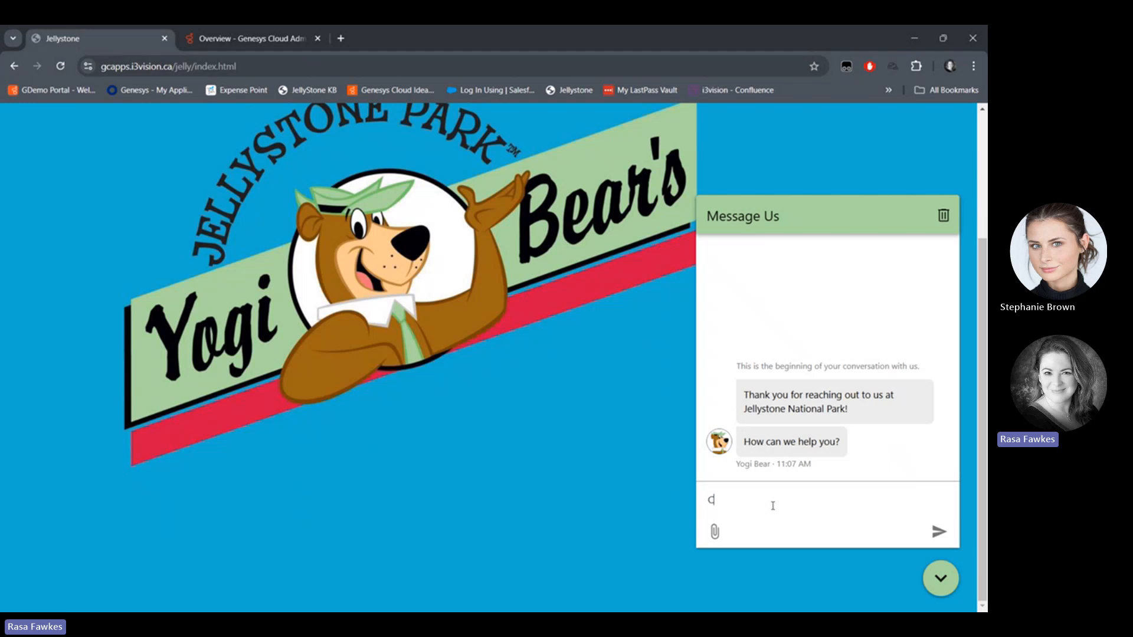
{"action": "type", "text": "Can I camp?"}
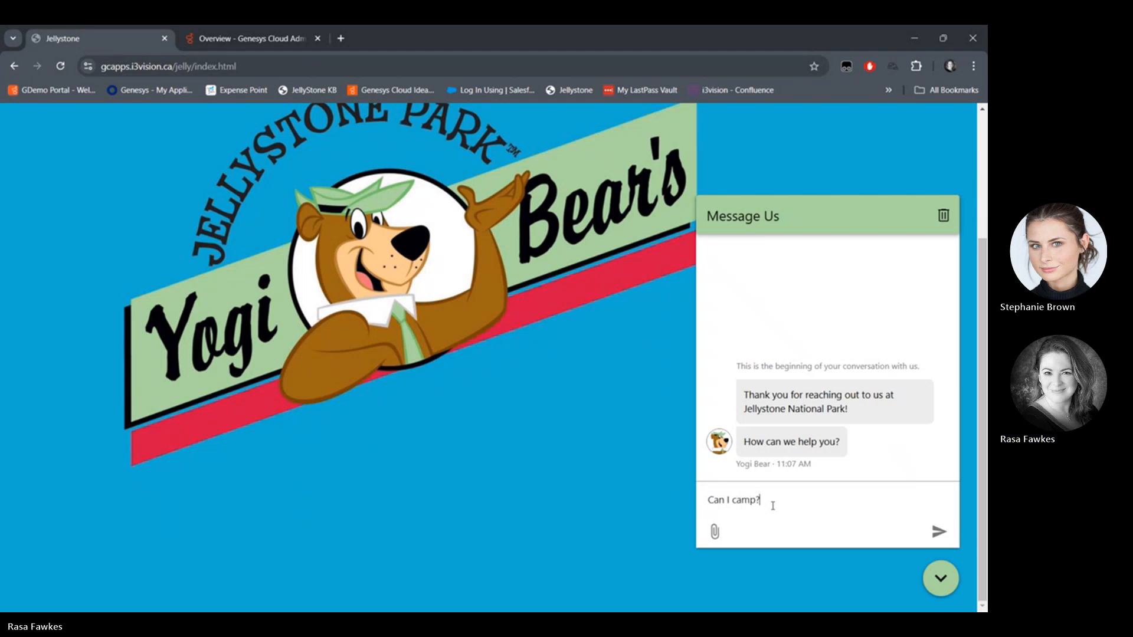
{"action": "left_click", "coordinate": [940, 531]}
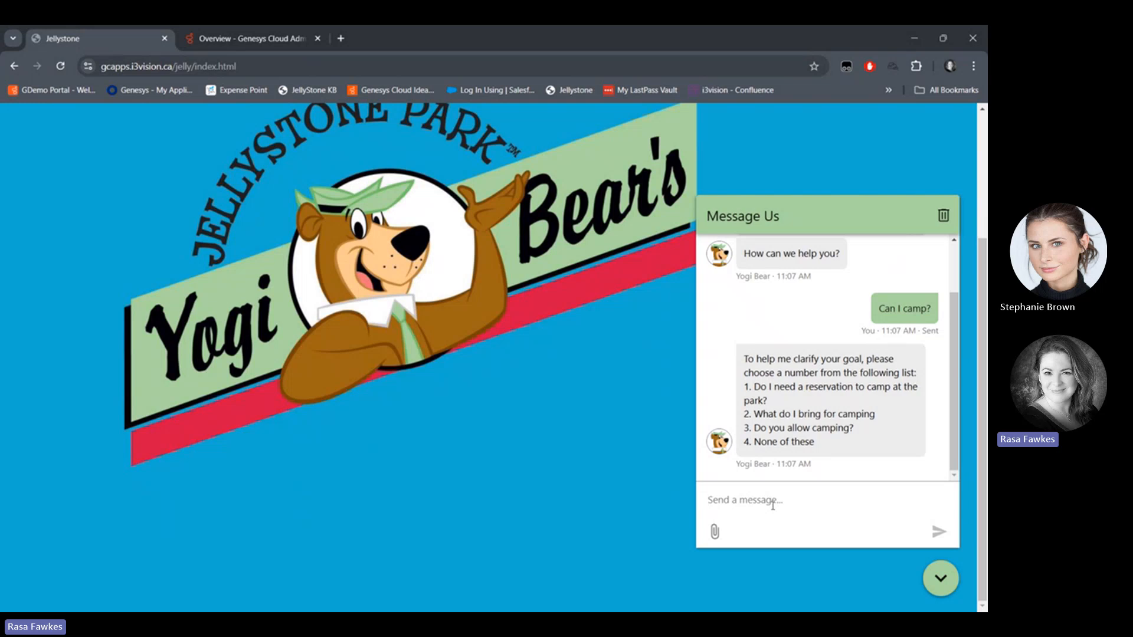
{"action": "type", "text": "1"}
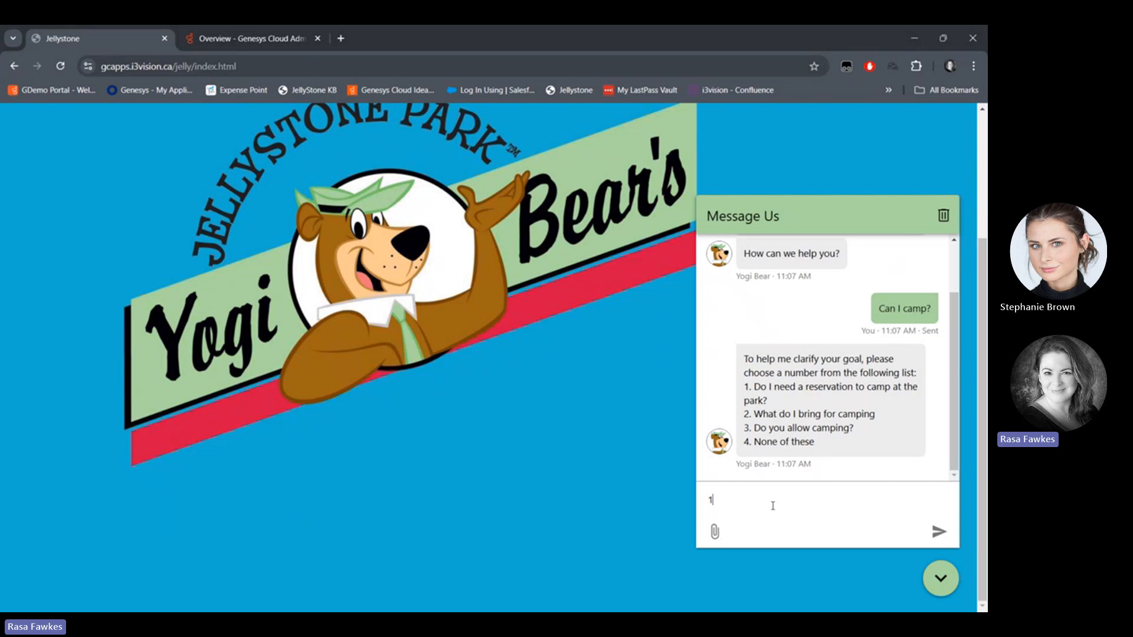
Send option 1 for camping reservations and answer Yes to the follow-up prompts.
{"action": "left_click", "coordinate": [938, 531]}
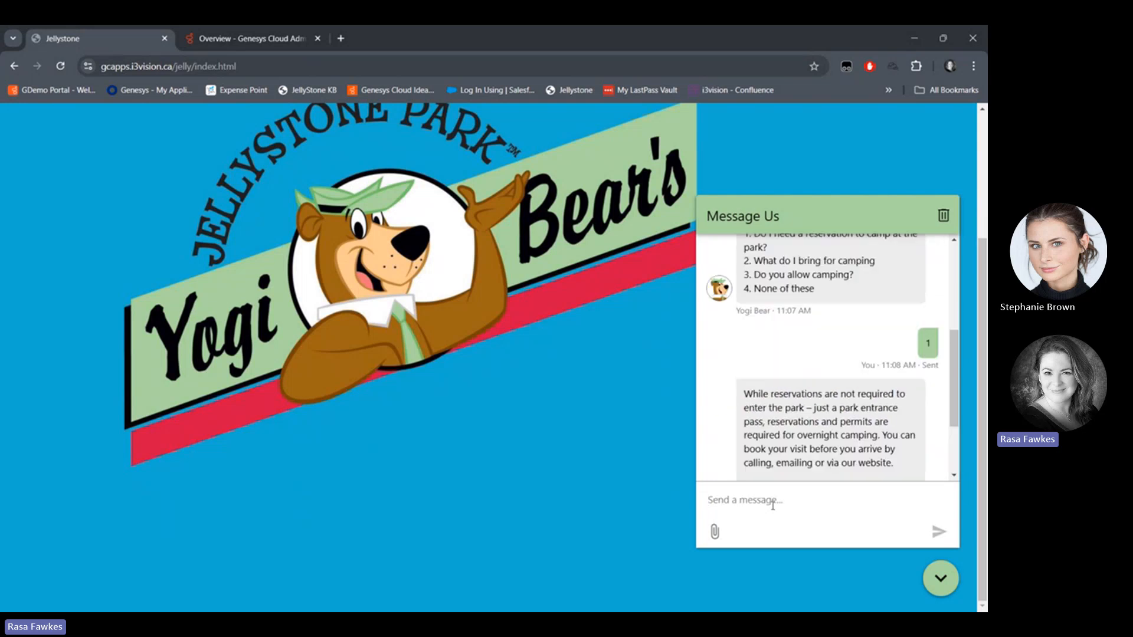
{"action": "scroll", "scroll_direction": "down", "scroll_amount": 3}
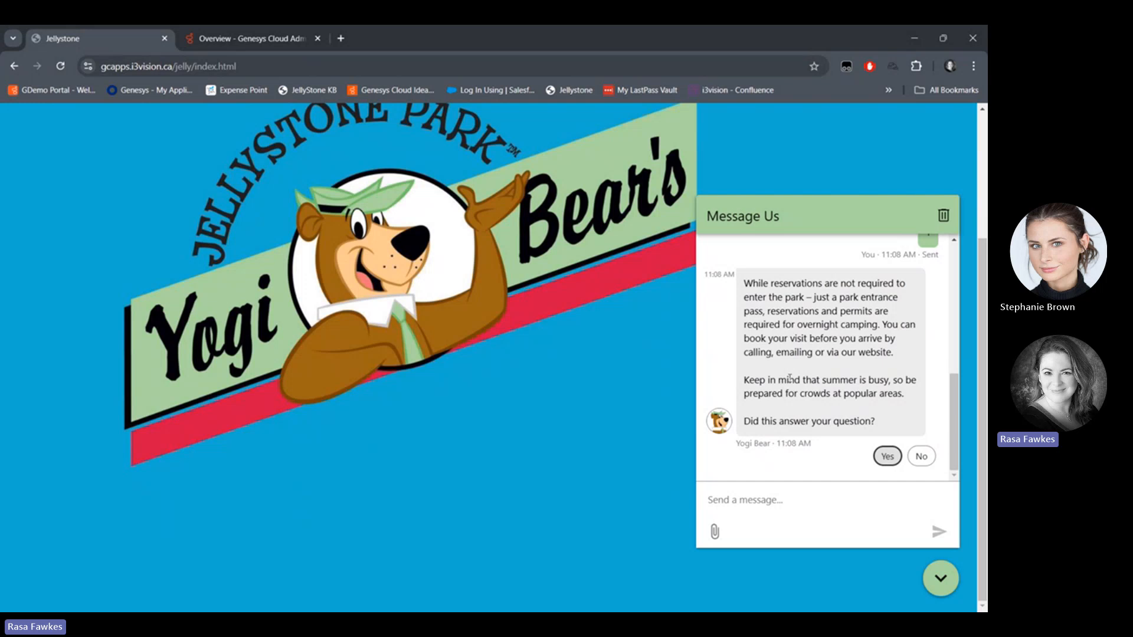
{"action": "left_click", "coordinate": [887, 456]}
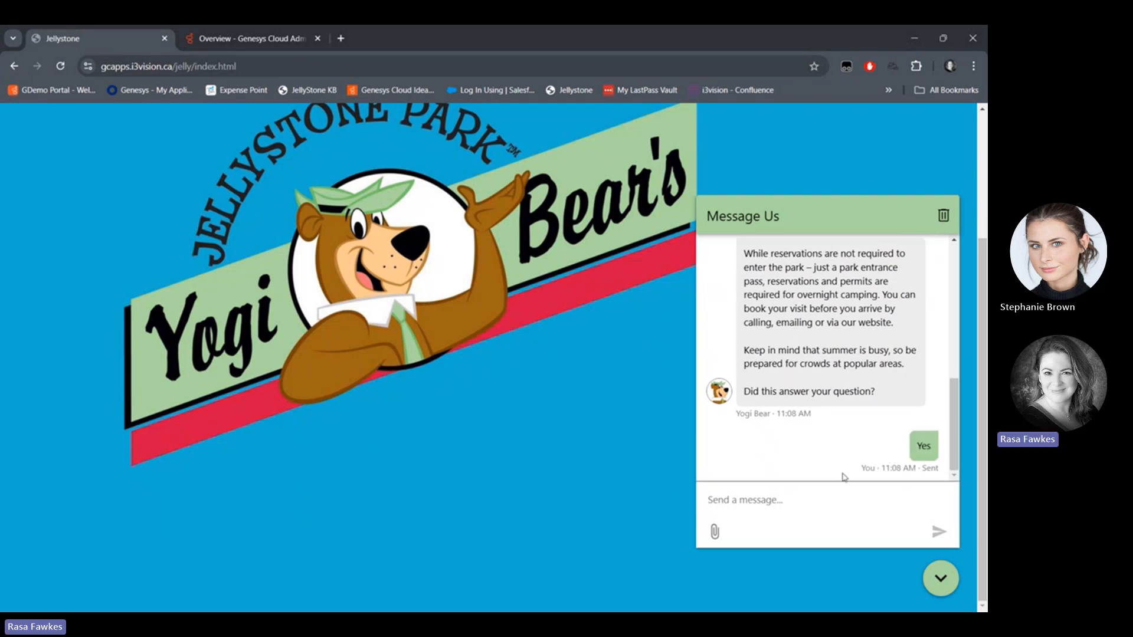
{"action": "left_click", "coordinate": [923, 445]}
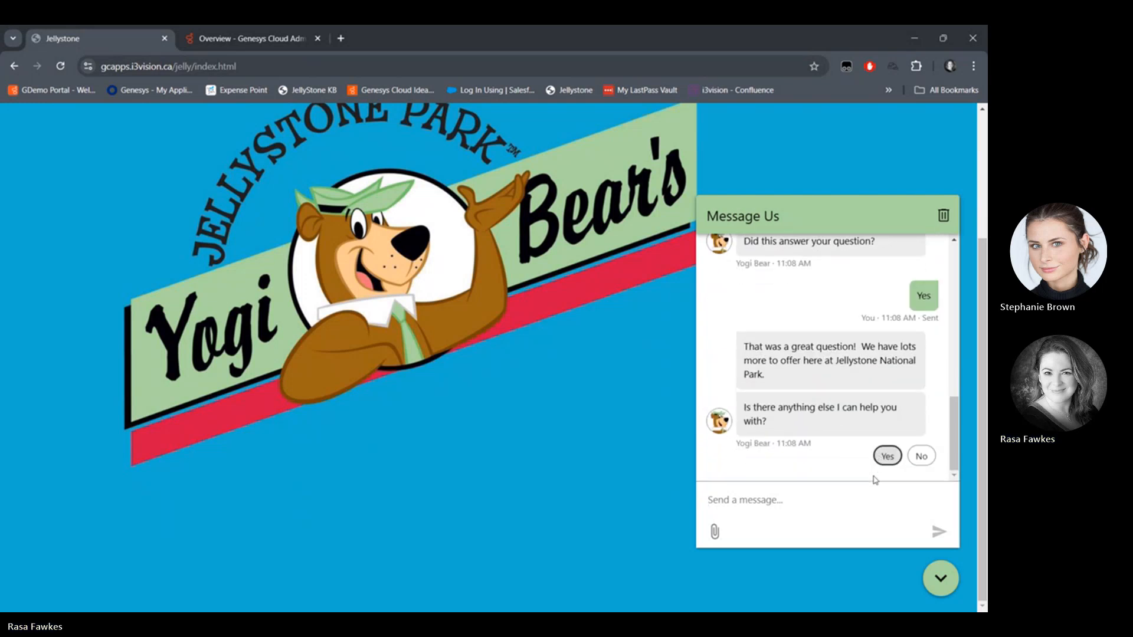
{"action": "left_click", "coordinate": [886, 456]}
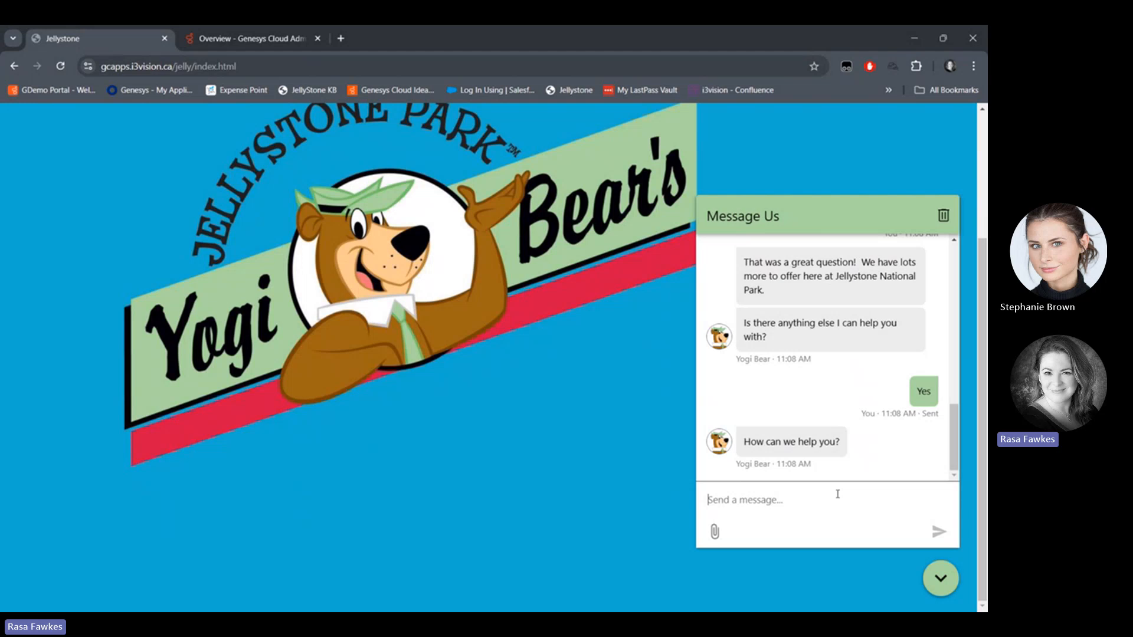
Send 'Speak to agent' and confirm wanting to speak to an advisor.
{"action": "type", "text": "Sp"}
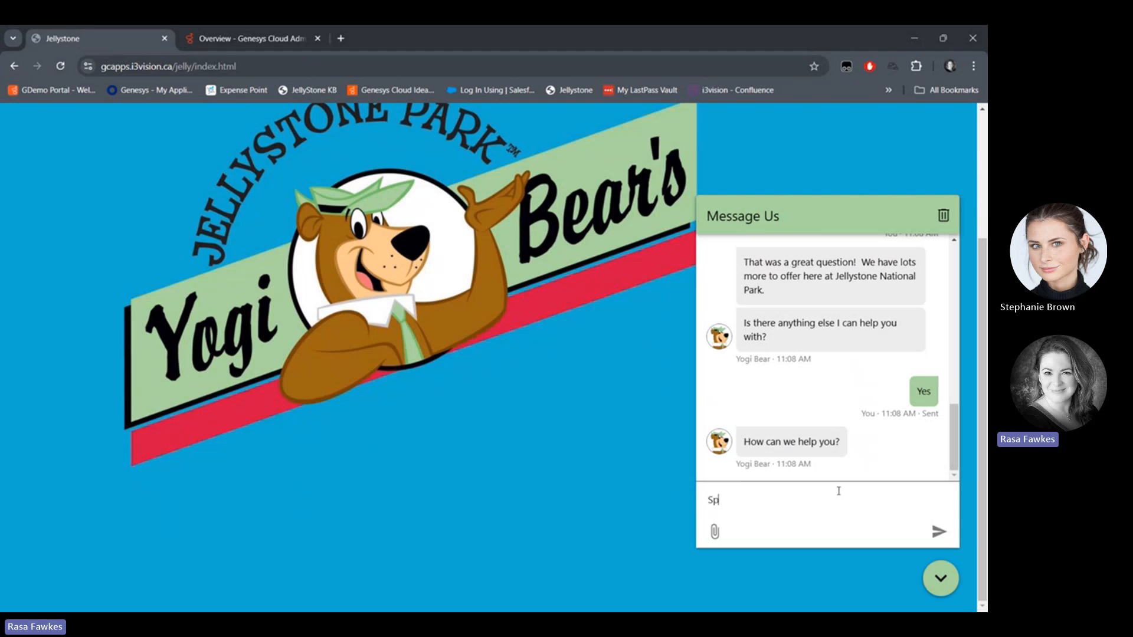
{"action": "type", "text": "eak"}
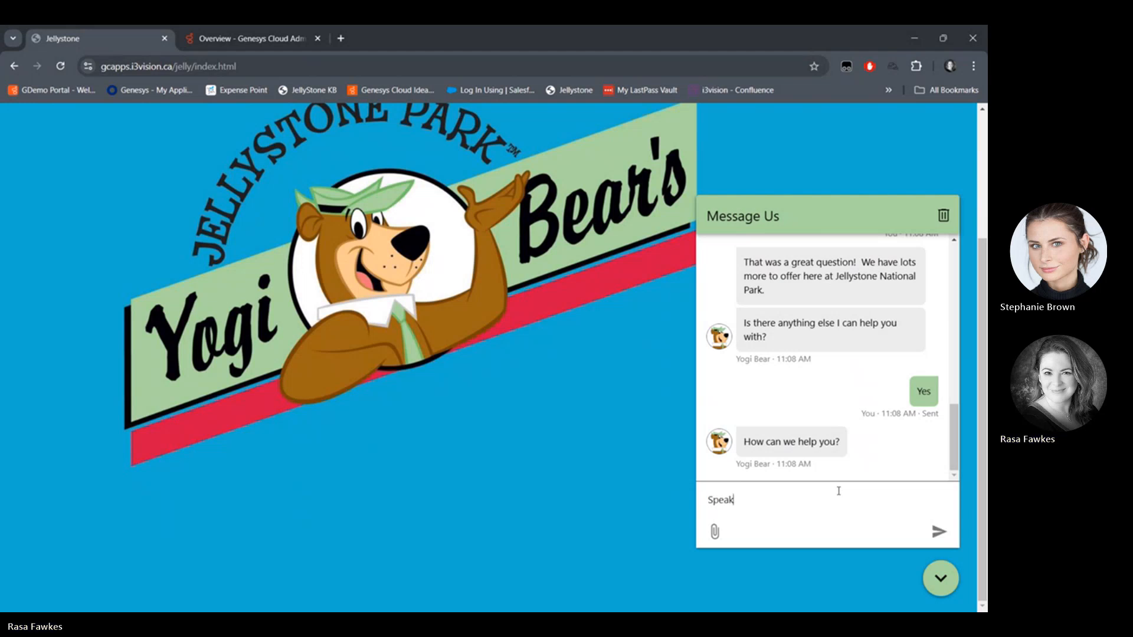
{"action": "type", "text": "to agent"}
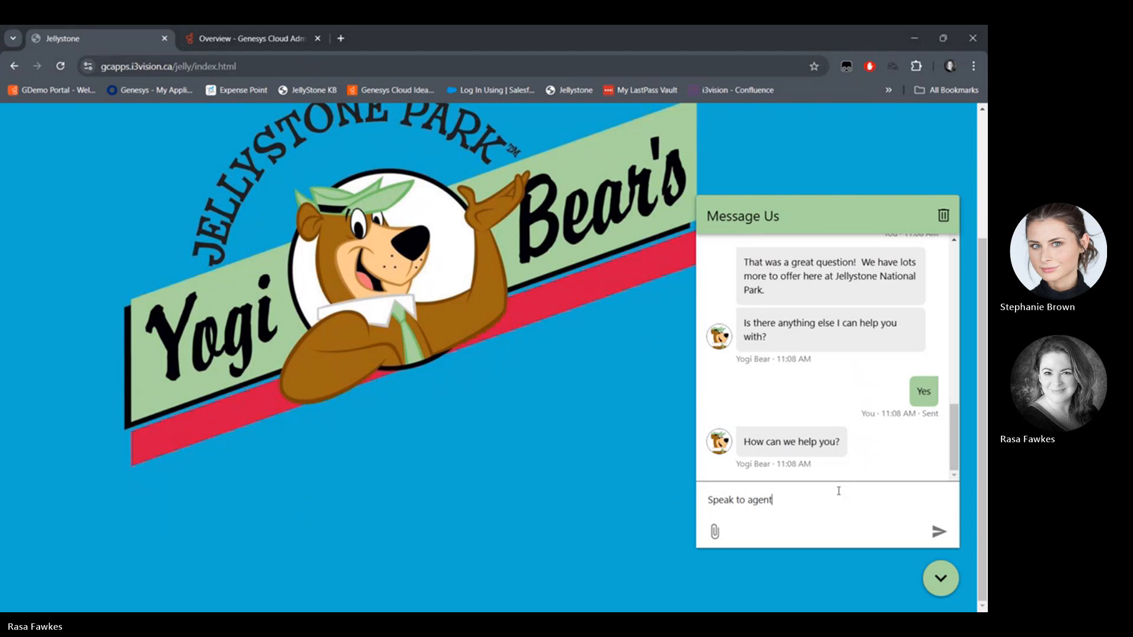
{"action": "left_click", "coordinate": [939, 532]}
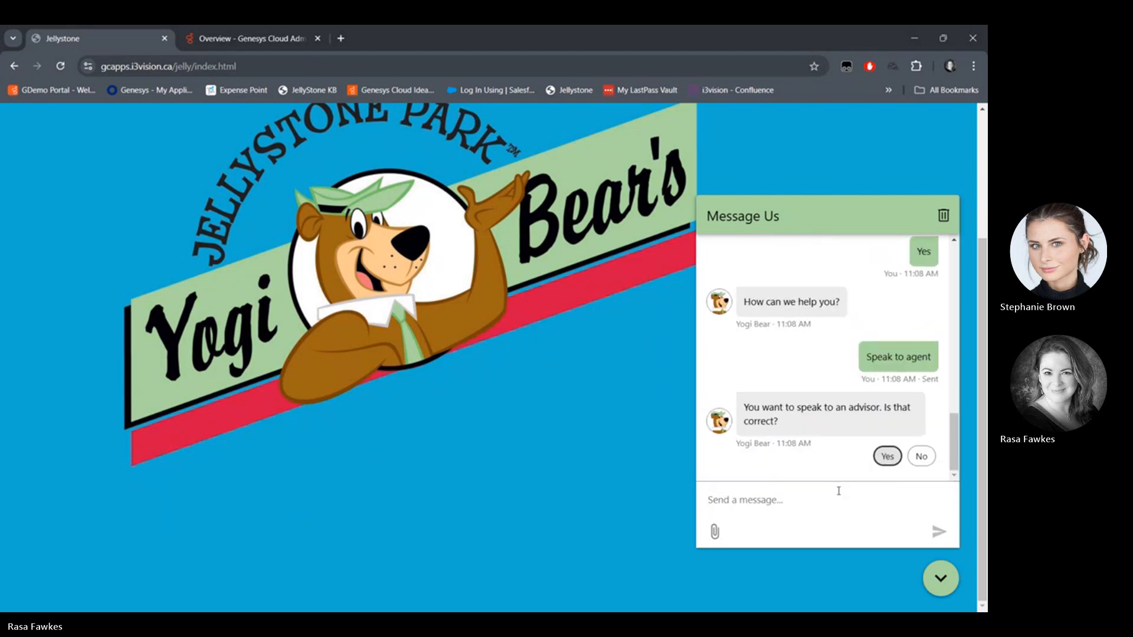
{"action": "left_click", "coordinate": [886, 456]}
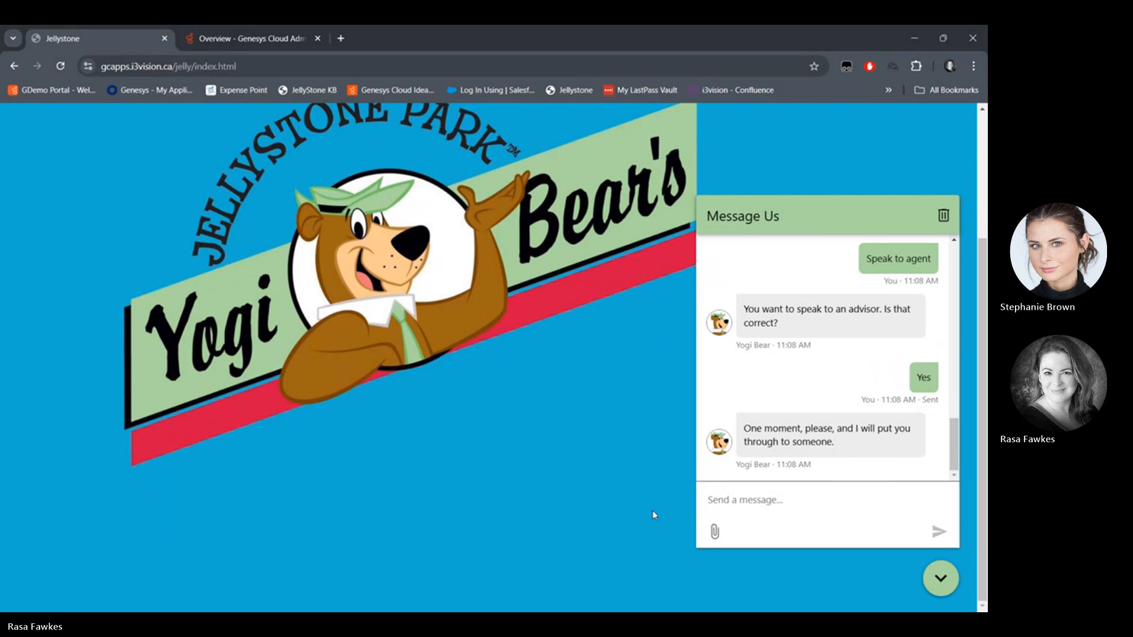
In the Genesys Cloud tab, answer the incoming Jellystone Park chat.
{"action": "left_click", "coordinate": [252, 39]}
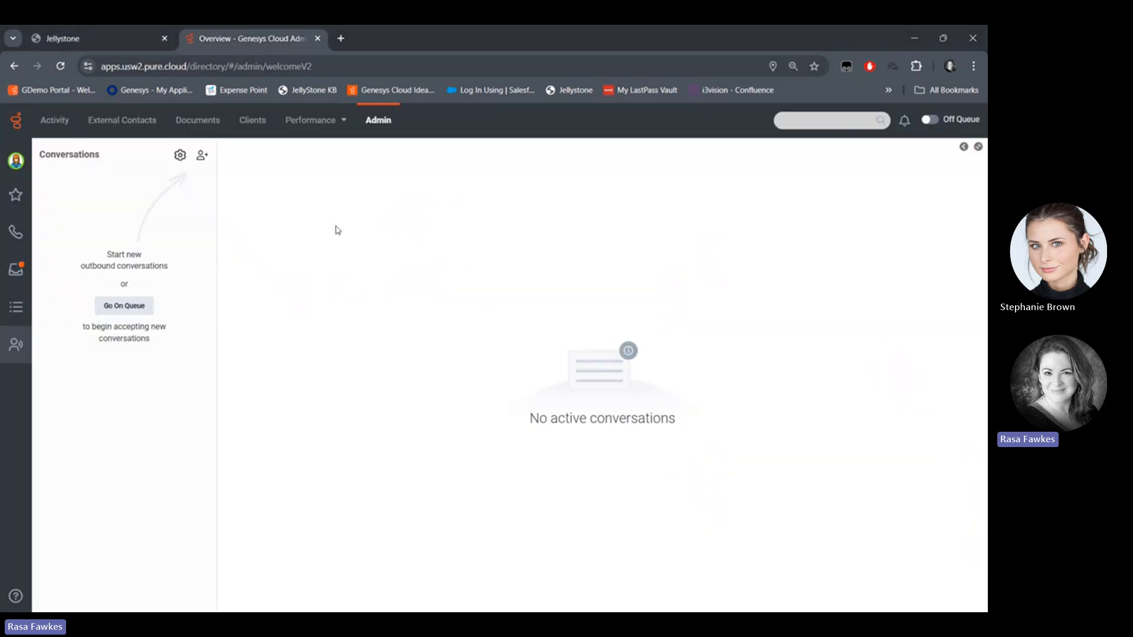
{"action": "mouse_move", "coordinate": [292, 384]}
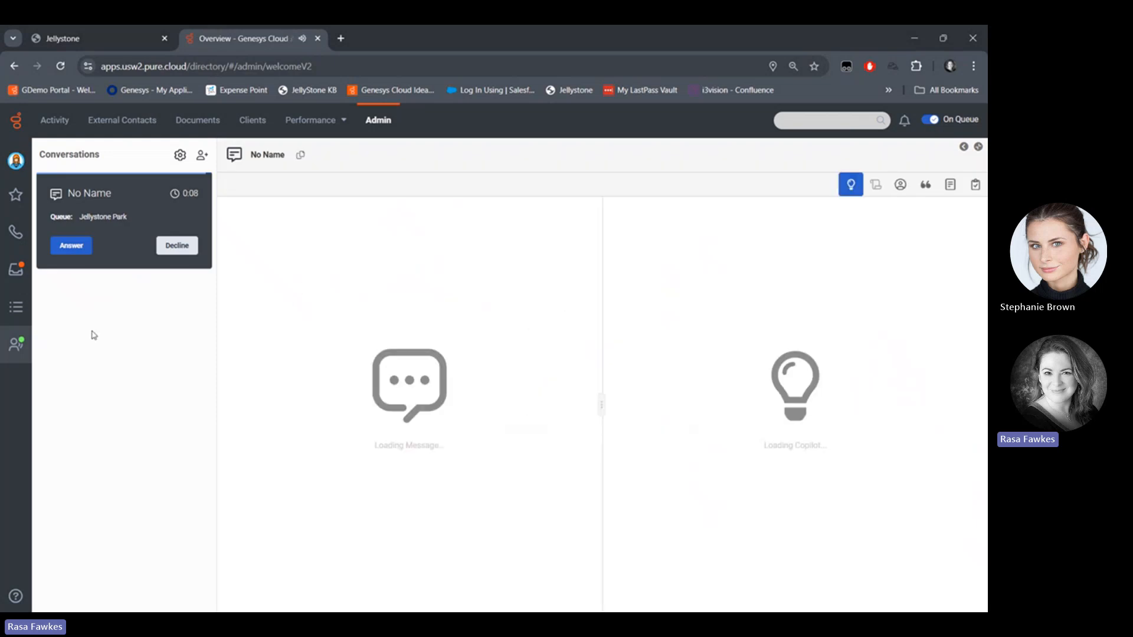
{"action": "left_click", "coordinate": [71, 246]}
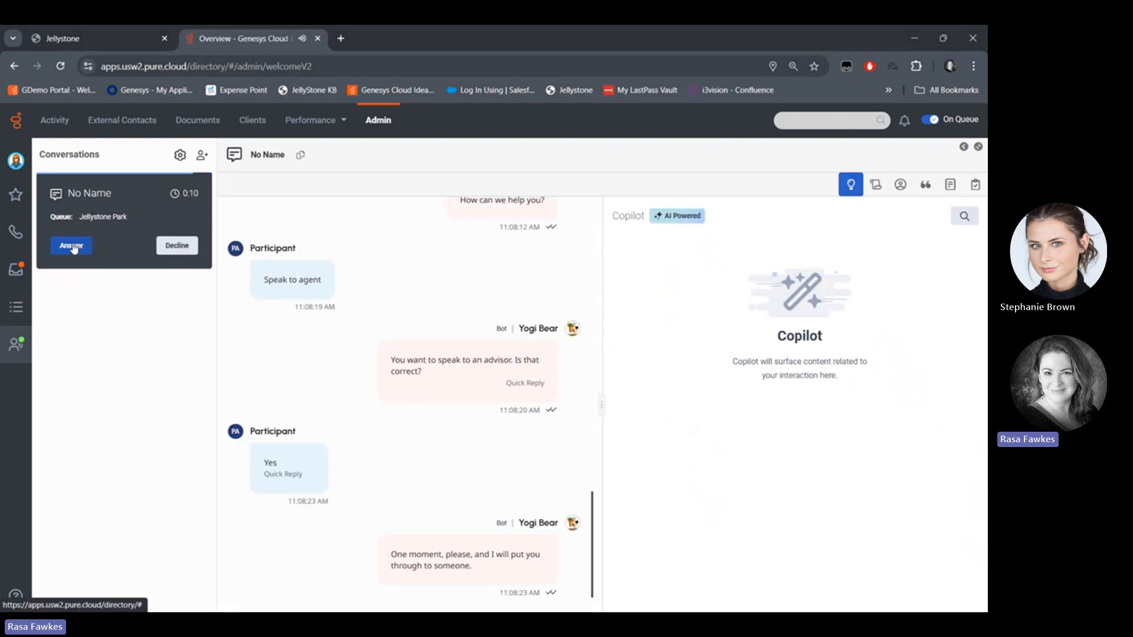
{"action": "left_click", "coordinate": [71, 245]}
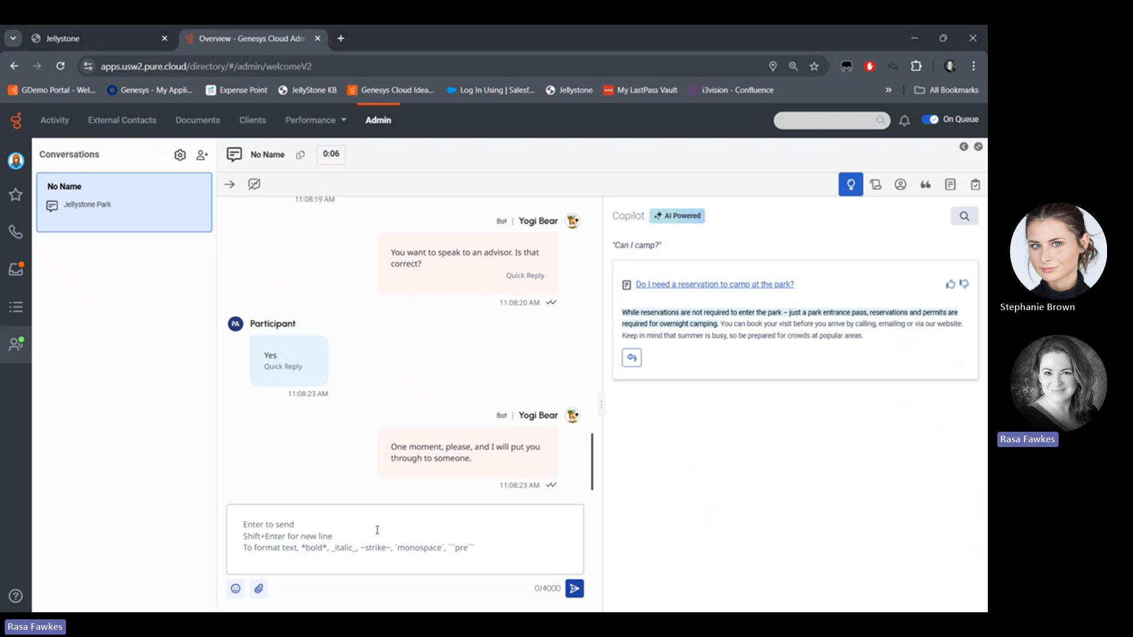
{"action": "mouse_move", "coordinate": [496, 438]}
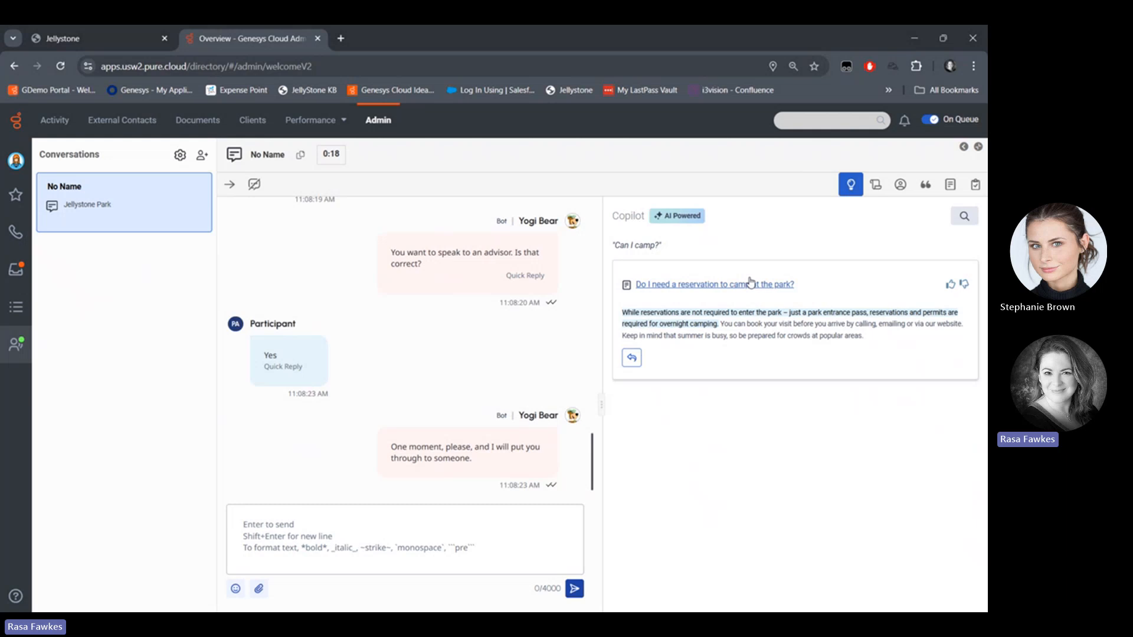
{"action": "mouse_move", "coordinate": [612, 381]}
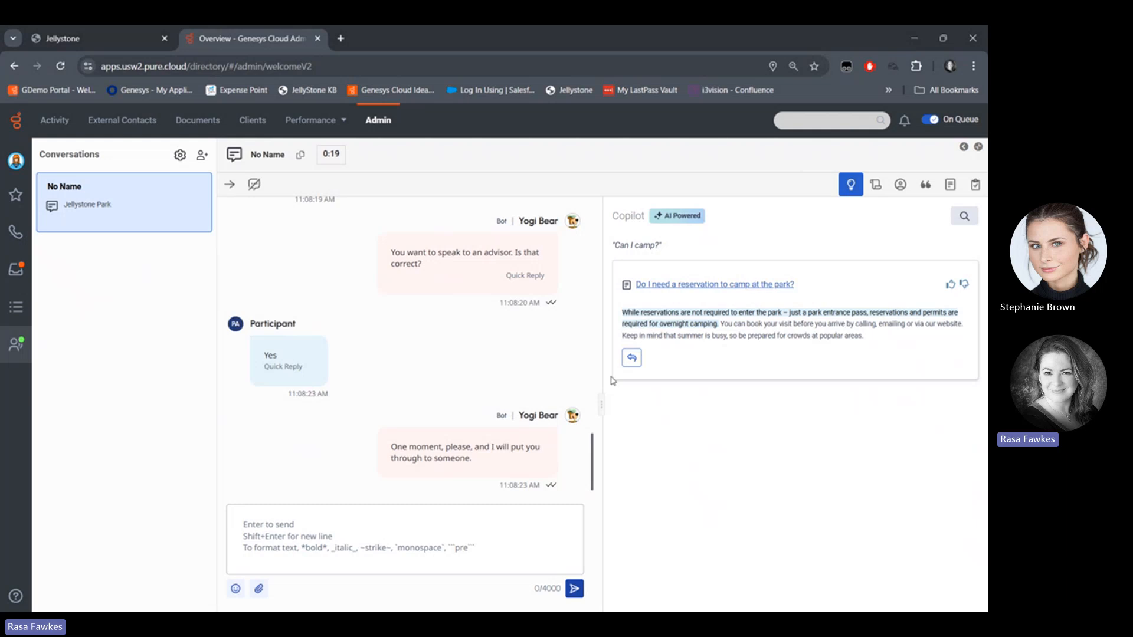
{"action": "mouse_move", "coordinate": [431, 352]}
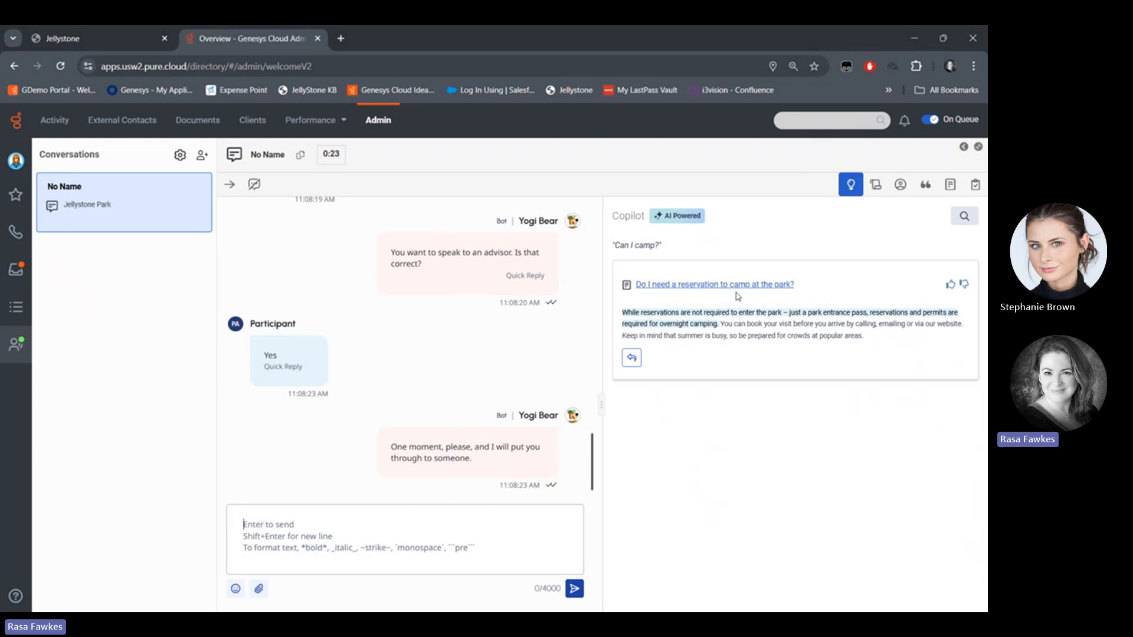
{"action": "mouse_move", "coordinate": [399, 392]}
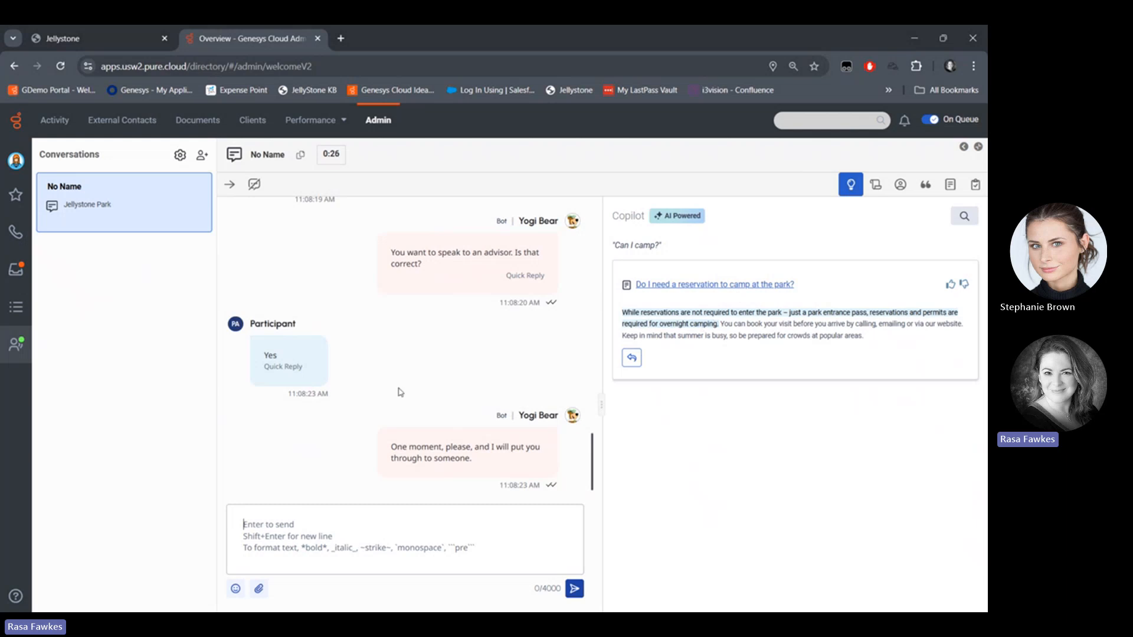
{"action": "mouse_move", "coordinate": [476, 391]}
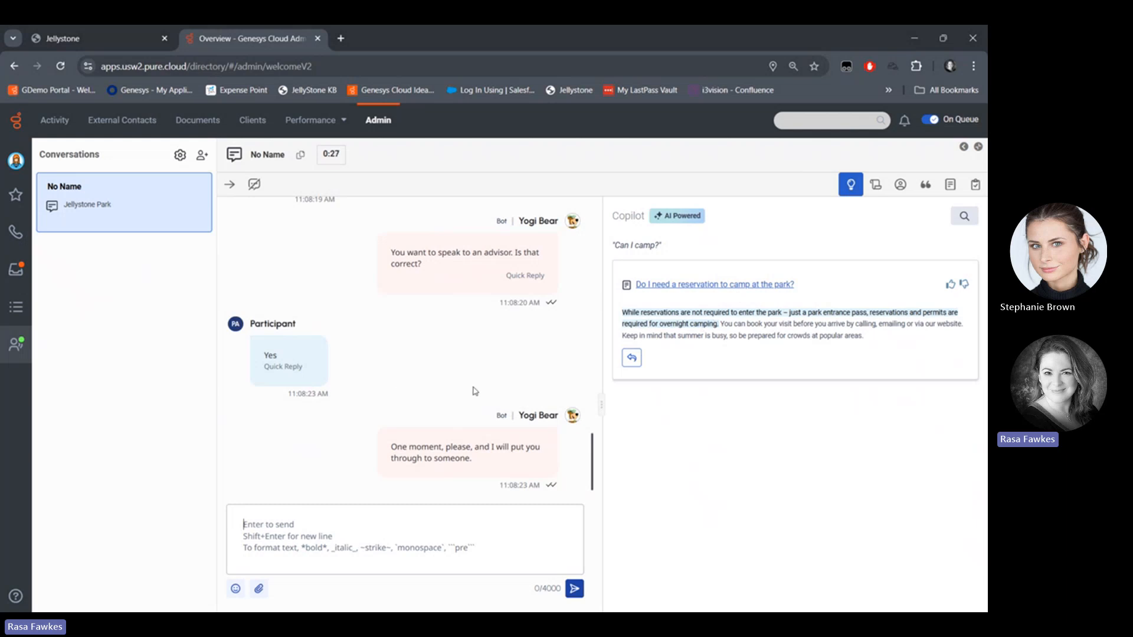
{"action": "mouse_move", "coordinate": [856, 204]}
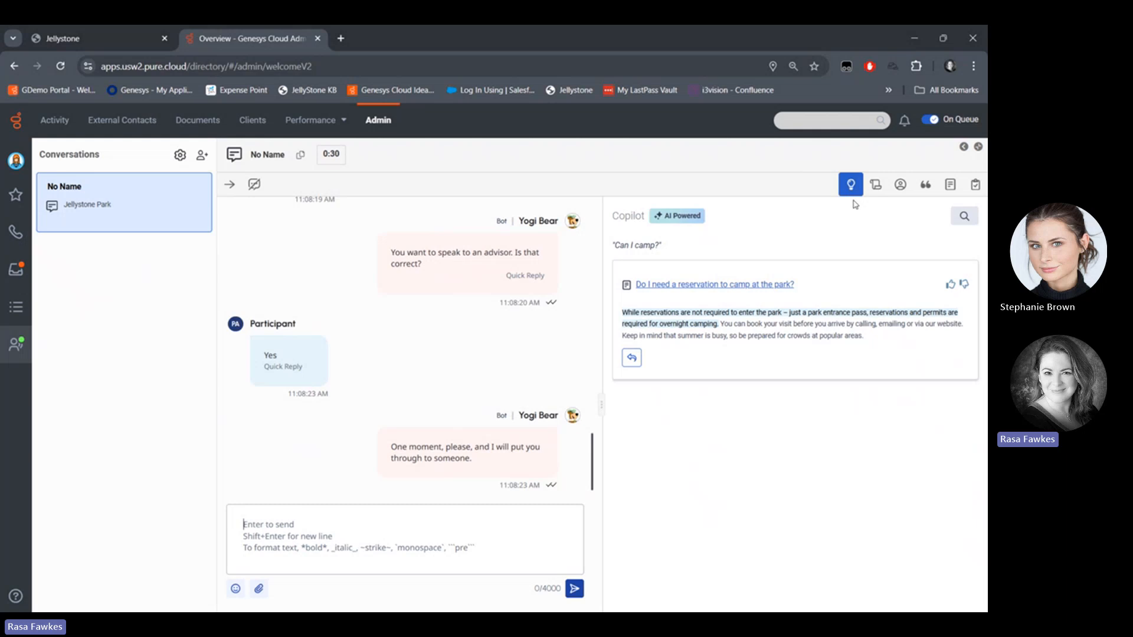
Show the Interaction Details script with the greeting and park map for the chat.
{"action": "left_click", "coordinate": [875, 184]}
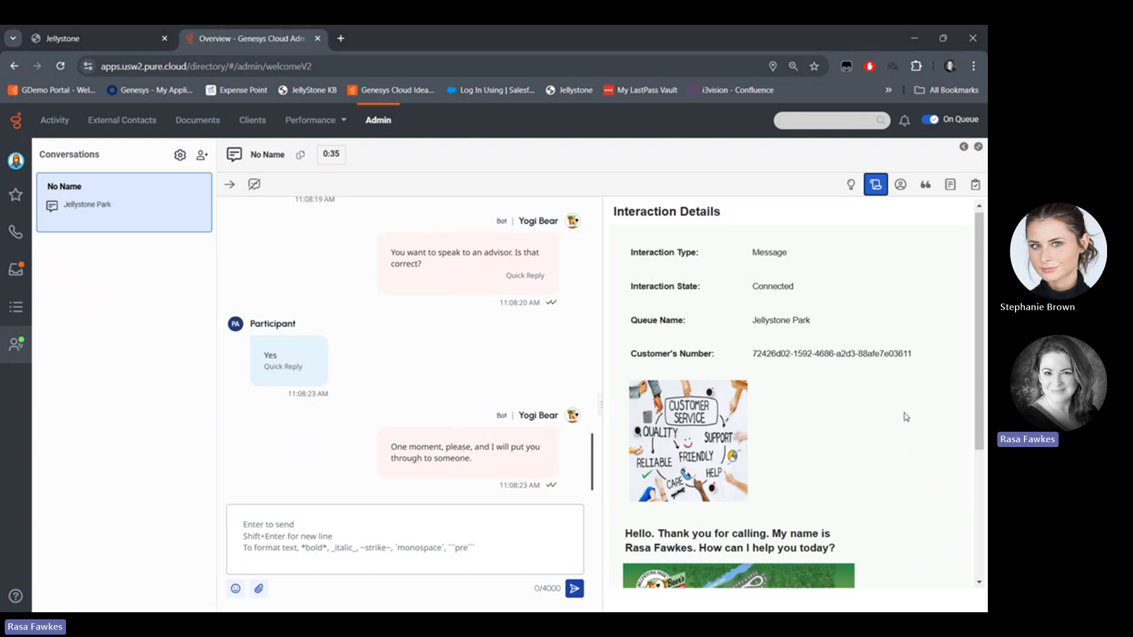
{"action": "scroll", "scroll_direction": "down", "scroll_amount": 3}
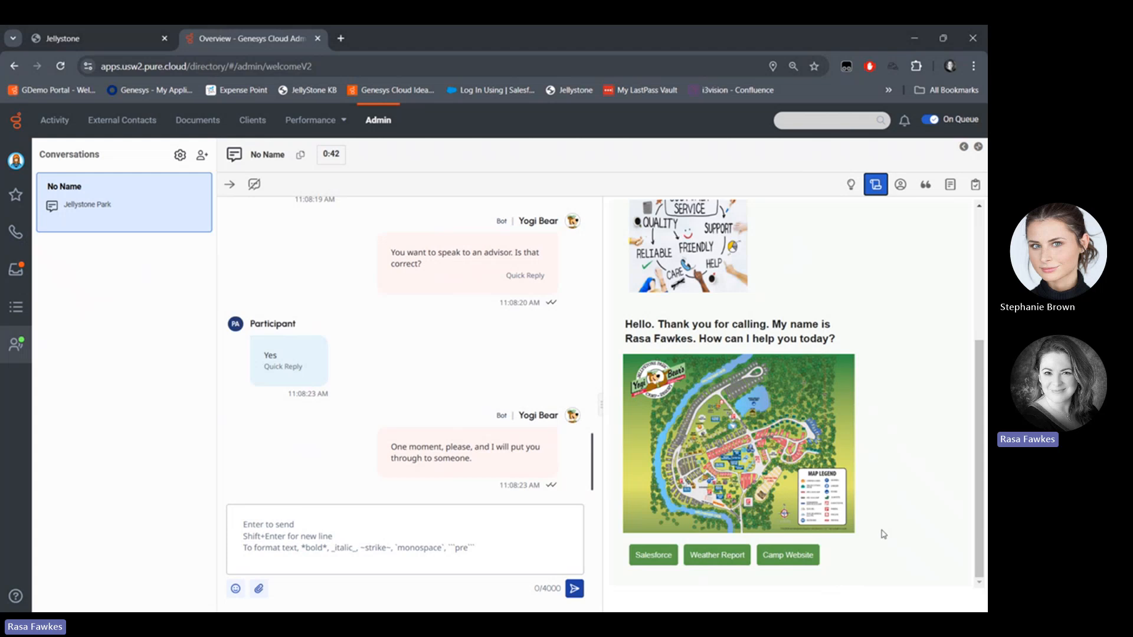
{"action": "scroll", "scroll_direction": "up", "scroll_amount": 3}
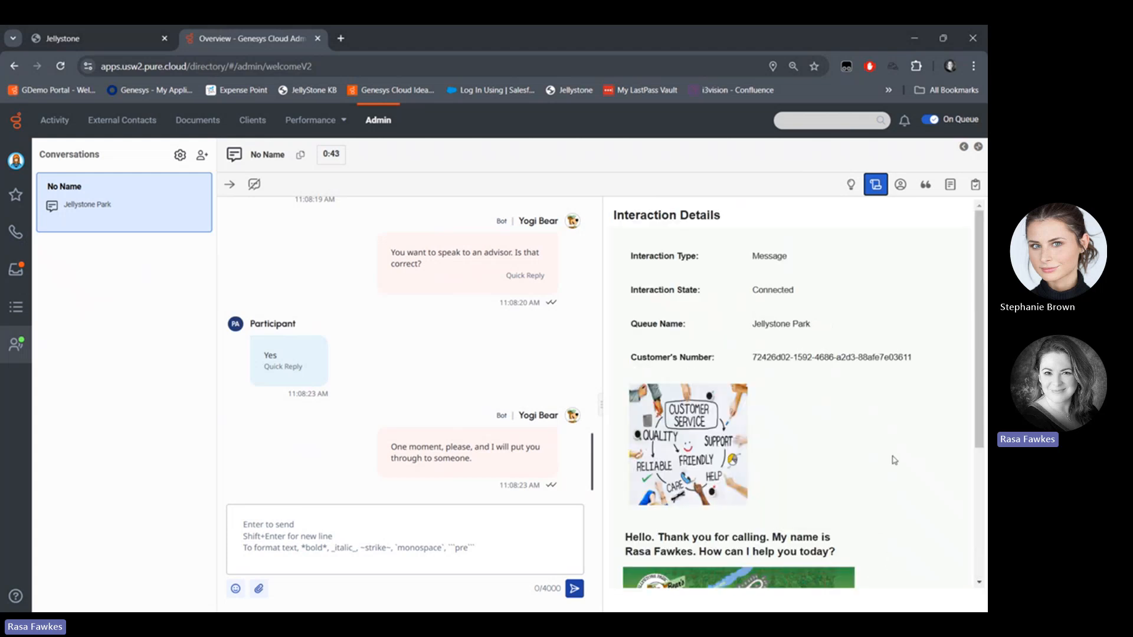
Show Copilot suggestions and send the customer 'How can I help You?'.
{"action": "left_click", "coordinate": [851, 184]}
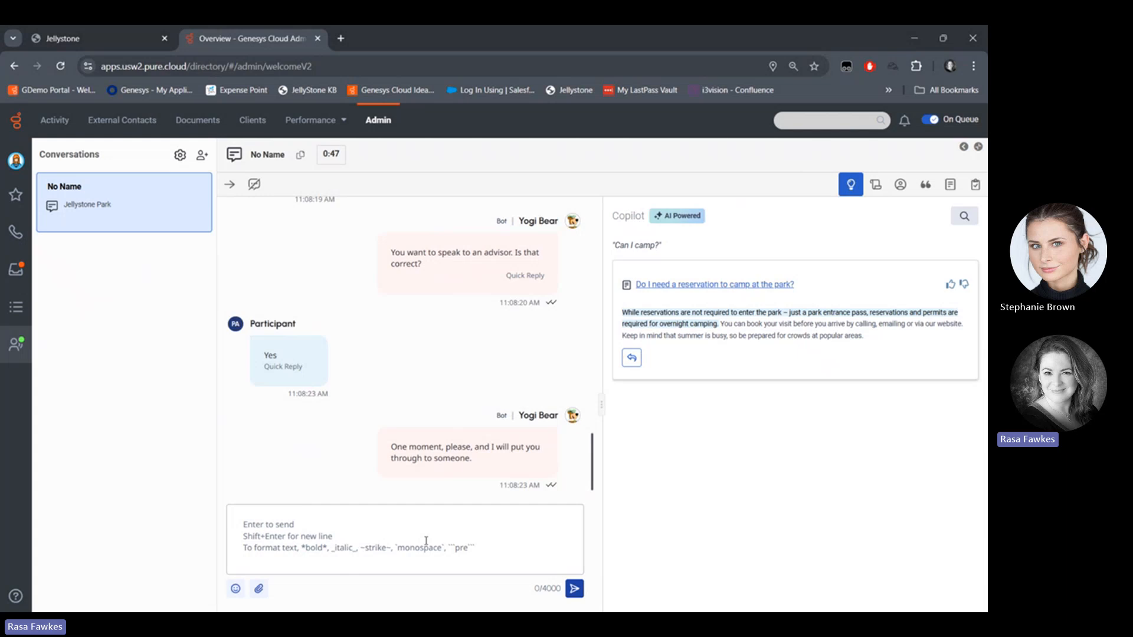
{"action": "type", "text": "How can I hel"}
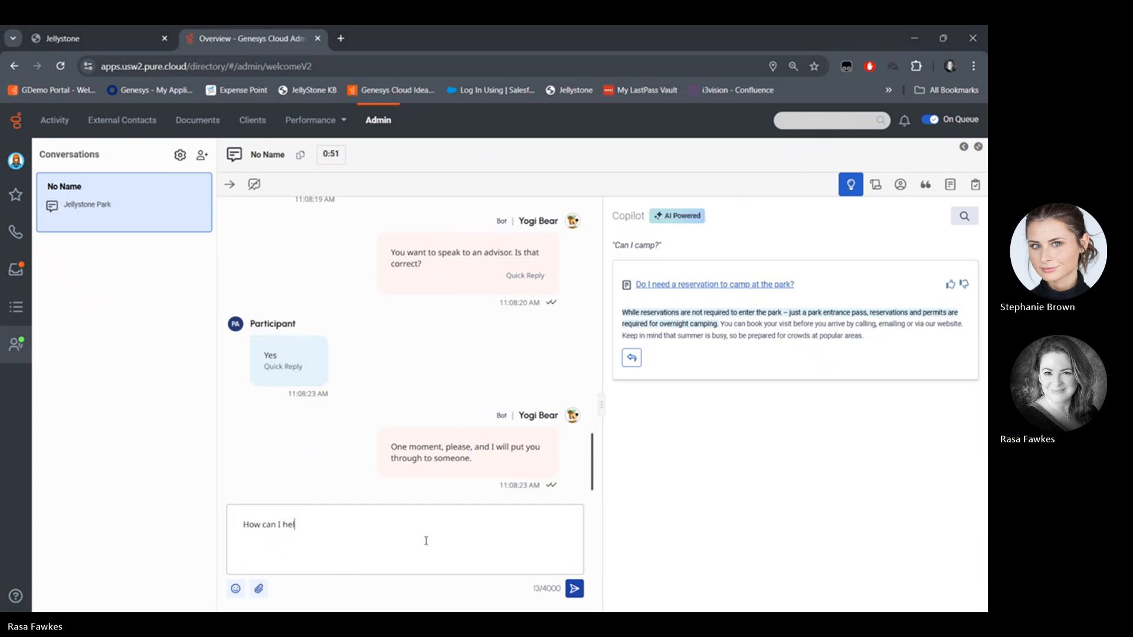
{"action": "type", "text": "p You?"}
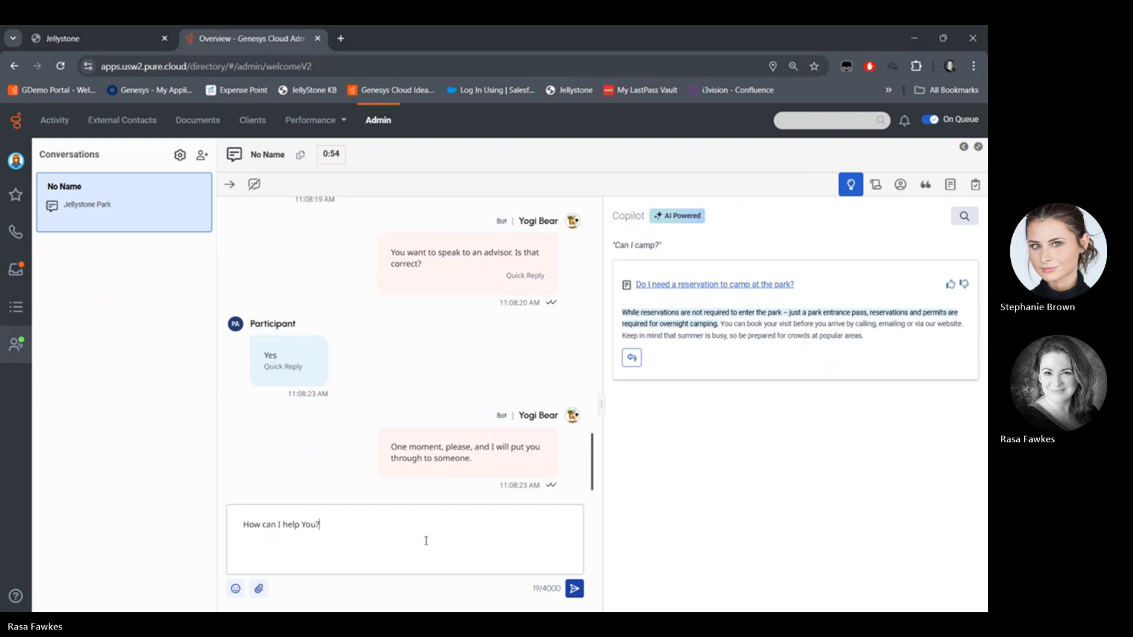
{"action": "left_click", "coordinate": [574, 588]}
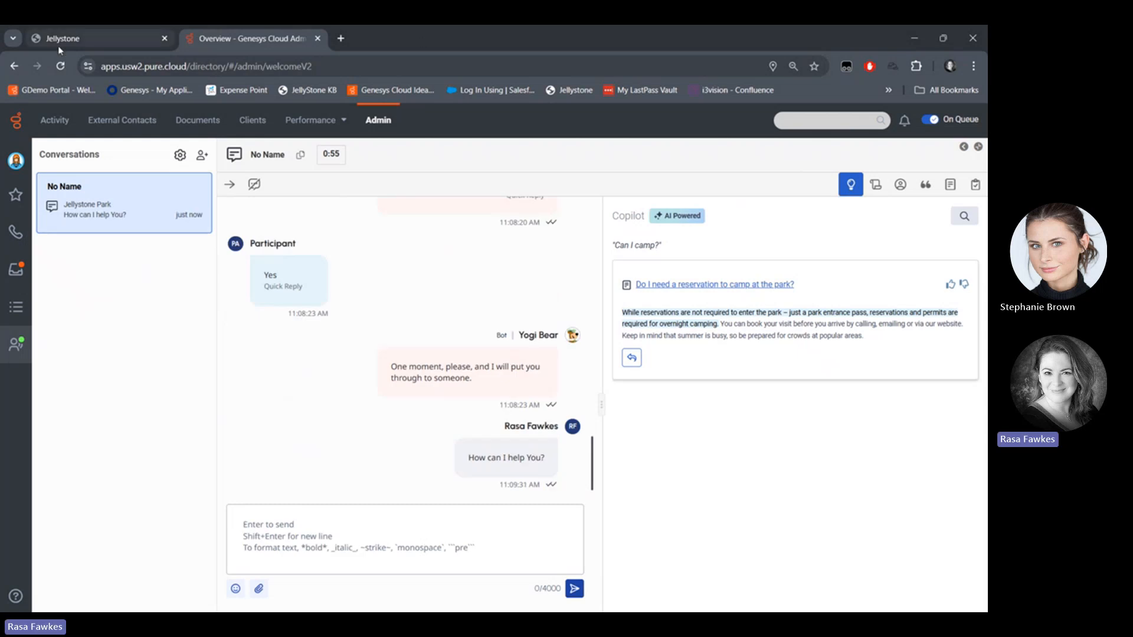
Send 'Do you have bears?' as the customer, then open Copilot's 'Are there bears?' article.
{"action": "left_click", "coordinate": [94, 38]}
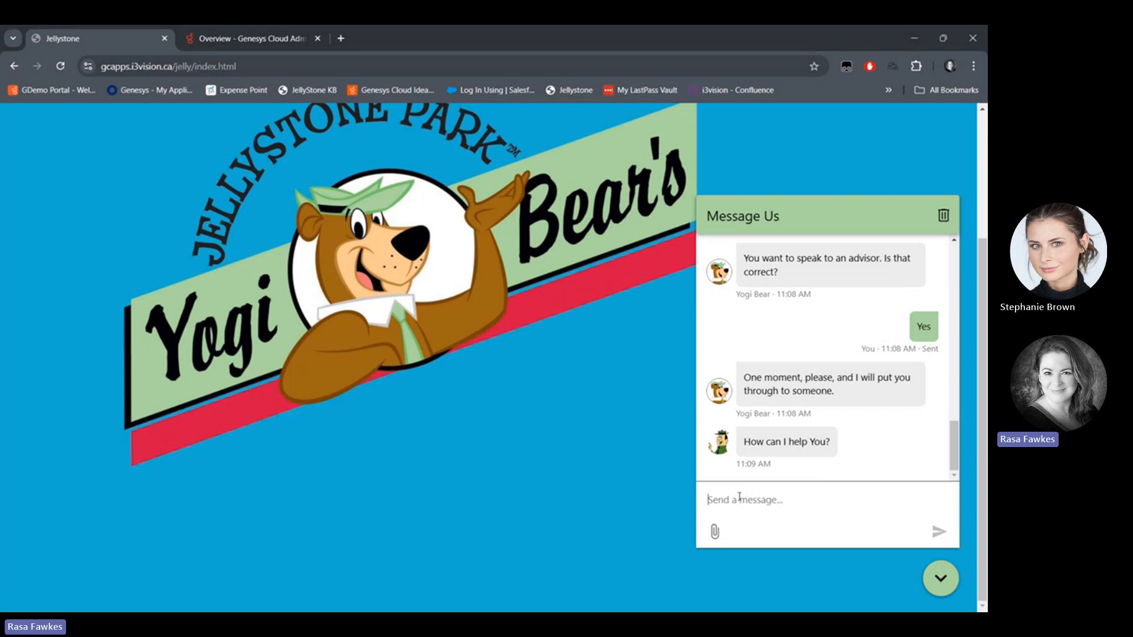
{"action": "type", "text": "Do you"}
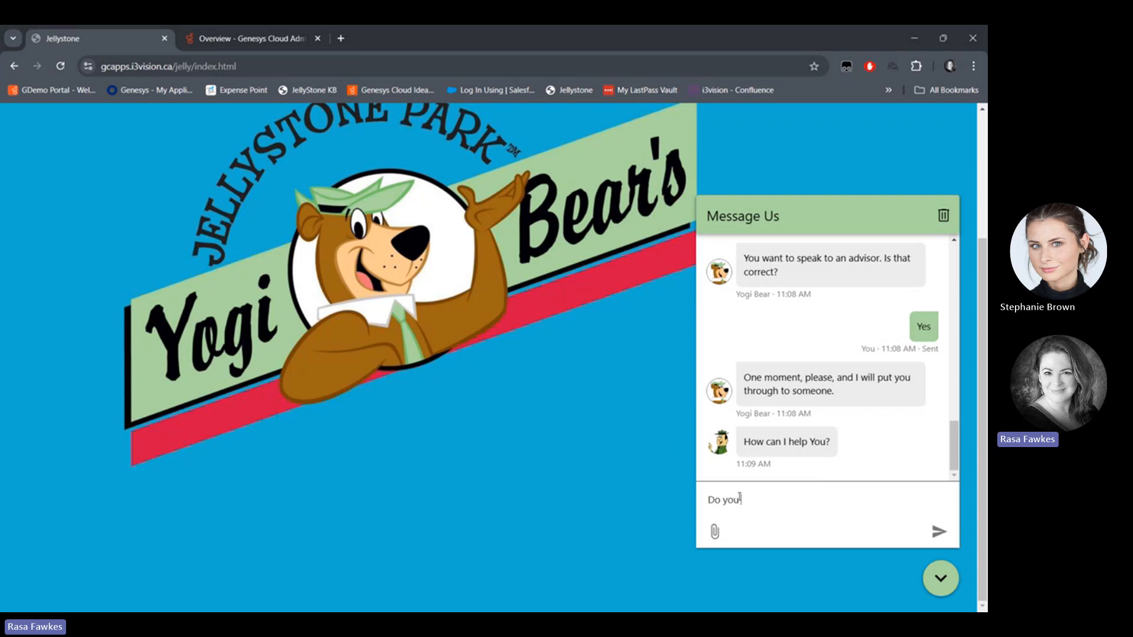
{"action": "type", "text": "have bear"}
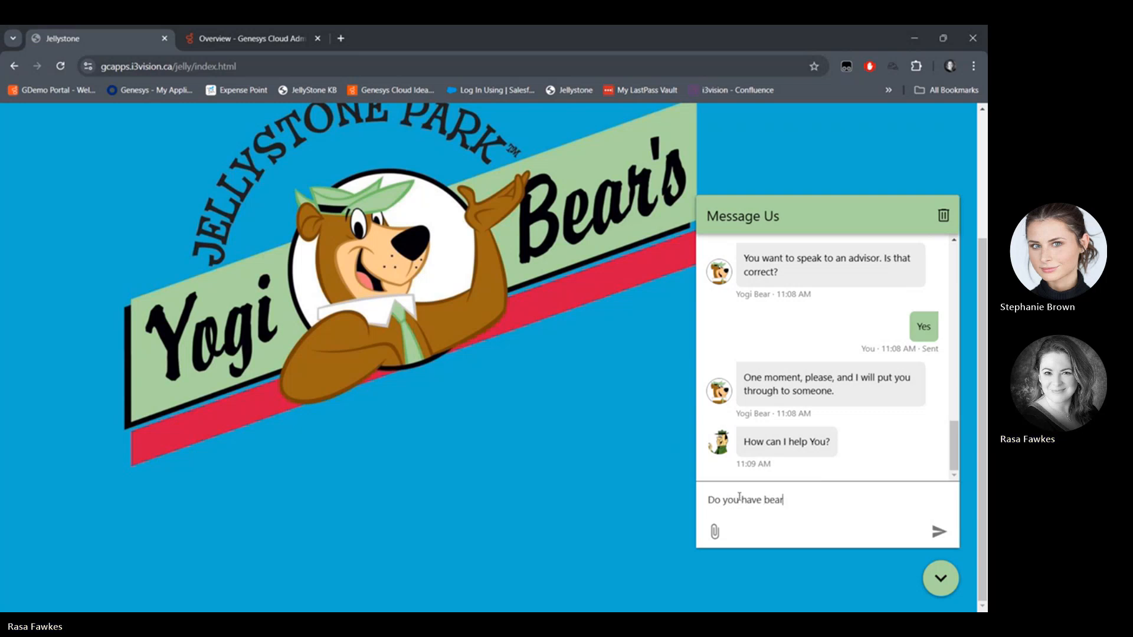
{"action": "left_click", "coordinate": [940, 532]}
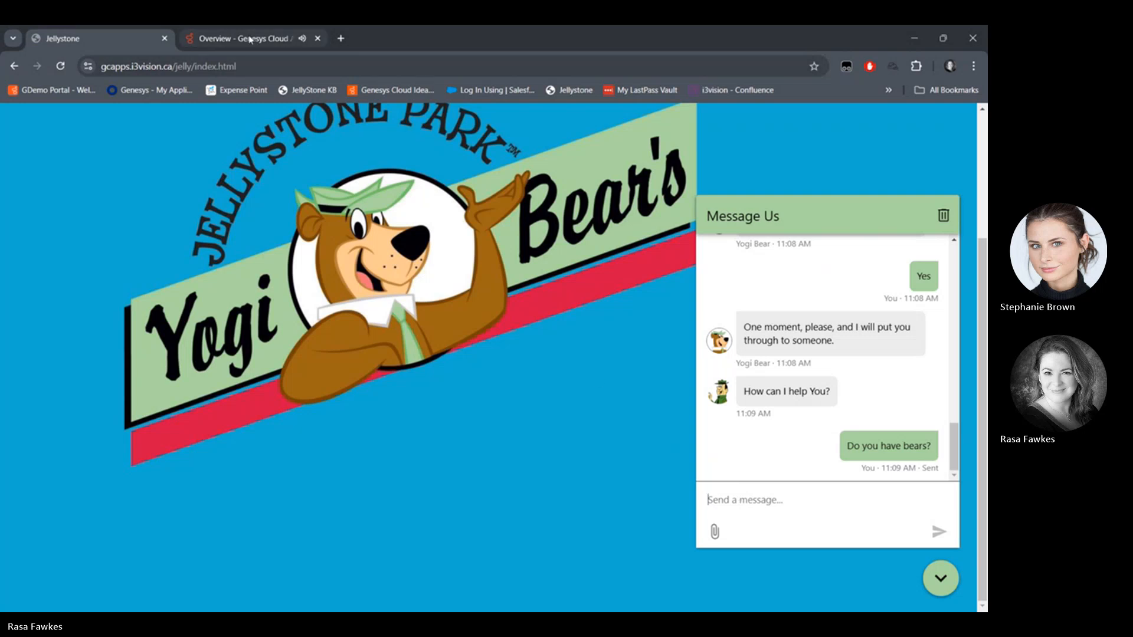
{"action": "left_click", "coordinate": [245, 39]}
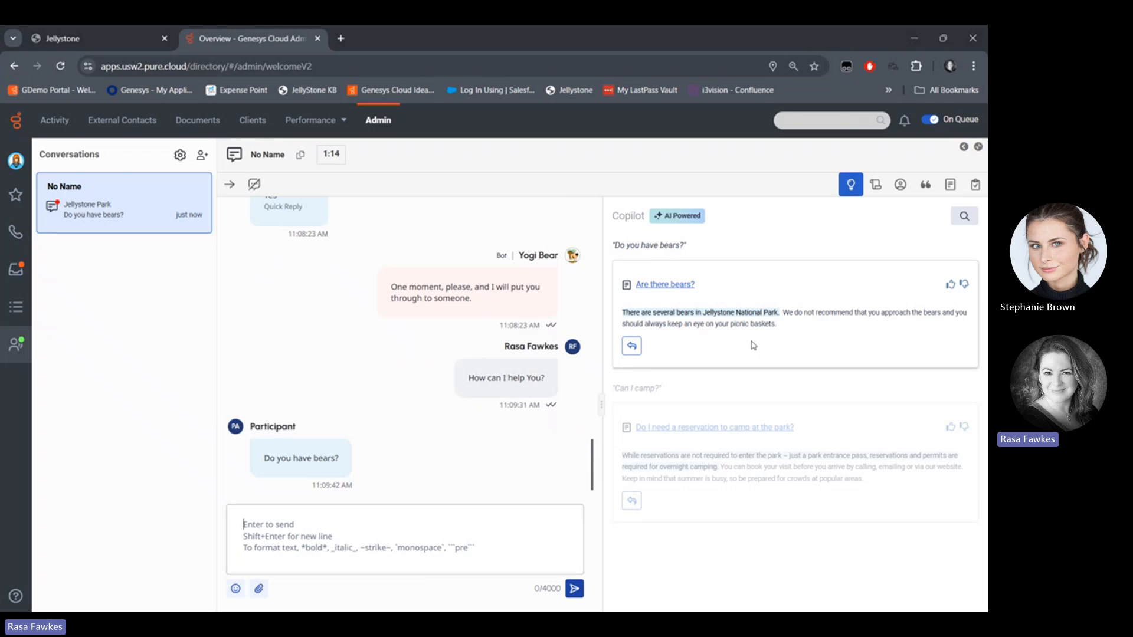
{"action": "mouse_move", "coordinate": [683, 309]}
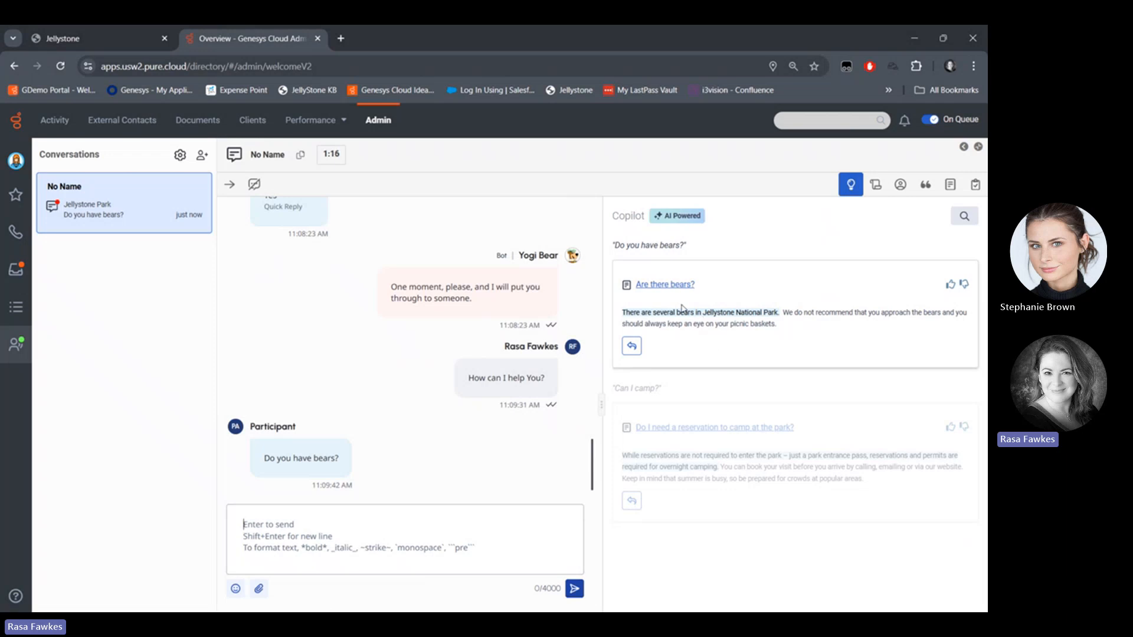
{"action": "left_click", "coordinate": [664, 284]}
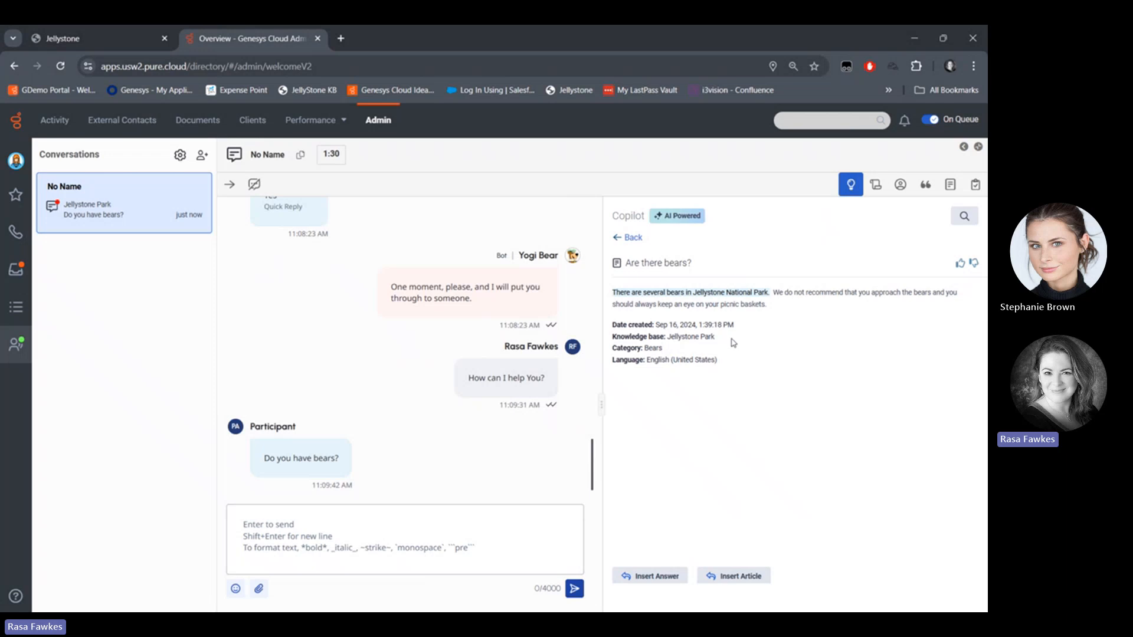
{"action": "mouse_move", "coordinate": [733, 575]}
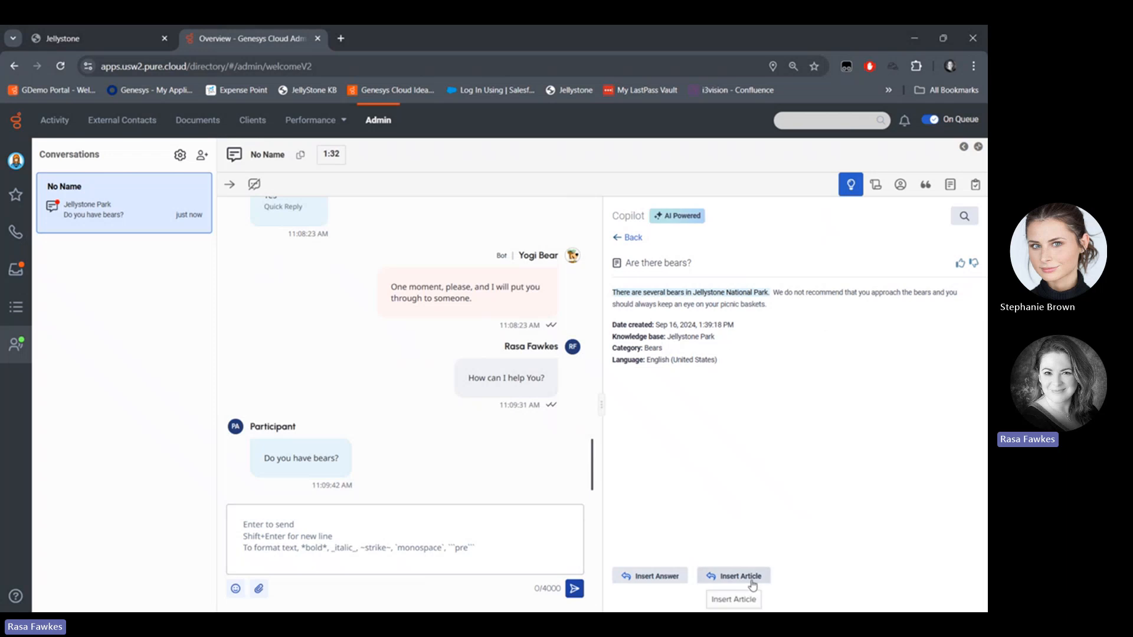
{"action": "mouse_move", "coordinate": [791, 334]}
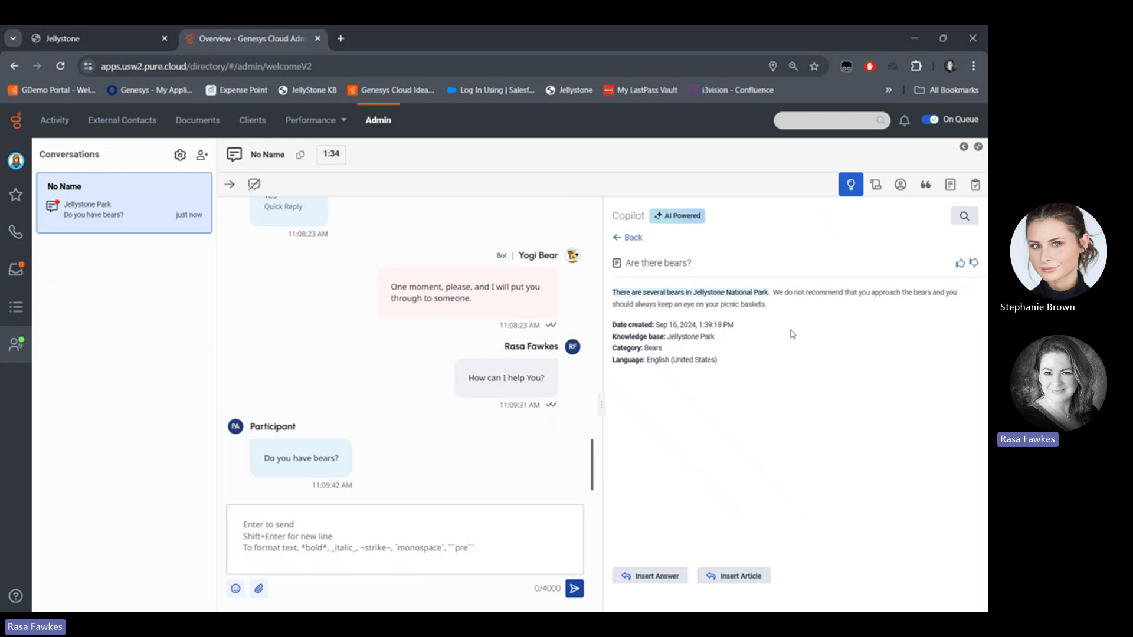
{"action": "mouse_move", "coordinate": [733, 576]}
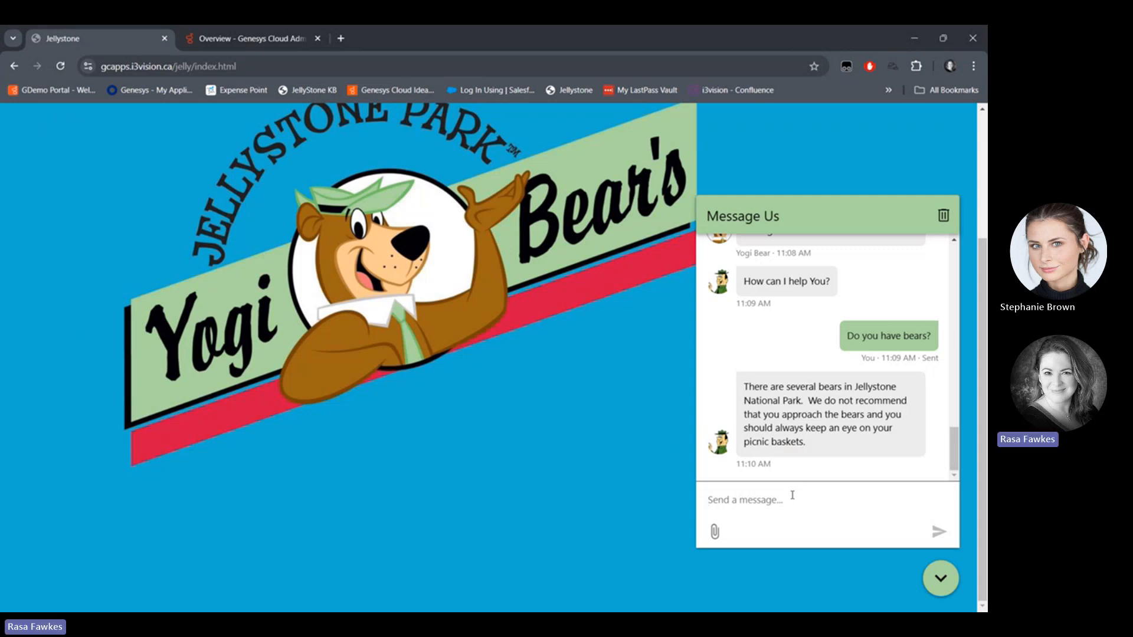
Send 'Can I schedule a visit' in the Jellystone chat.
{"action": "type", "text": "Can I se"}
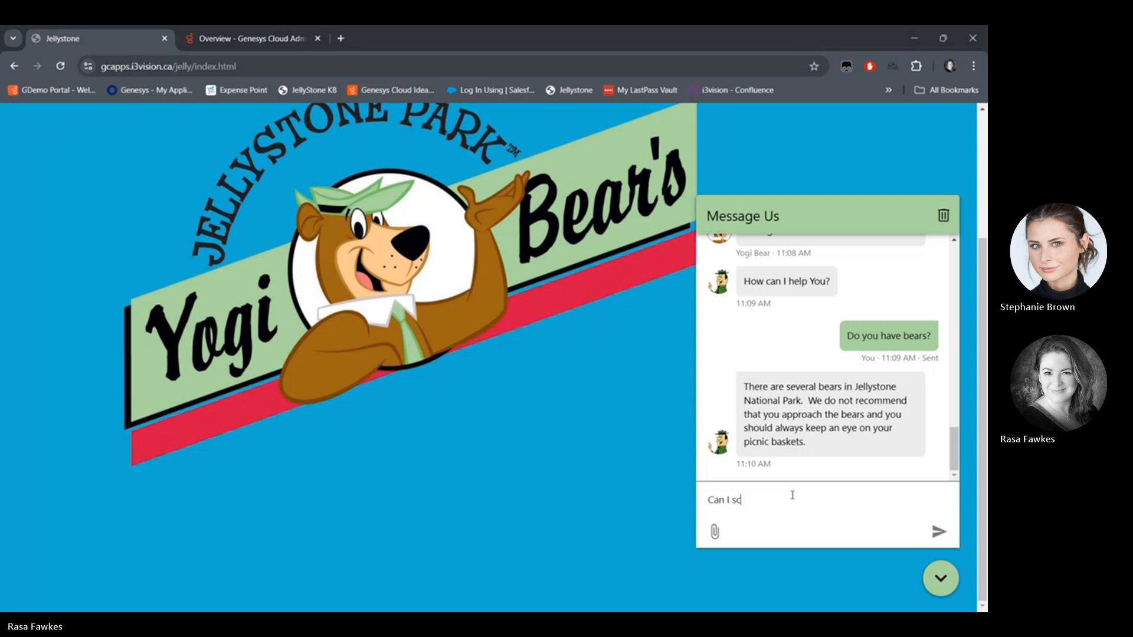
{"action": "type", "text": "hedule a"}
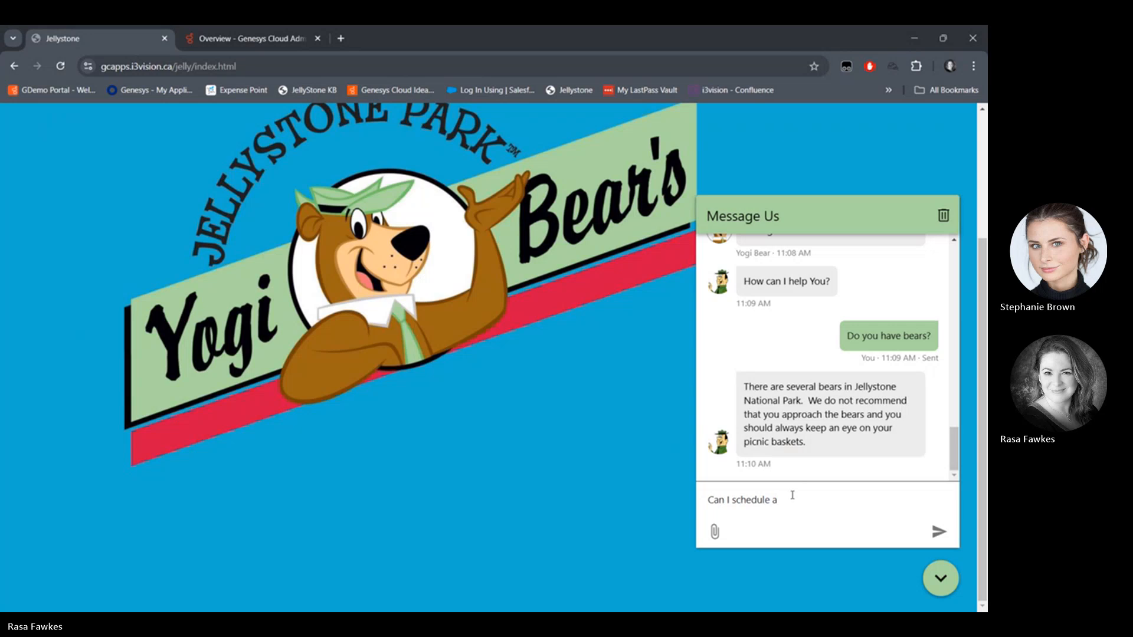
{"action": "left_click", "coordinate": [939, 532]}
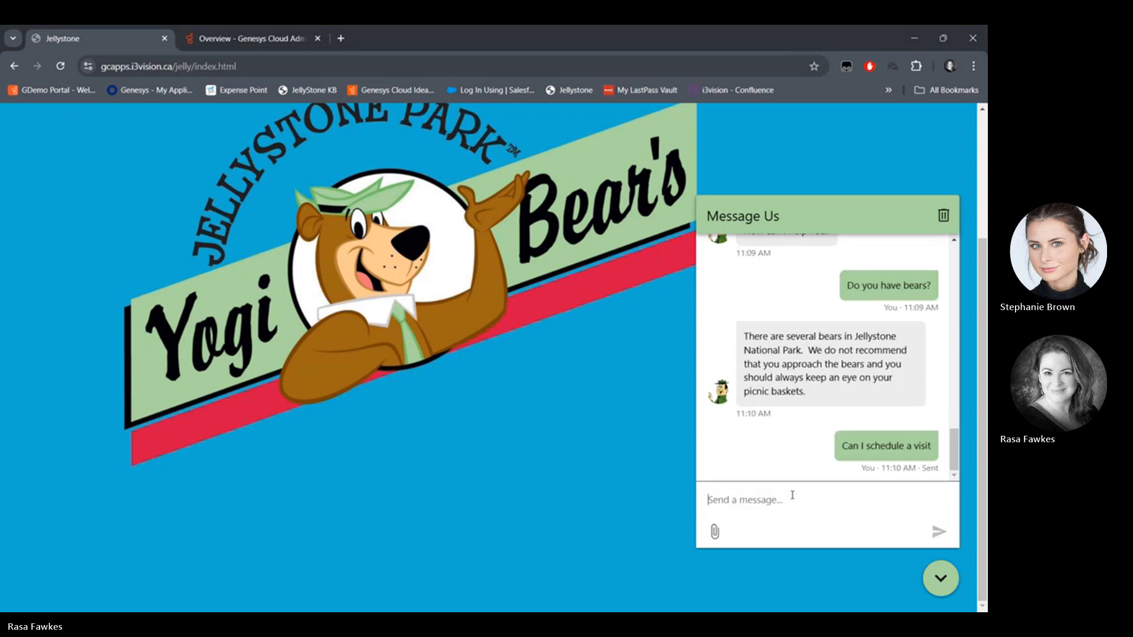
{"action": "mouse_move", "coordinate": [253, 39]}
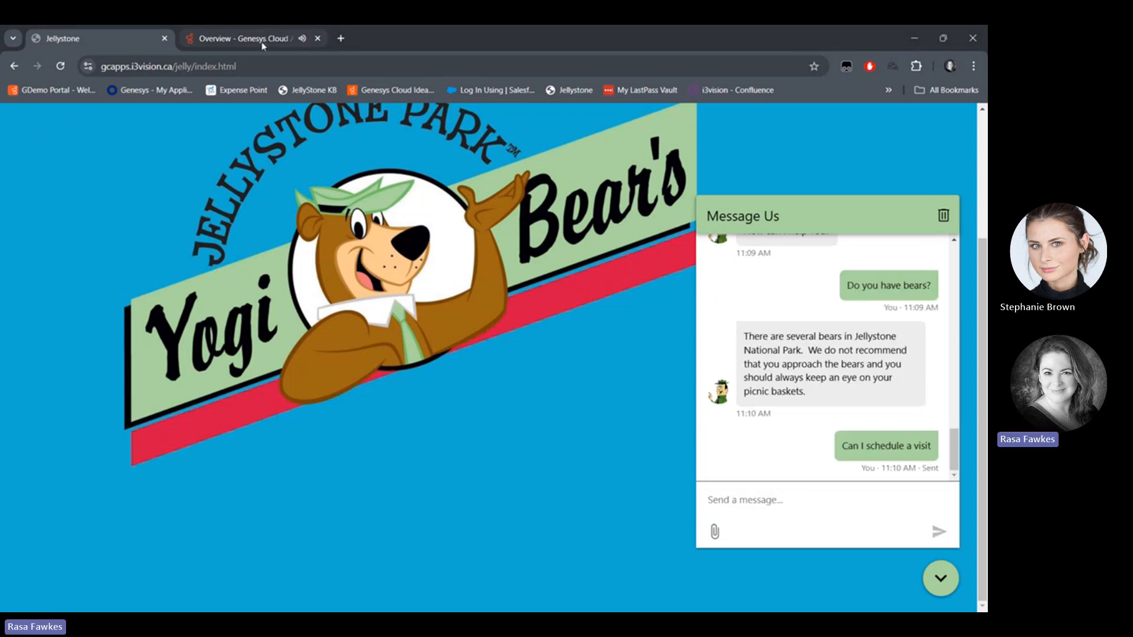
Return to Genesys Cloud, view the new Copilot suggestion and load the Reservations script.
{"action": "left_click", "coordinate": [246, 38]}
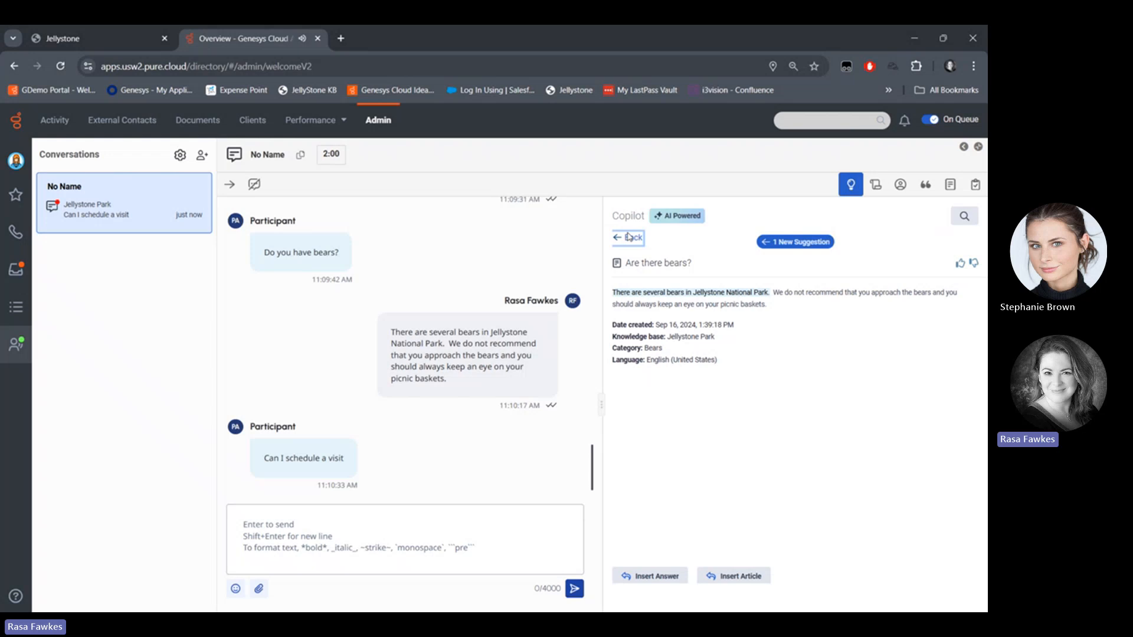
{"action": "left_click", "coordinate": [628, 238]}
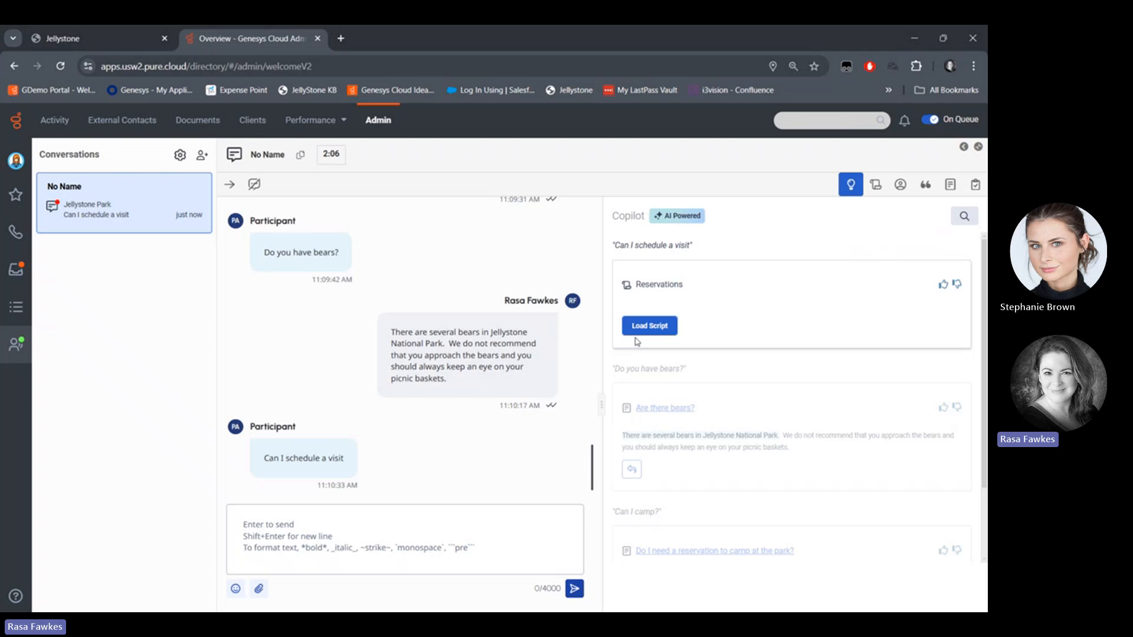
{"action": "left_click", "coordinate": [648, 325]}
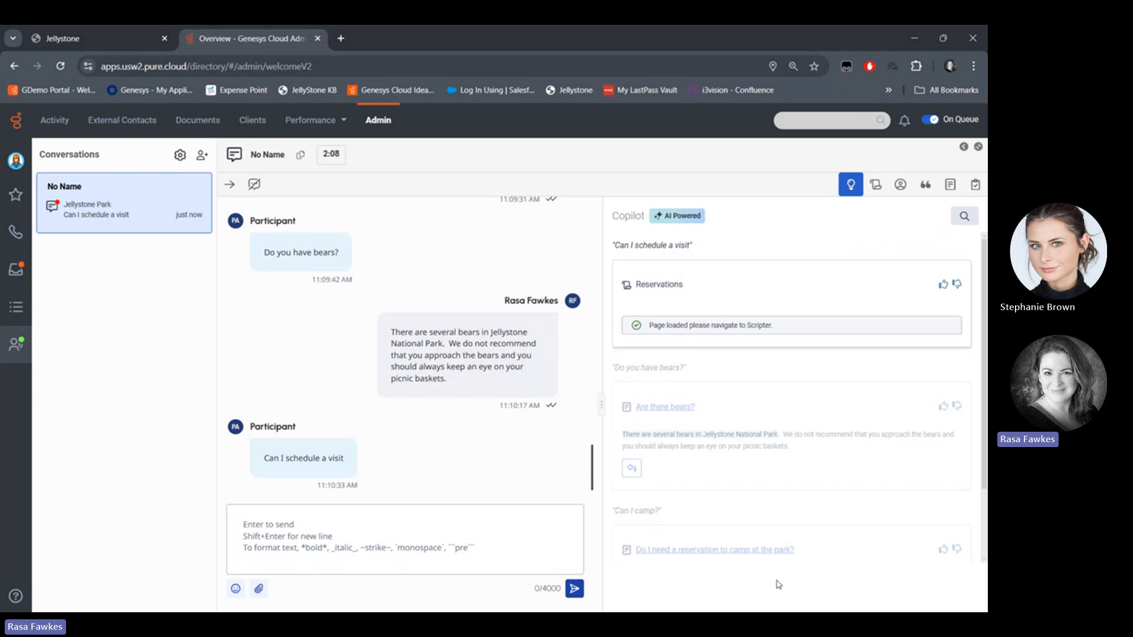
{"action": "mouse_move", "coordinate": [875, 184]}
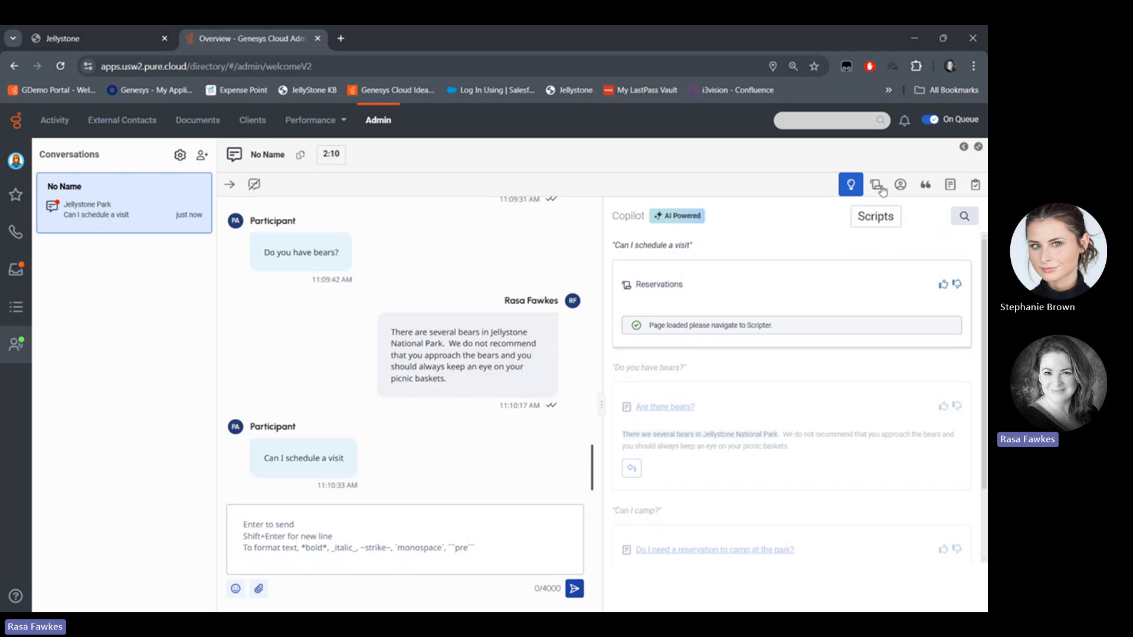
Show the Reservation Request form and send 'You can - please give me you name and visit dates'.
{"action": "left_click", "coordinate": [875, 184]}
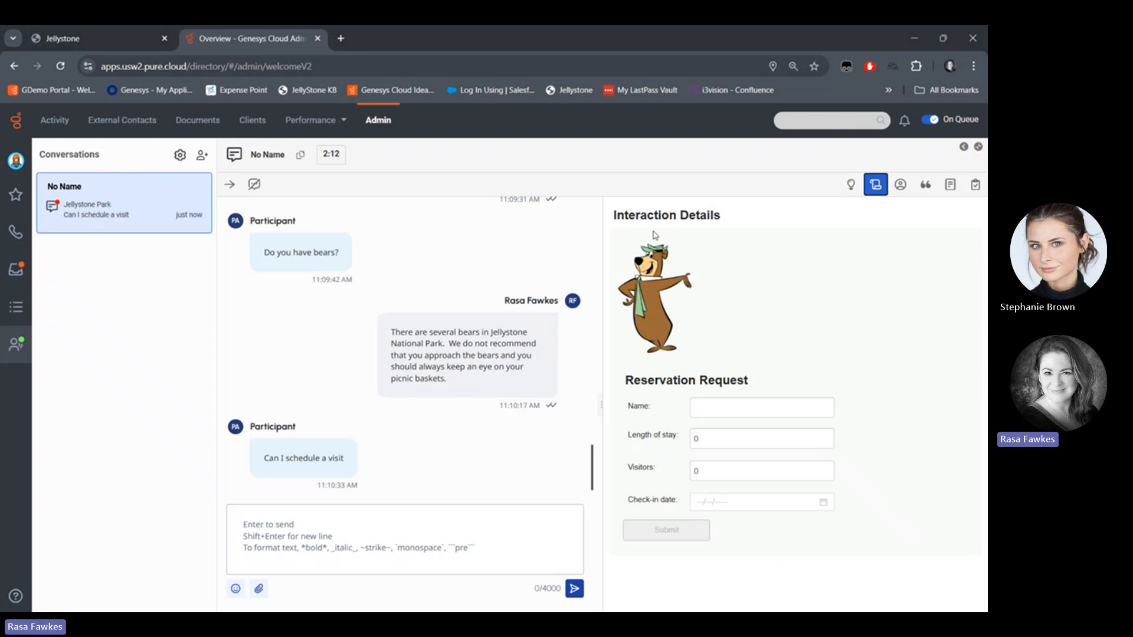
{"action": "mouse_move", "coordinate": [838, 376]}
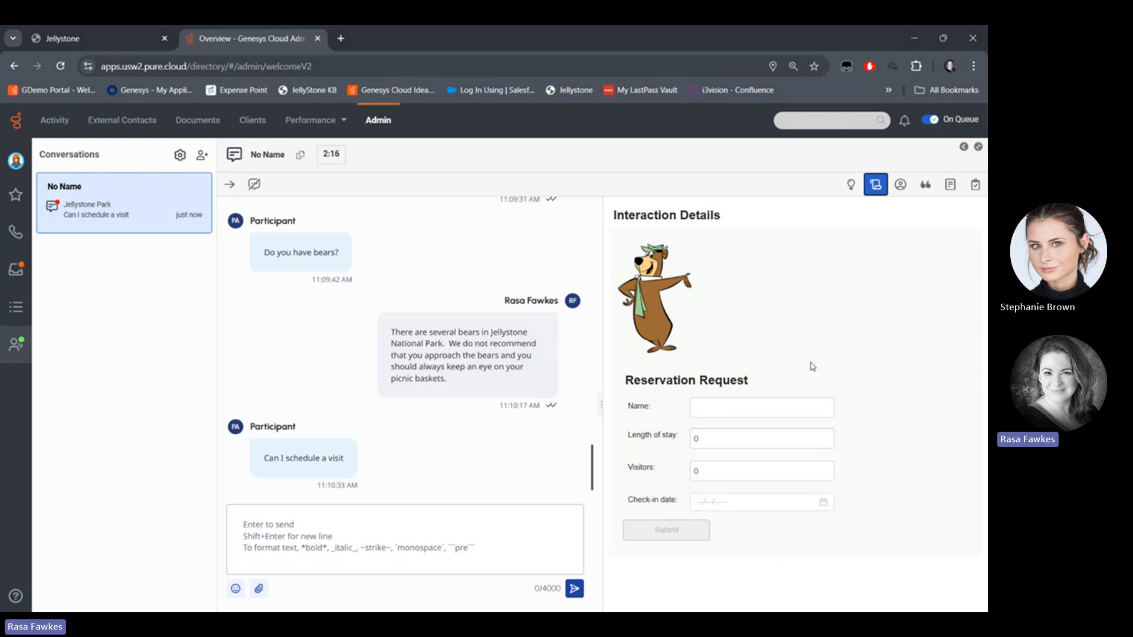
{"action": "mouse_move", "coordinate": [840, 326]}
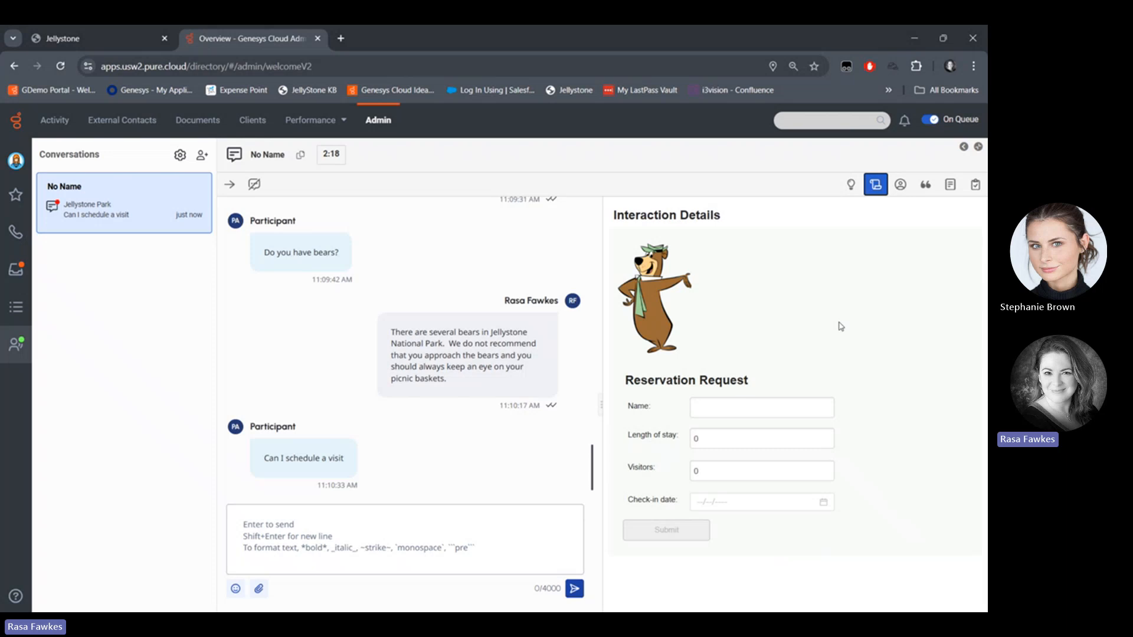
{"action": "mouse_move", "coordinate": [352, 525]}
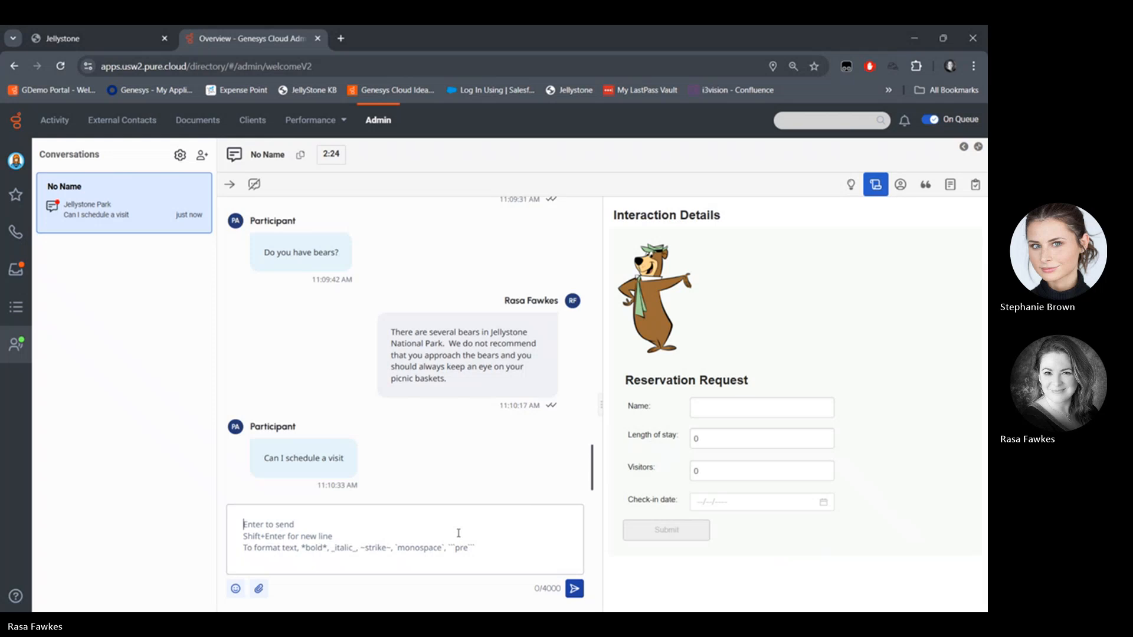
{"action": "type", "text": "You"}
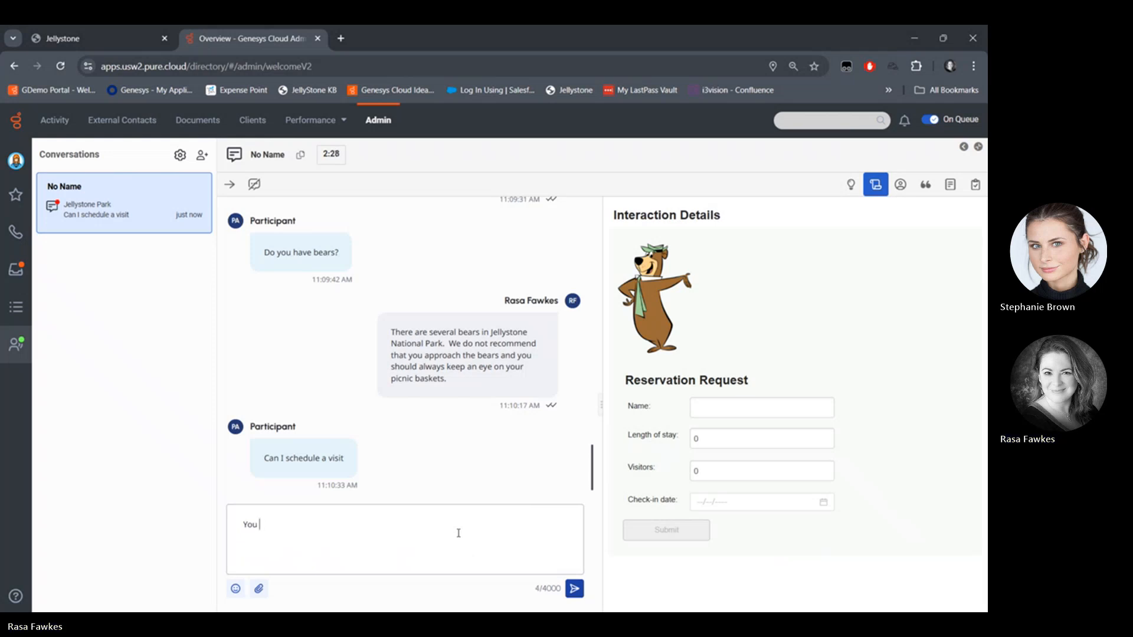
{"action": "type", "text": "can - pl"}
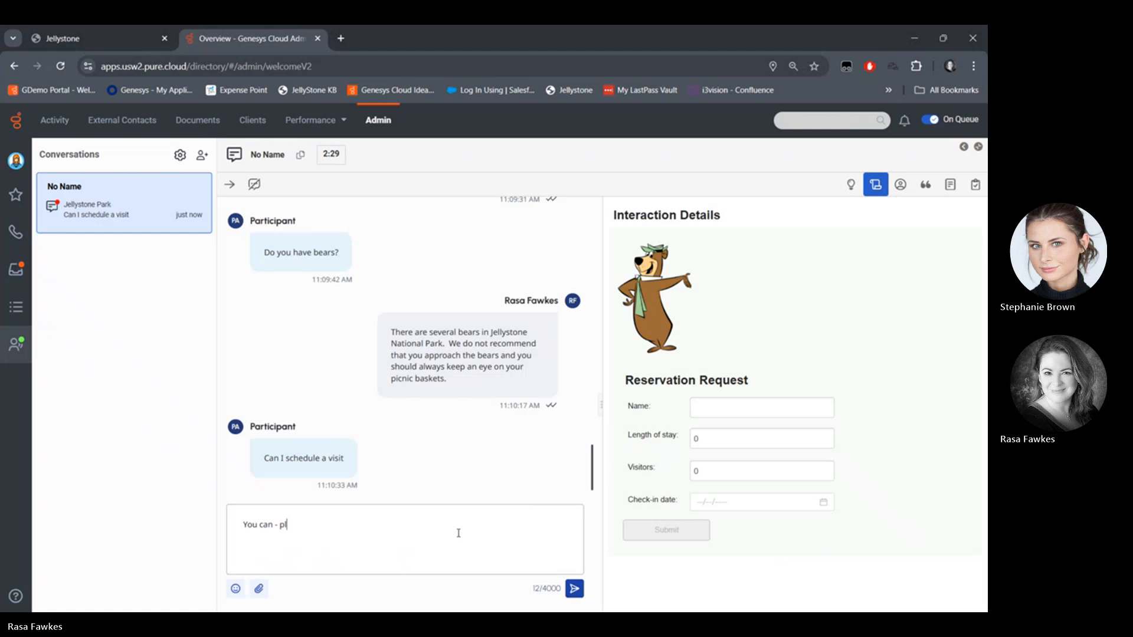
{"action": "type", "text": "ease give me yo"}
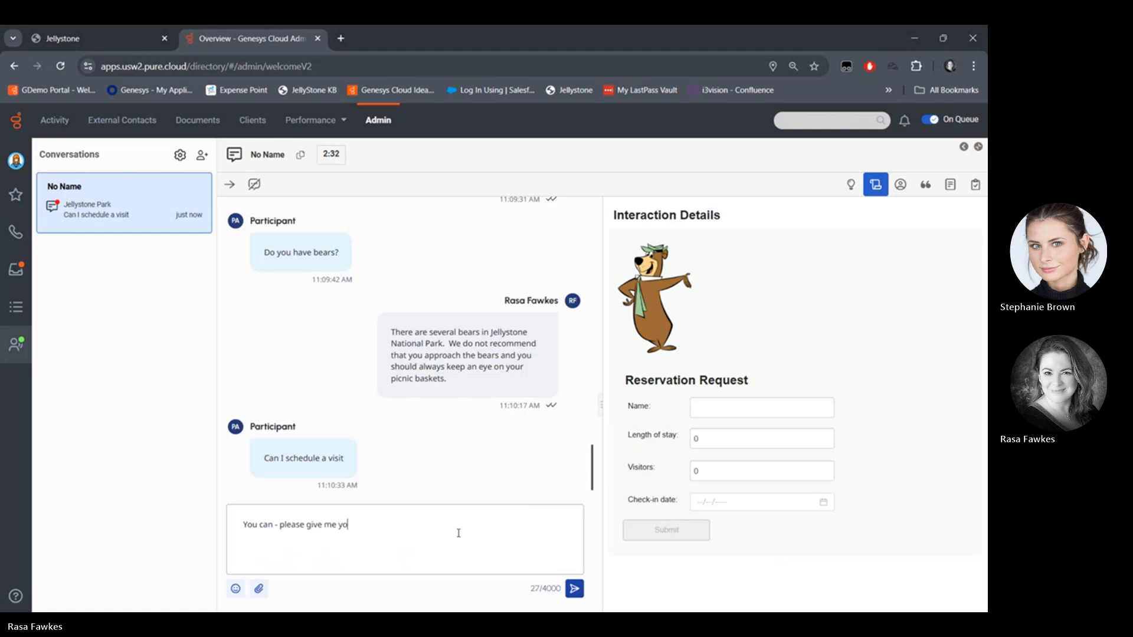
{"action": "type", "text": "u name and"}
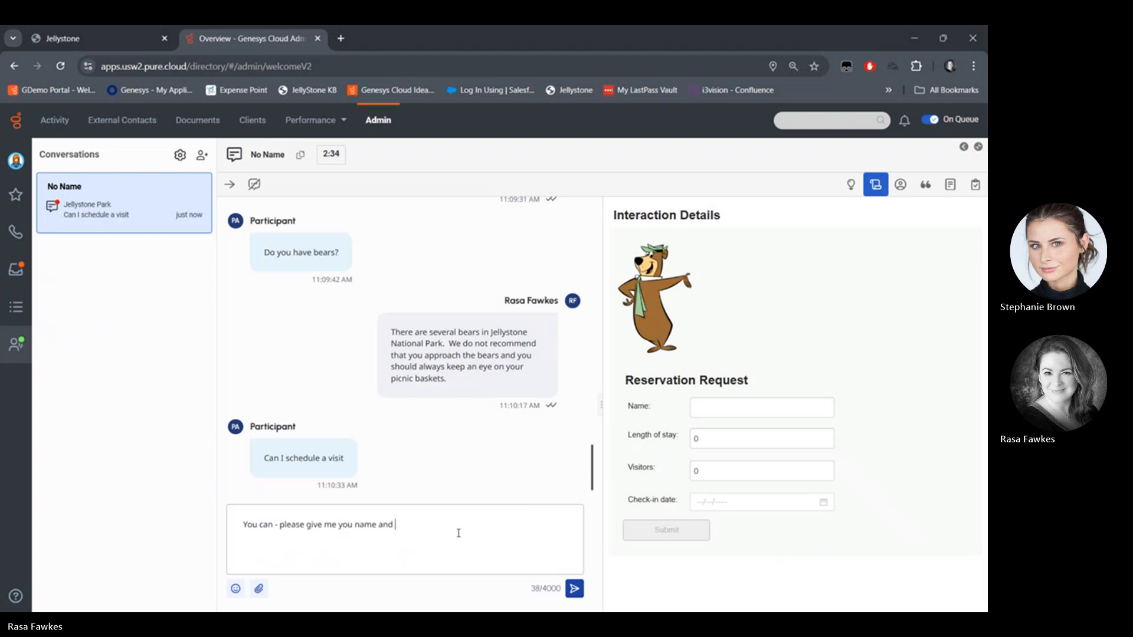
{"action": "left_click", "coordinate": [575, 589]}
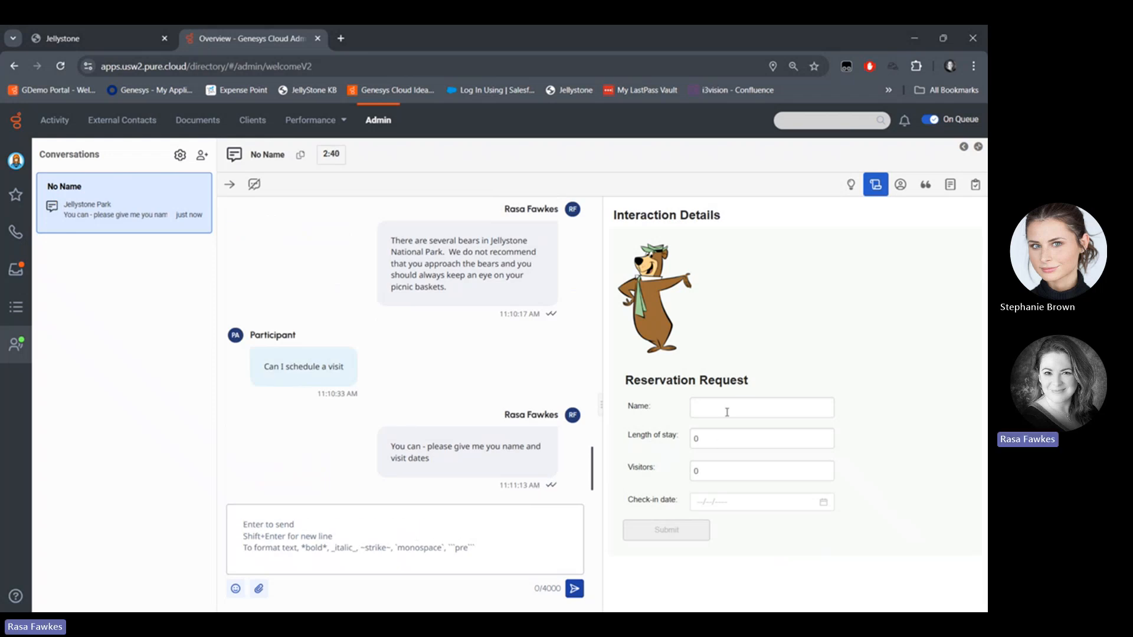
Submit the Reservation Request for Cindy Bear: 3-day stay, 4 visitors, check-in 12/16/2024.
{"action": "type", "text": "C"}
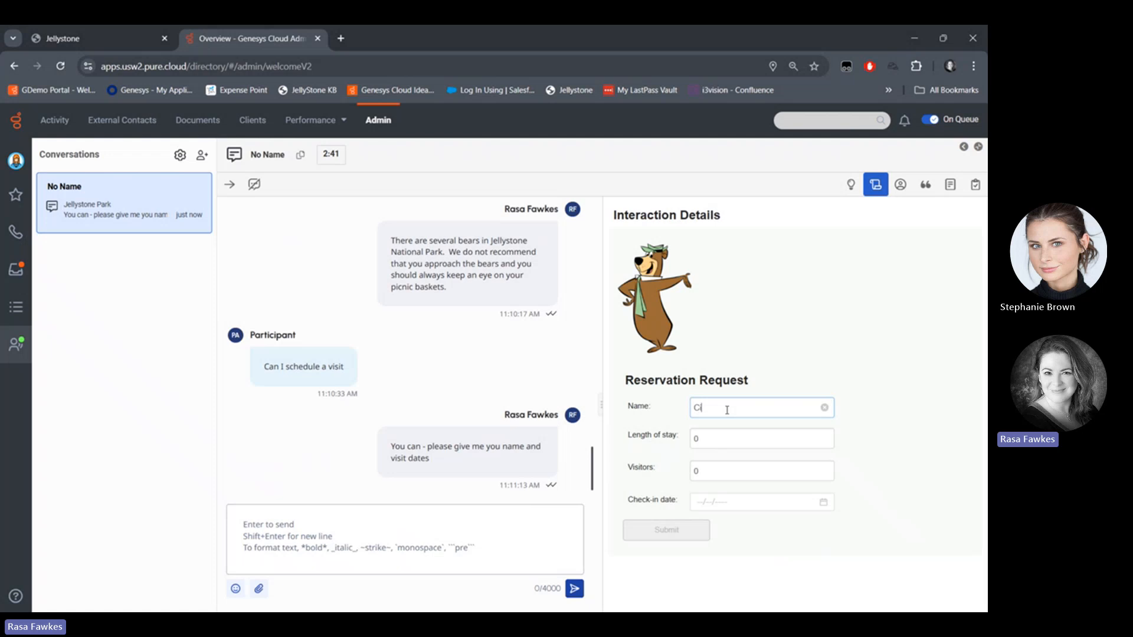
{"action": "type", "text": "indy Bear"}
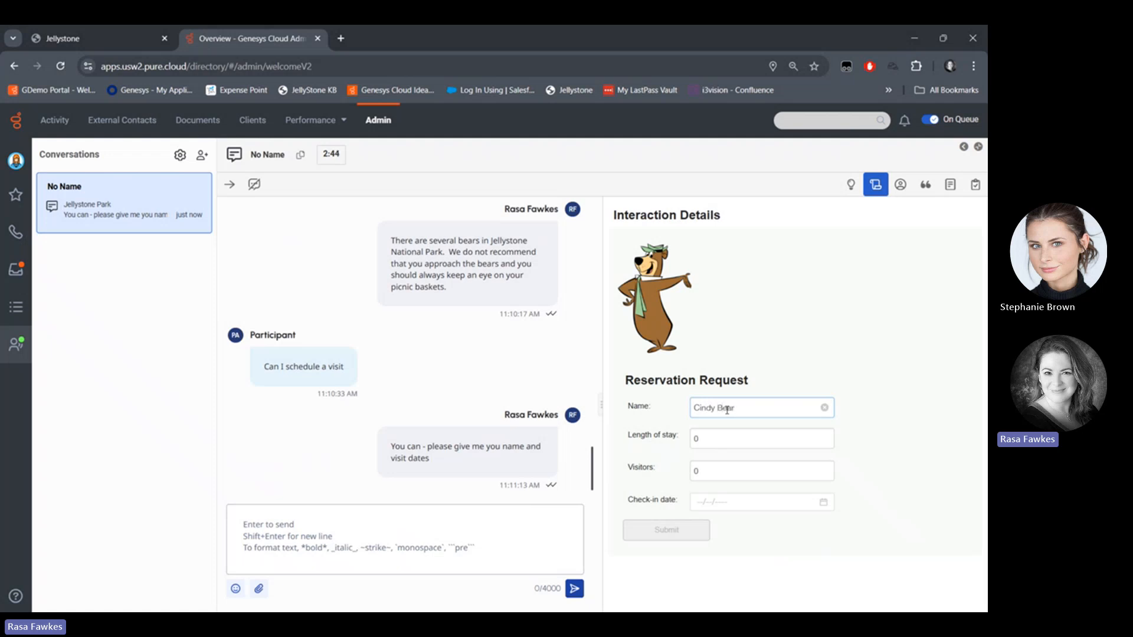
{"action": "left_click", "coordinate": [761, 437]}
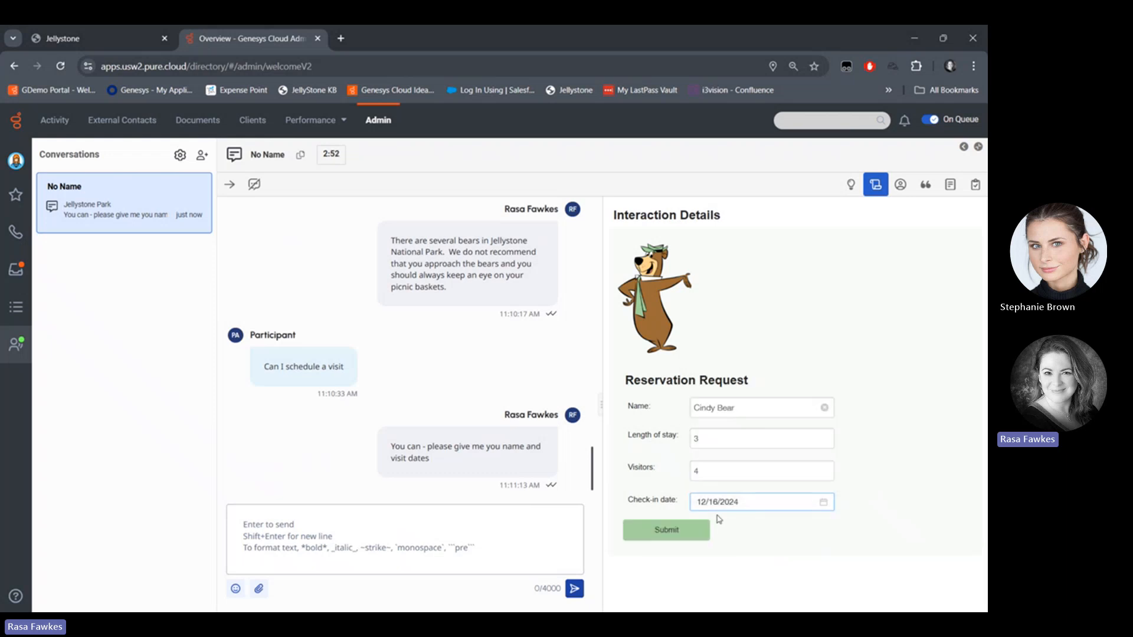
{"action": "left_click", "coordinate": [666, 530]}
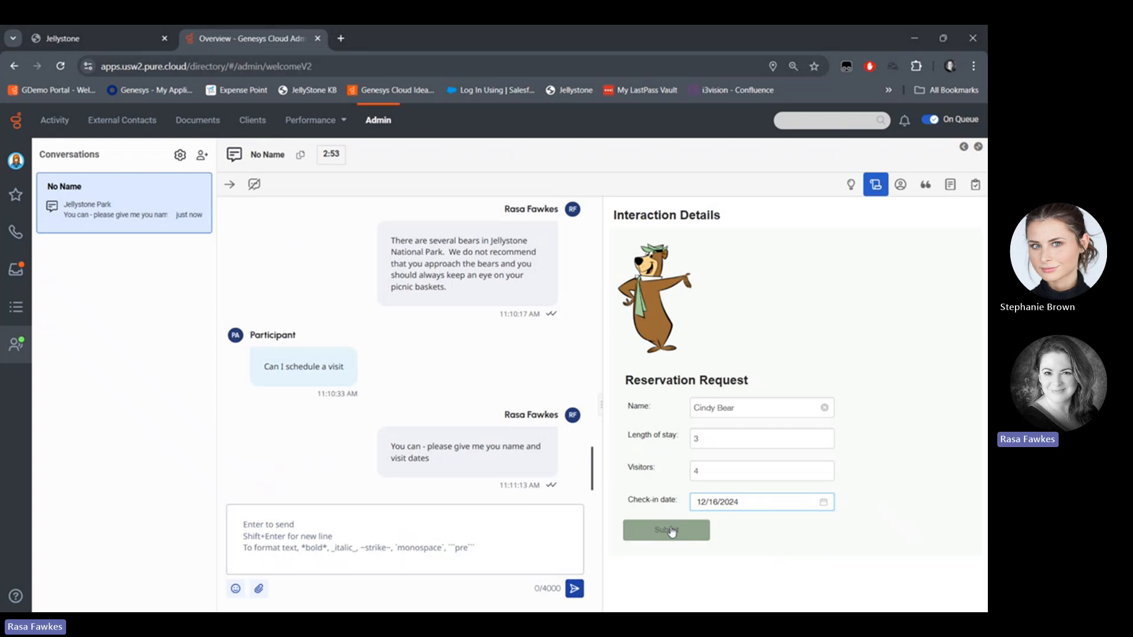
{"action": "left_click", "coordinate": [666, 531]}
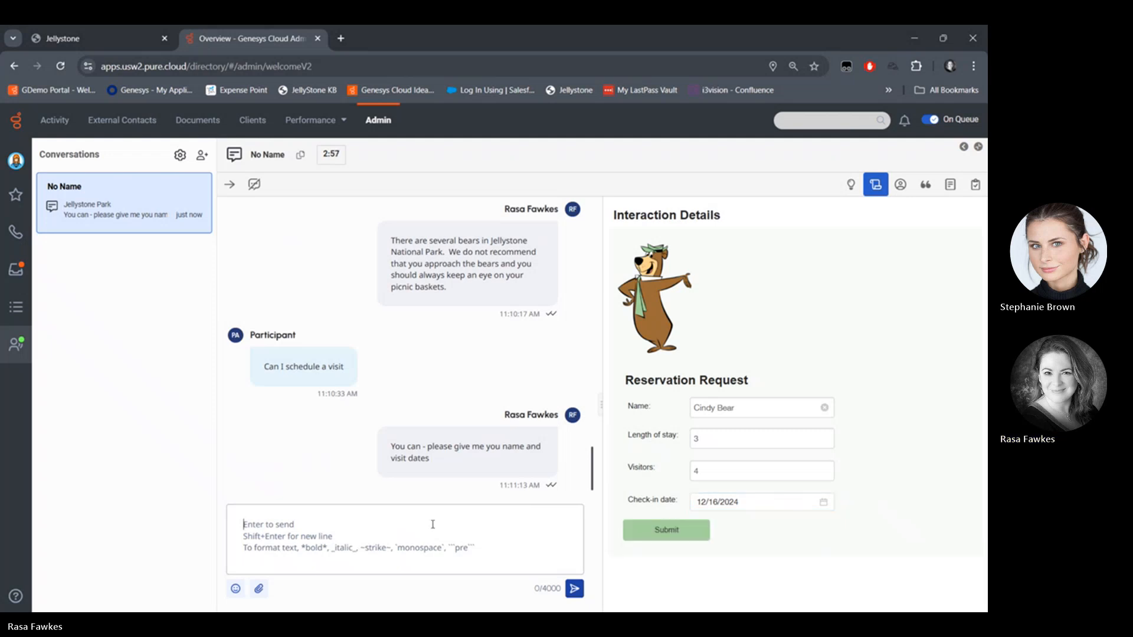
Type the agent replies 'Thank' and 'Thanks you are scheduled' to the customer.
{"action": "type", "text": "Th"}
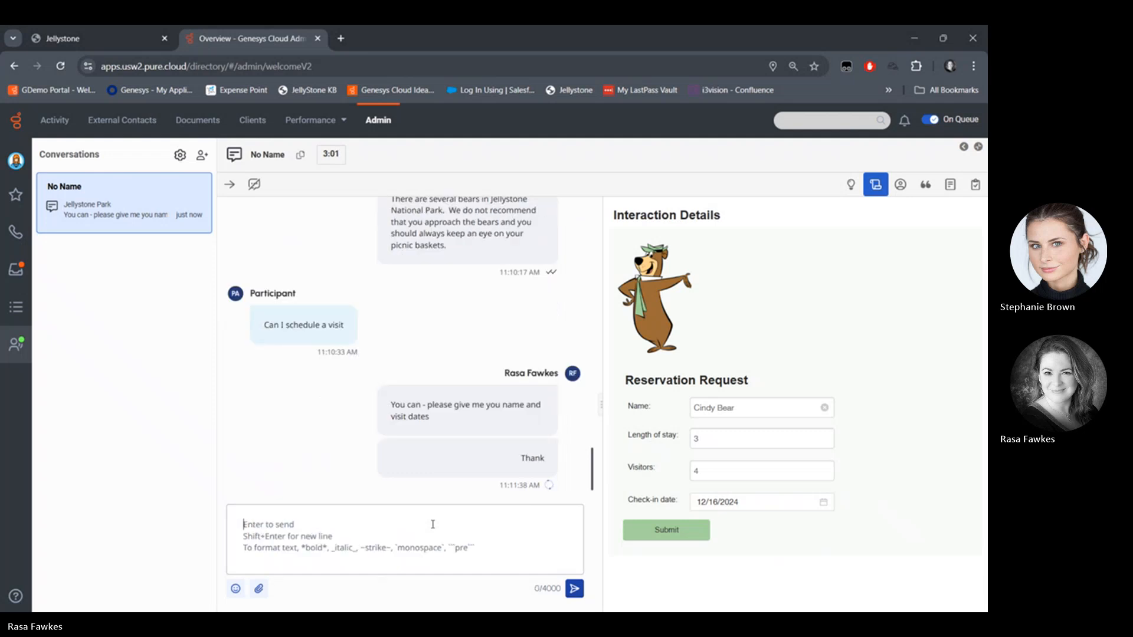
{"action": "type", "text": "Thanks"}
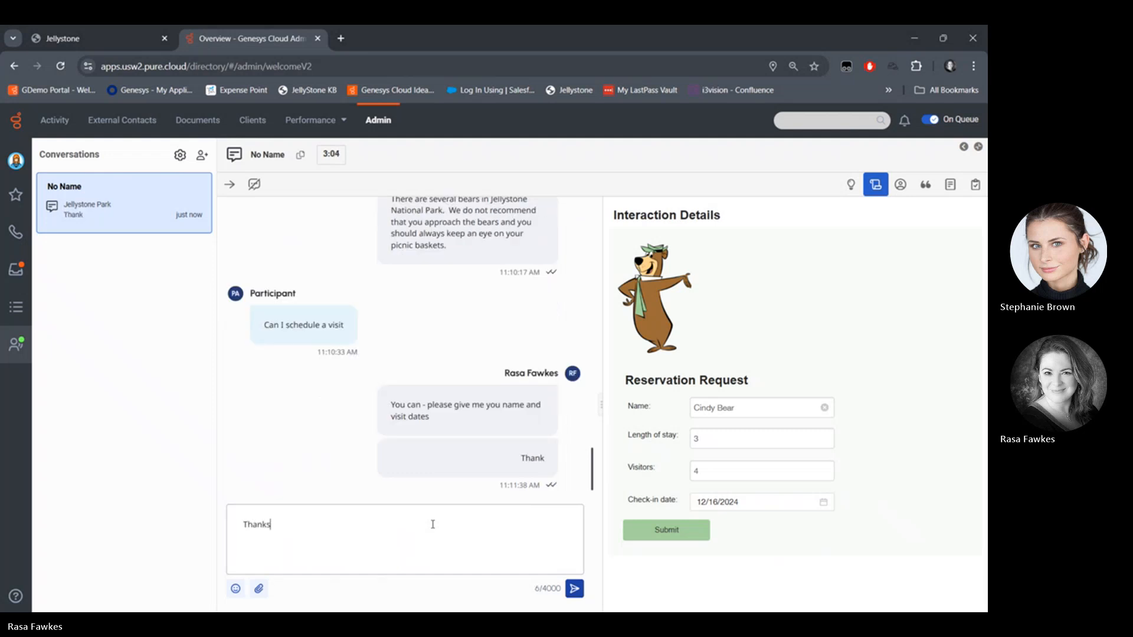
{"action": "type", "text": "you are"}
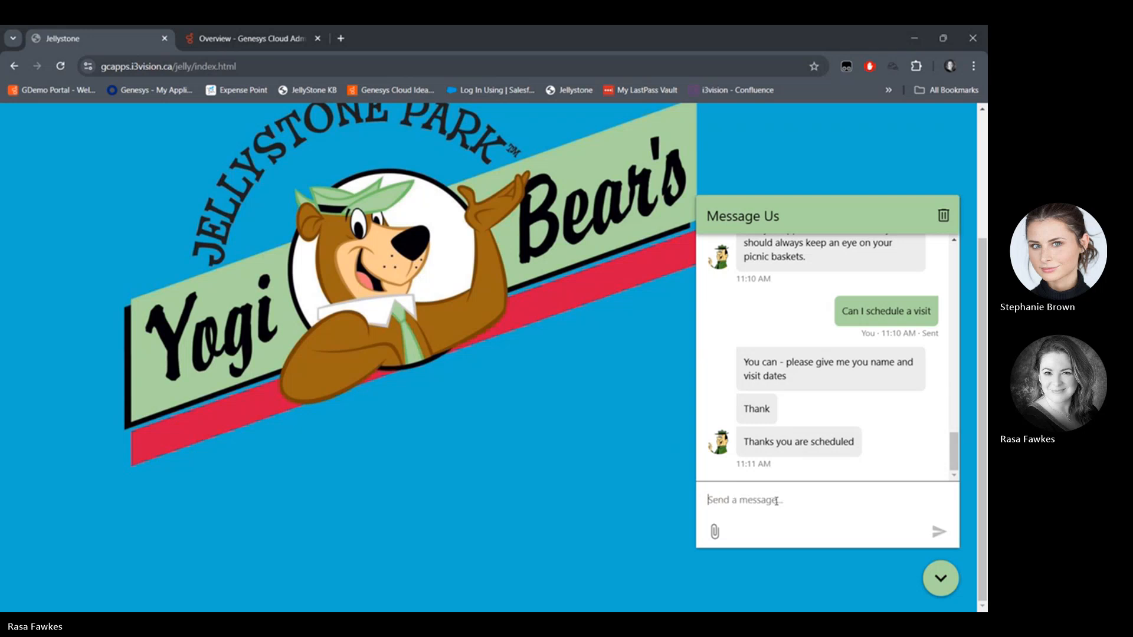
Send the customer's 'Thank you' in the Jellystone chat, then return to Genesys Cloud.
{"action": "left_click", "coordinate": [939, 532]}
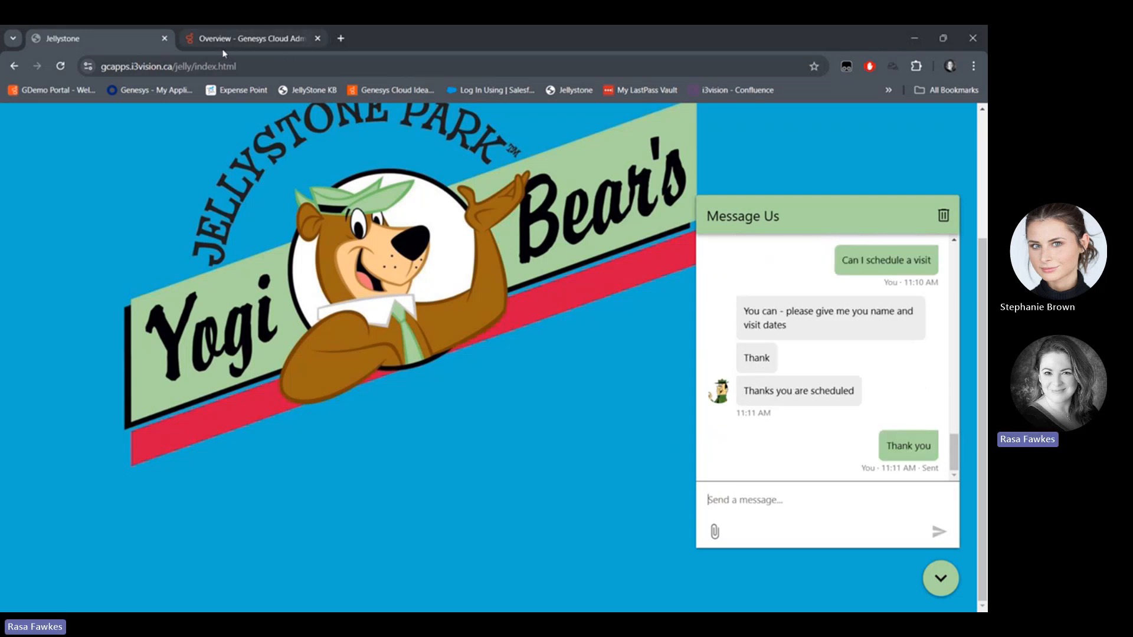
{"action": "left_click", "coordinate": [249, 39]}
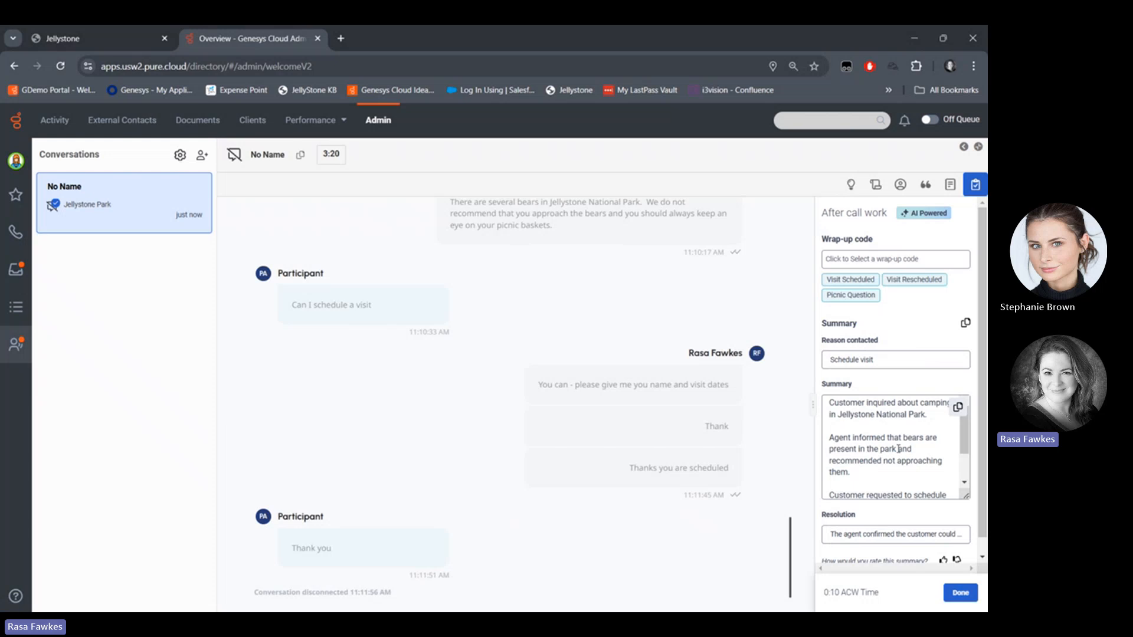
Code the wrap-up as Visit Scheduled and copy the AI summary into the notes.
{"action": "scroll", "scroll_direction": "down", "scroll_amount": 3}
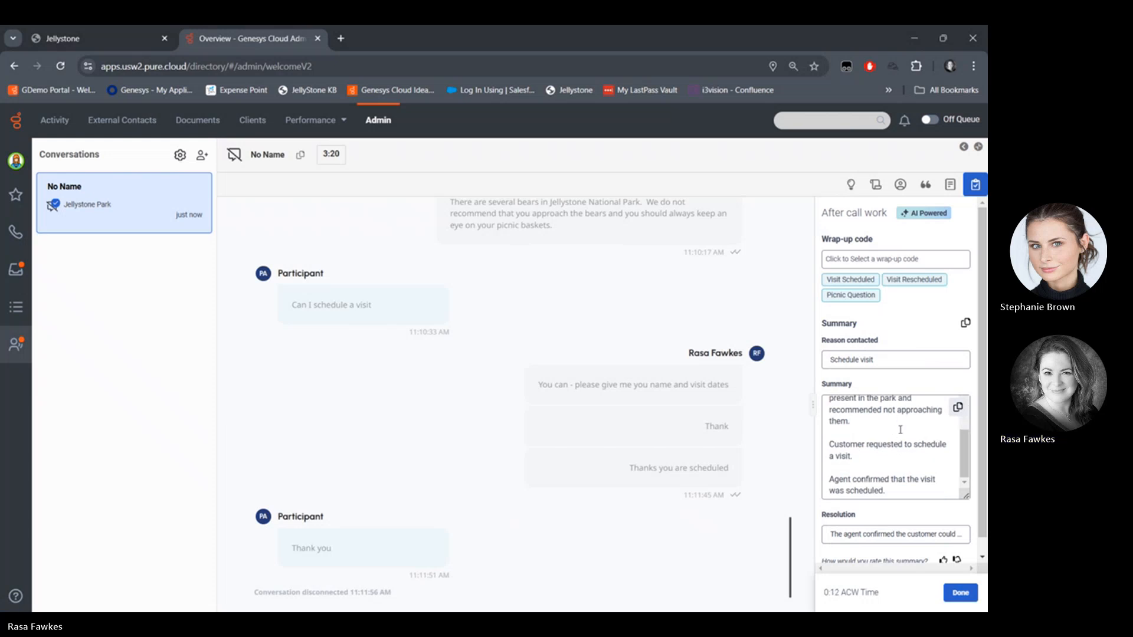
{"action": "scroll", "scroll_direction": "down", "scroll_amount": 3}
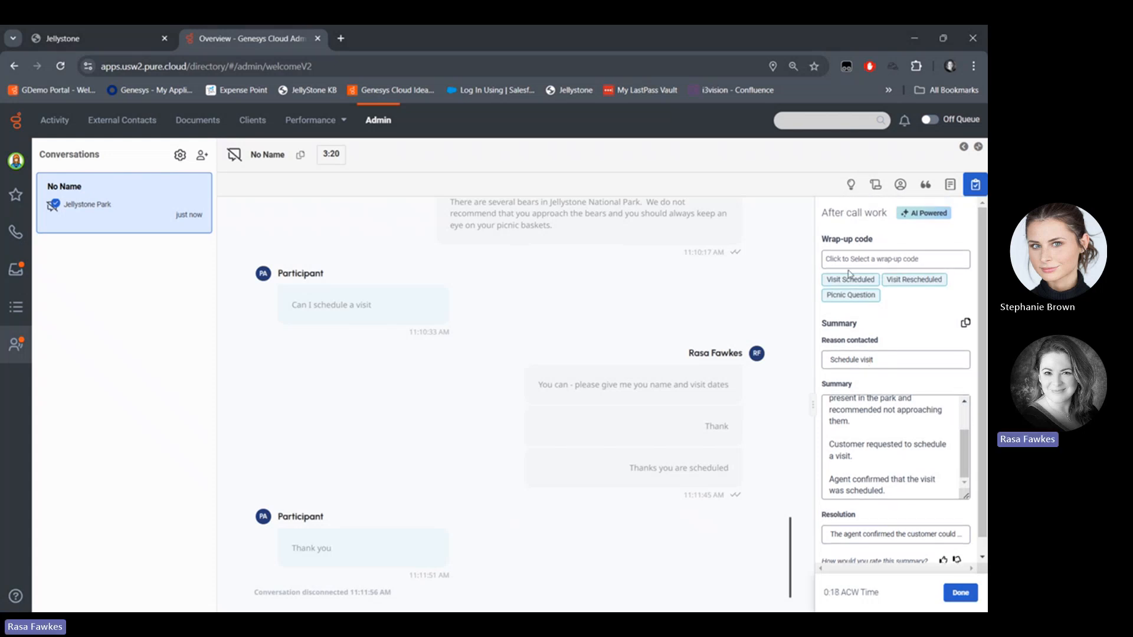
{"action": "left_click", "coordinate": [850, 279]}
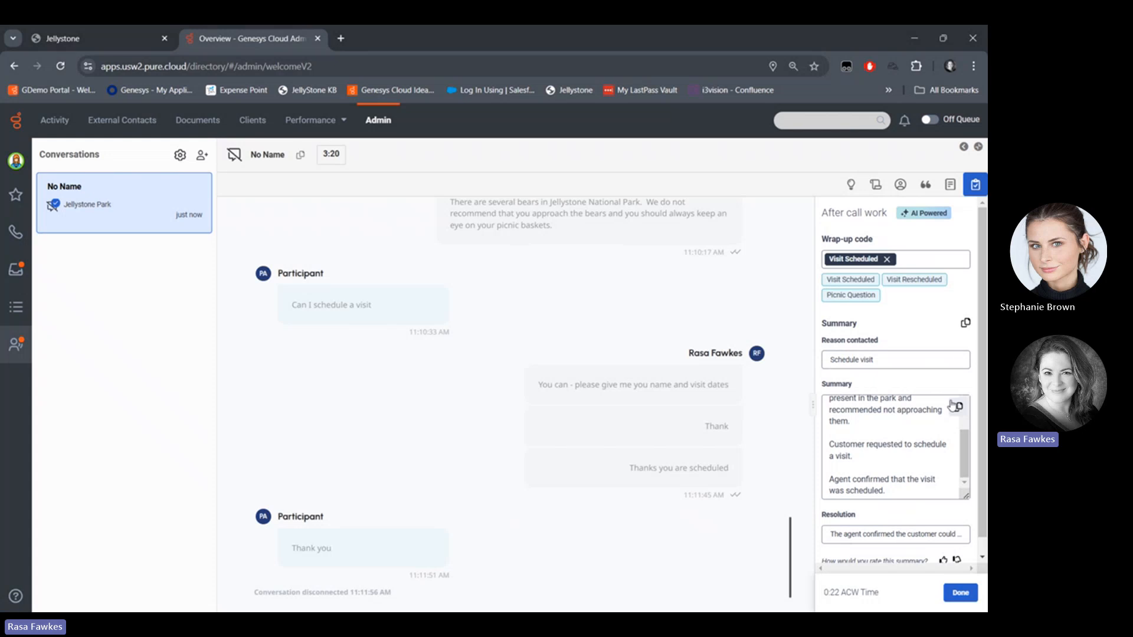
{"action": "left_click", "coordinate": [965, 323]}
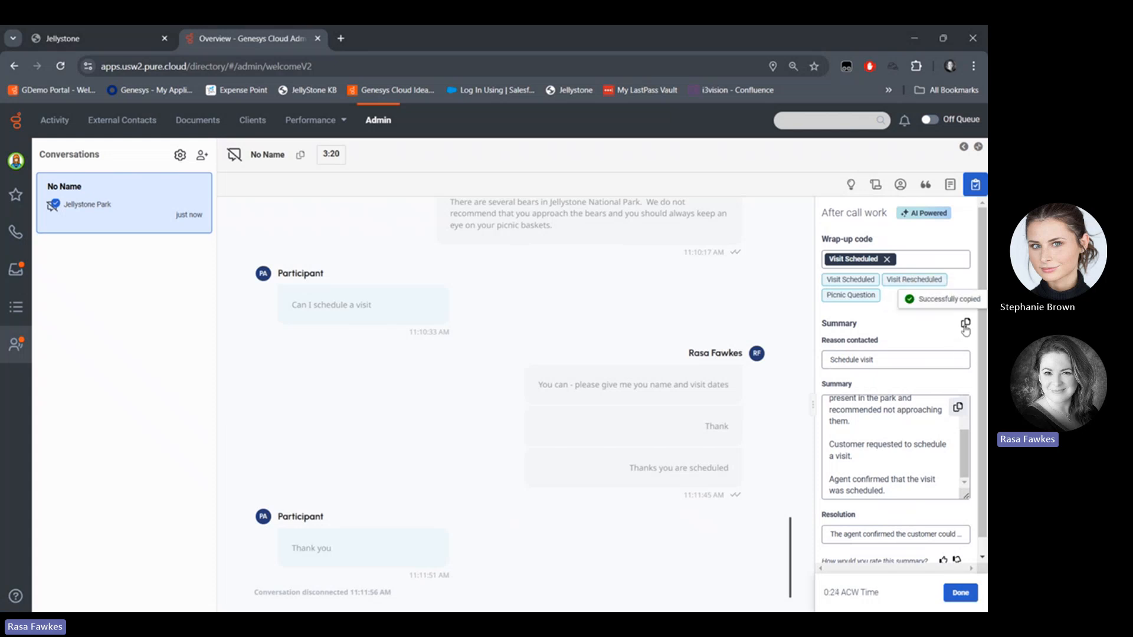
{"action": "left_click", "coordinate": [949, 184]}
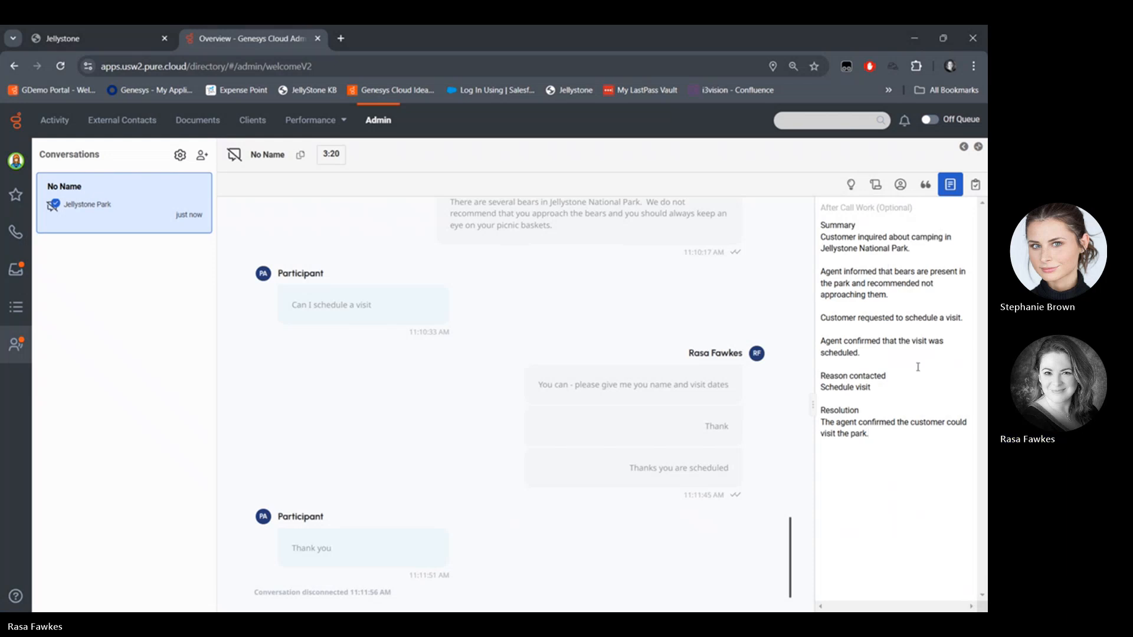
{"action": "mouse_move", "coordinate": [861, 167]}
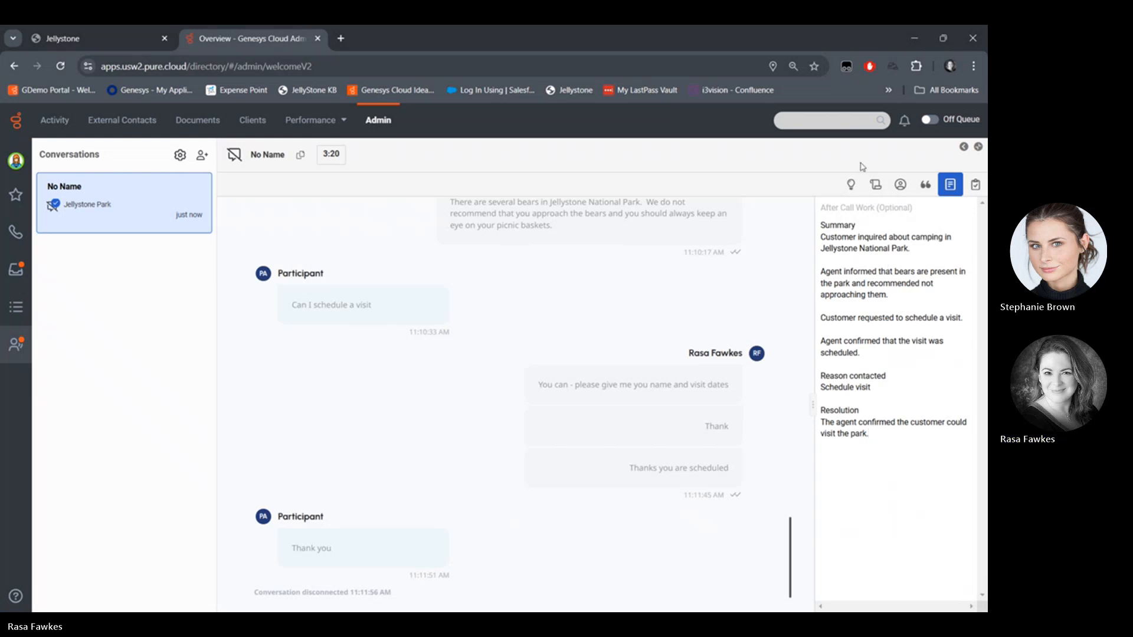
Show Copilot suggestions listing the Reservations script and bears article for the ended chat.
{"action": "left_click", "coordinate": [850, 184]}
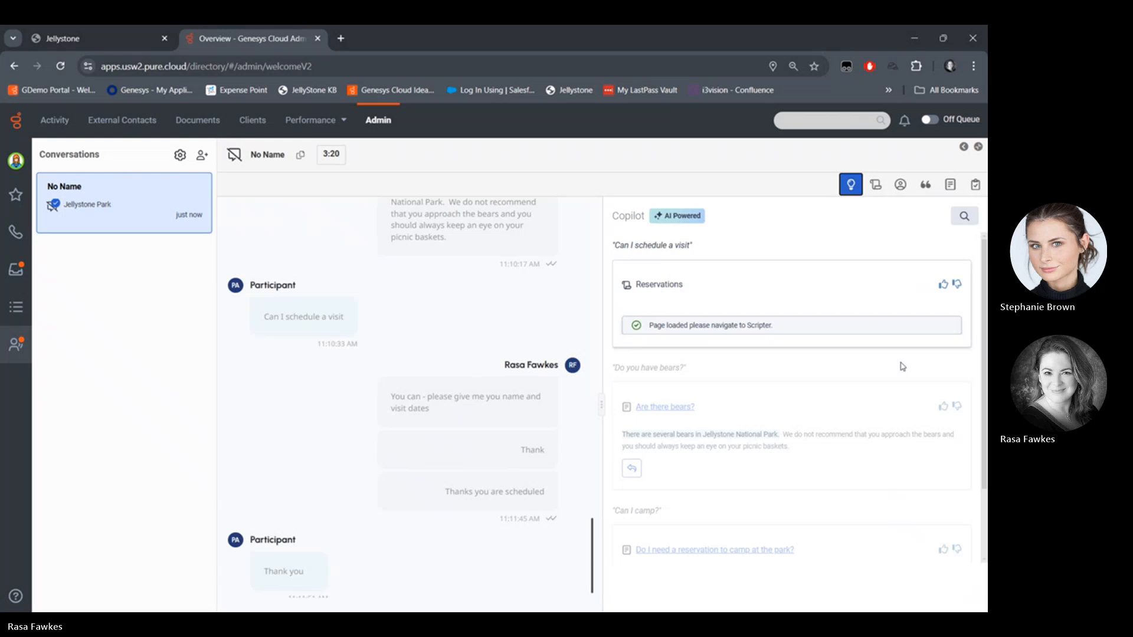
{"action": "mouse_move", "coordinate": [361, 388]}
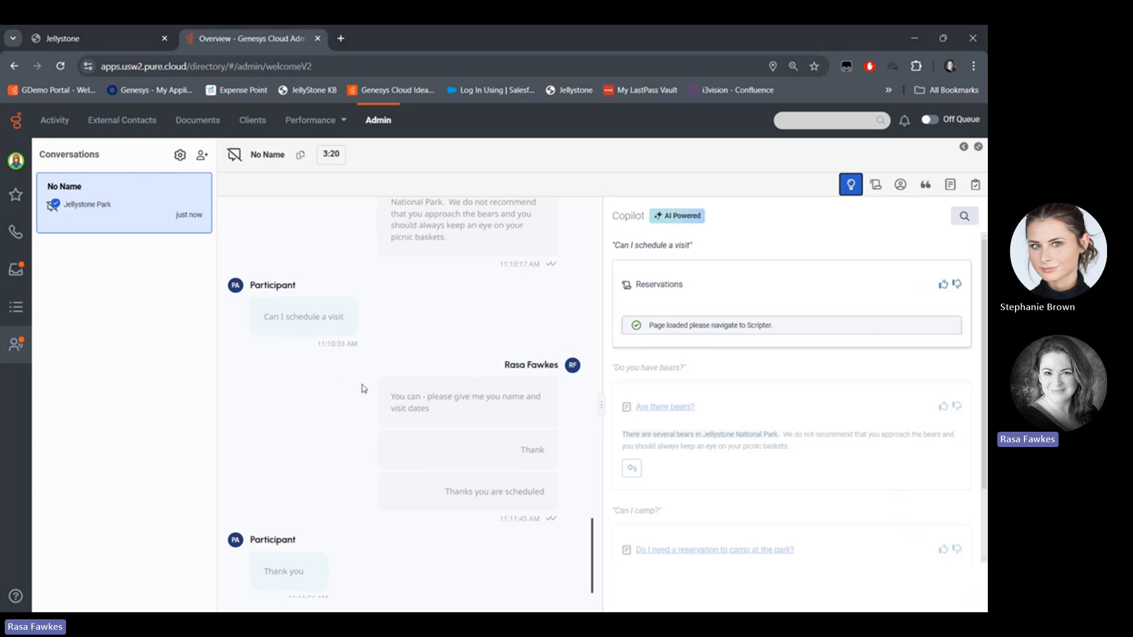
{"action": "mouse_move", "coordinate": [368, 546]}
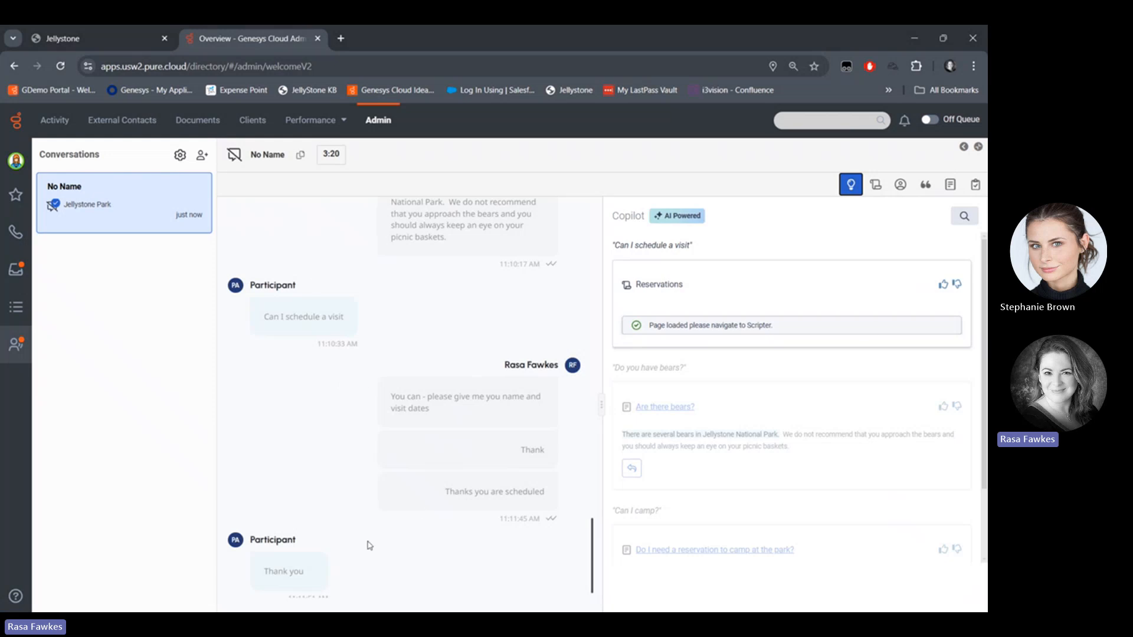
{"action": "mouse_move", "coordinate": [492, 513]}
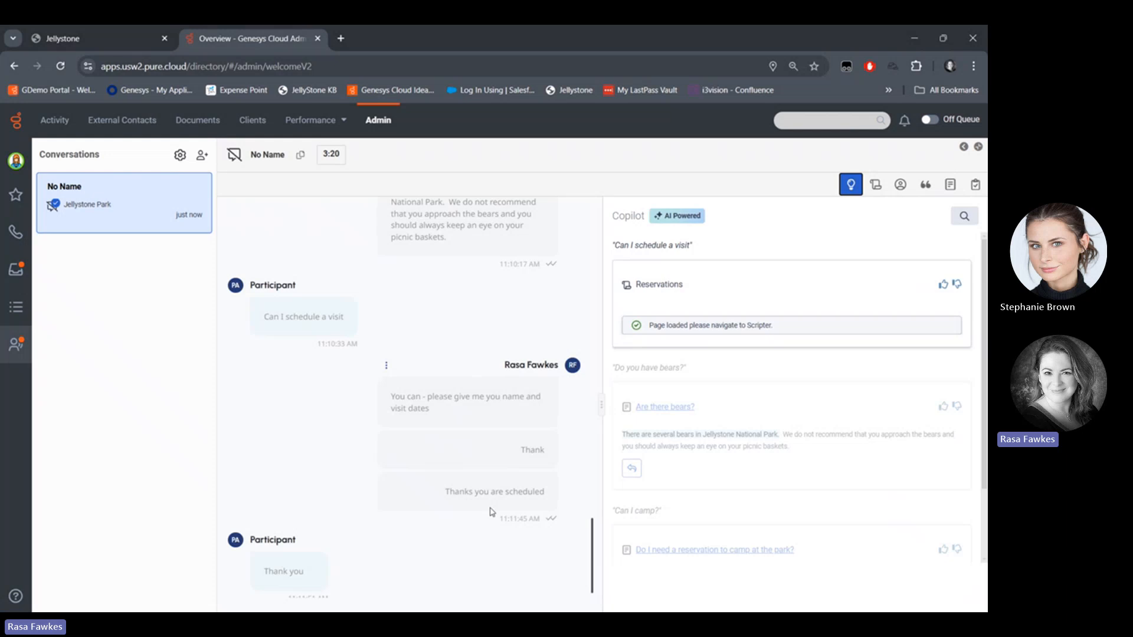
{"action": "mouse_move", "coordinate": [283, 379]}
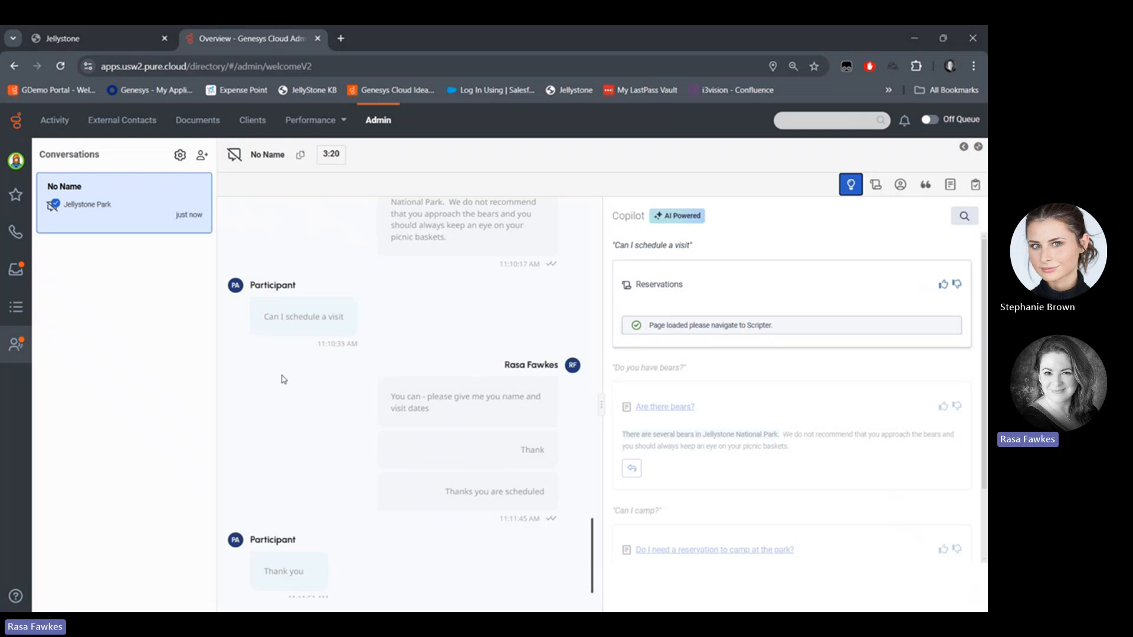
{"action": "mouse_move", "coordinate": [935, 190]}
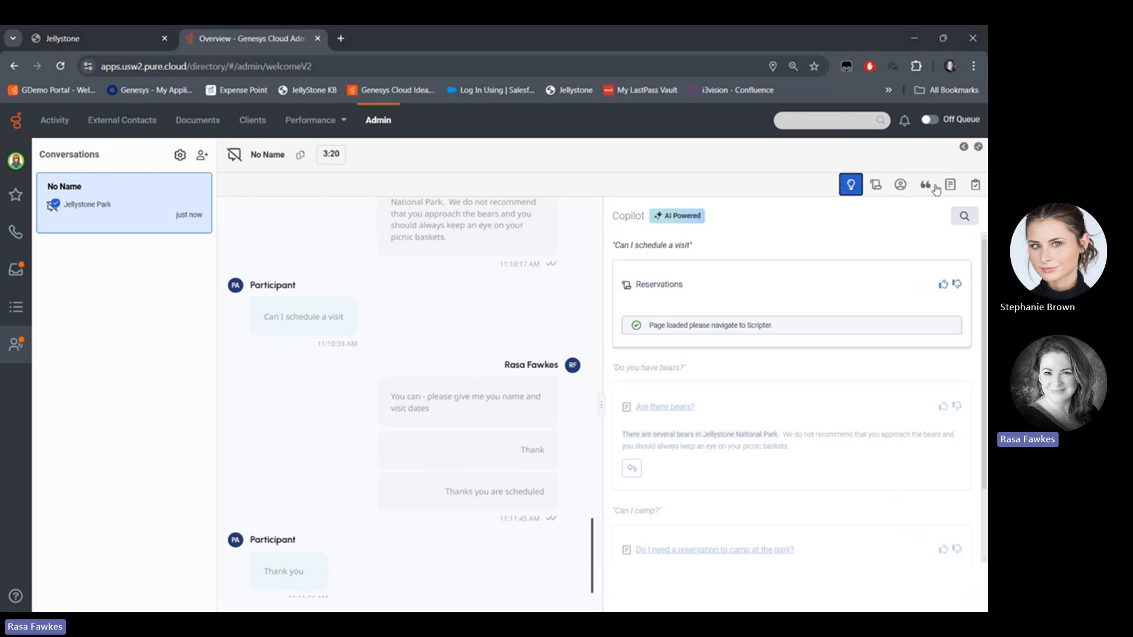
{"action": "mouse_move", "coordinate": [891, 306]}
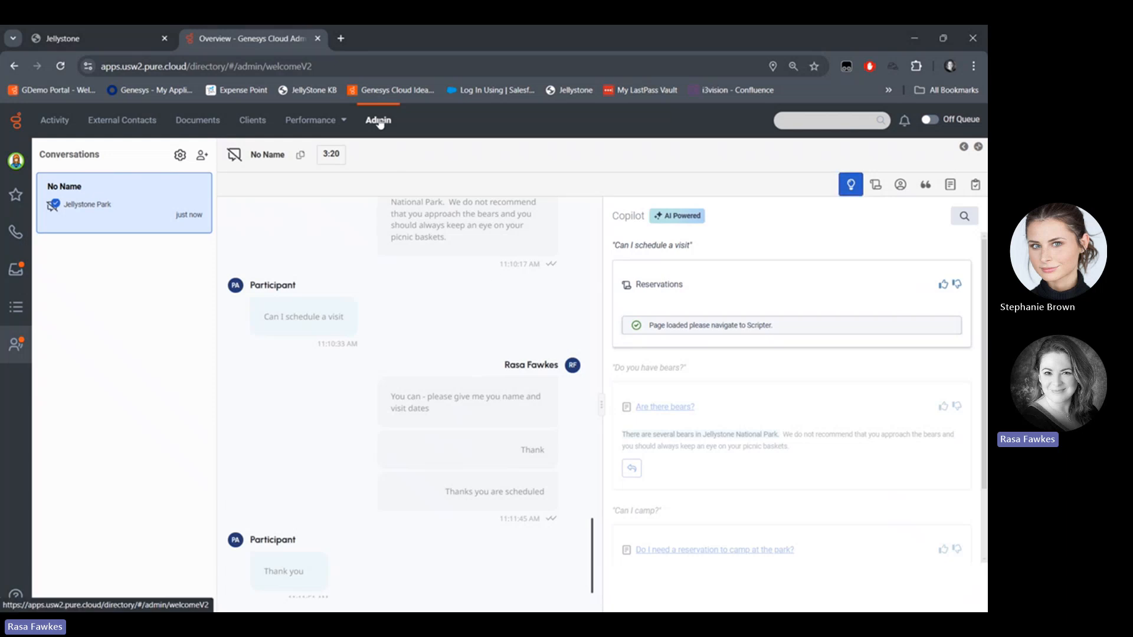
From Admin, hide the conversation panel and open Knowledge > Articles for Jellystone Park.
{"action": "left_click", "coordinate": [377, 120]}
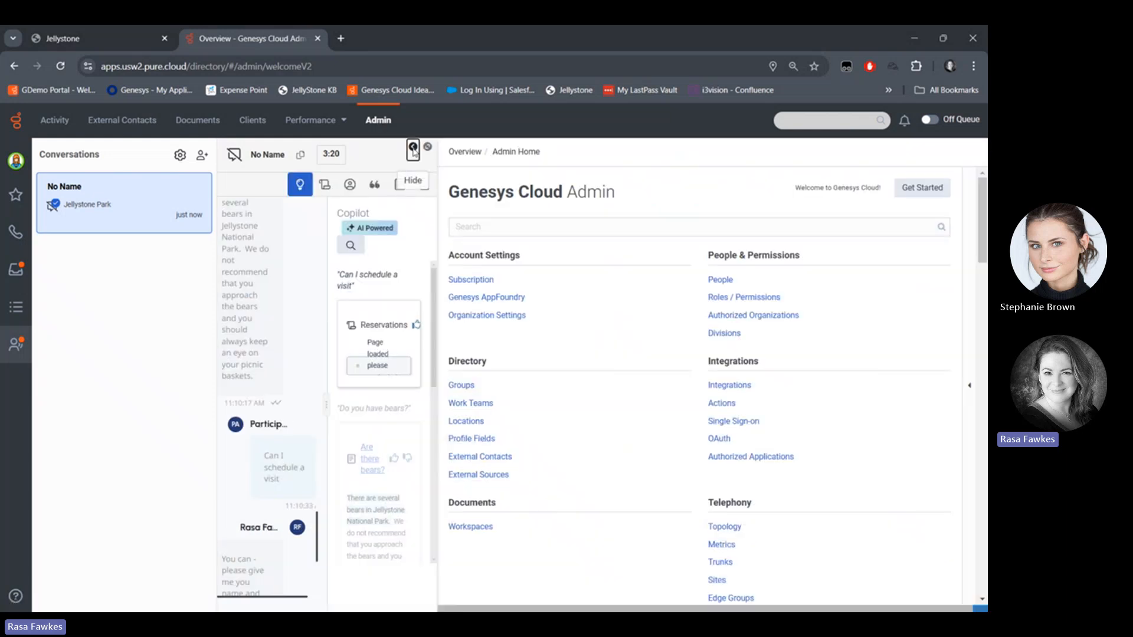
{"action": "left_click", "coordinate": [412, 151]}
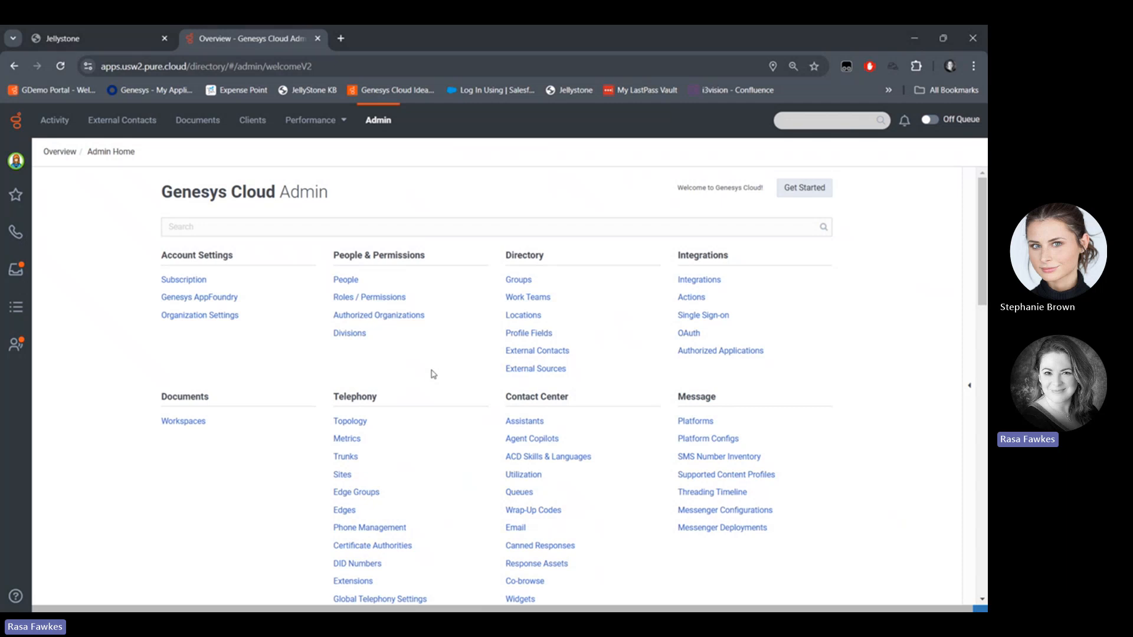
{"action": "scroll", "scroll_direction": "up", "scroll_amount": 3}
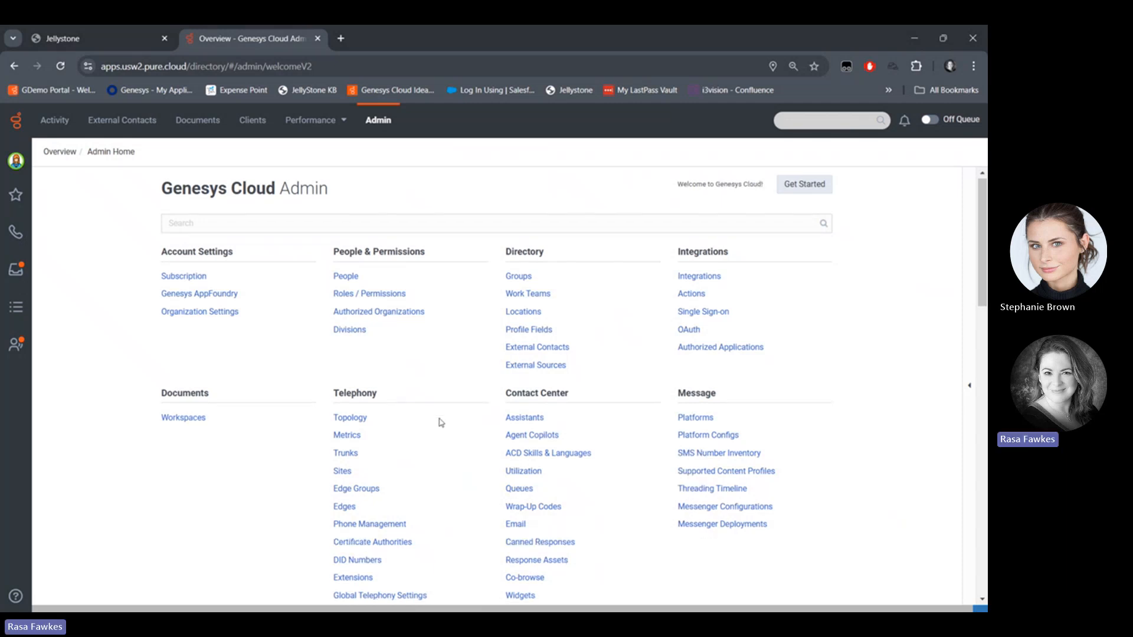
{"action": "scroll", "scroll_direction": "down", "scroll_amount": 3}
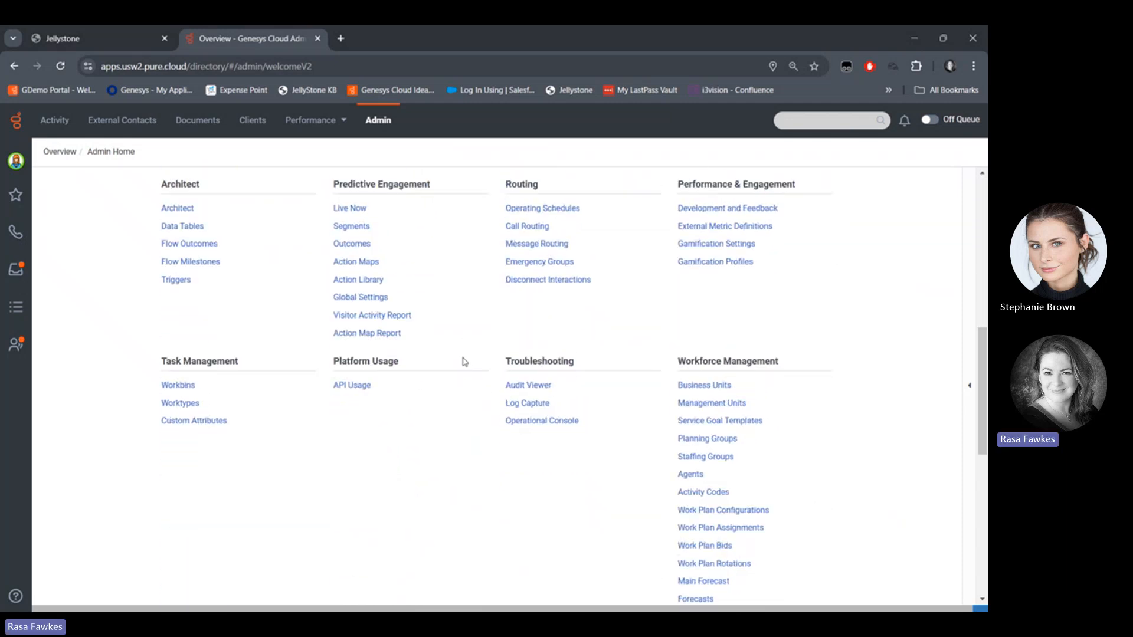
{"action": "scroll", "scroll_direction": "down", "scroll_amount": 3}
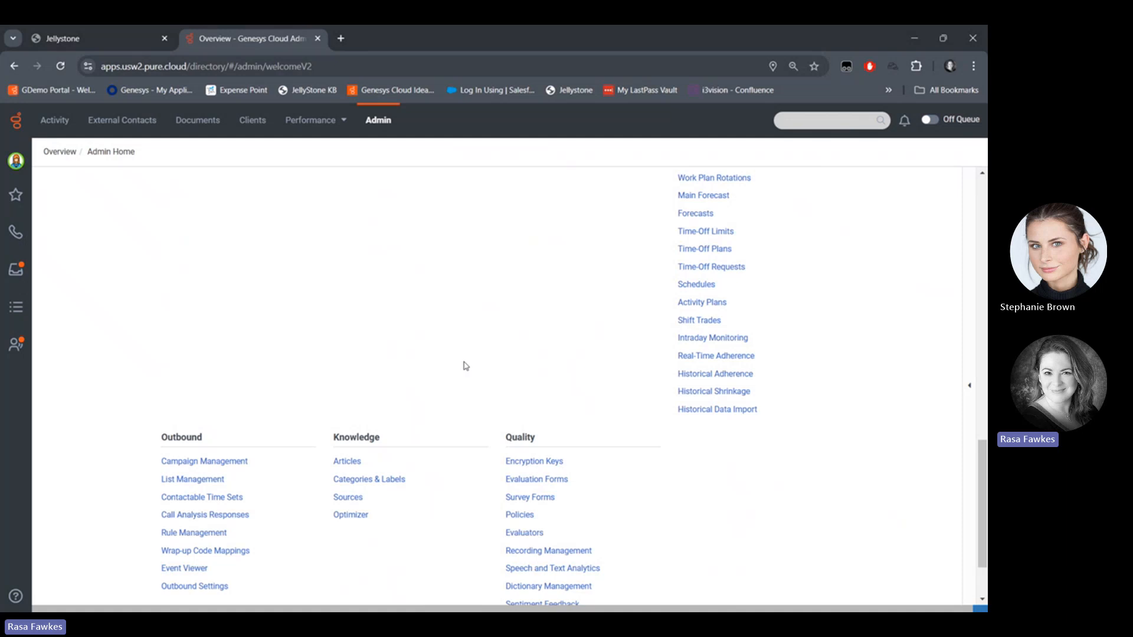
{"action": "left_click", "coordinate": [347, 461]}
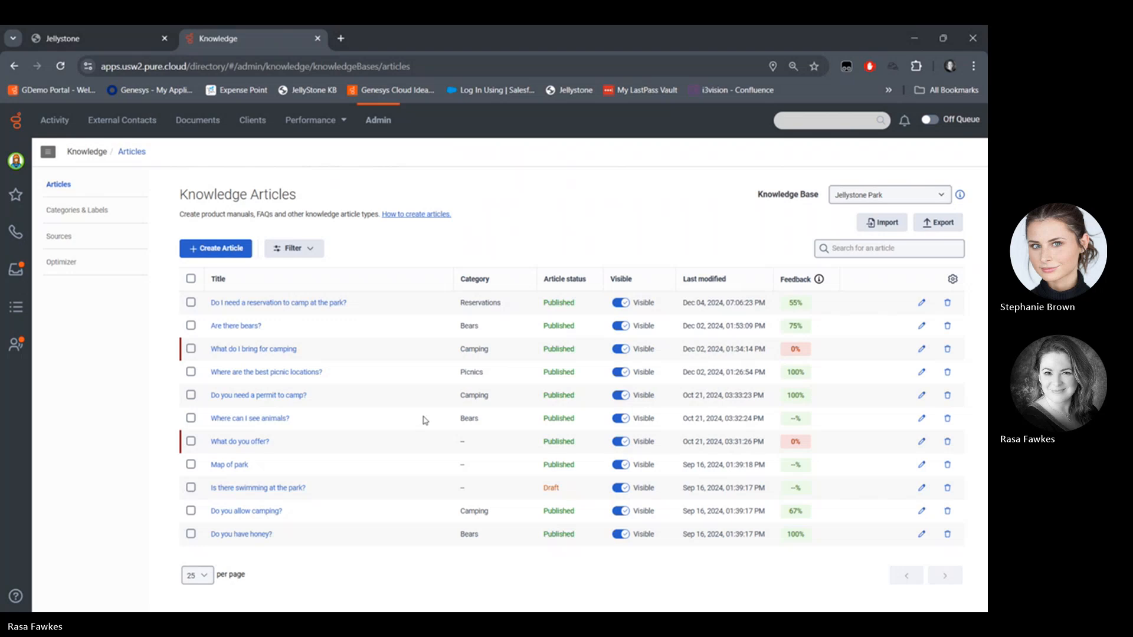
{"action": "mouse_move", "coordinate": [529, 482]}
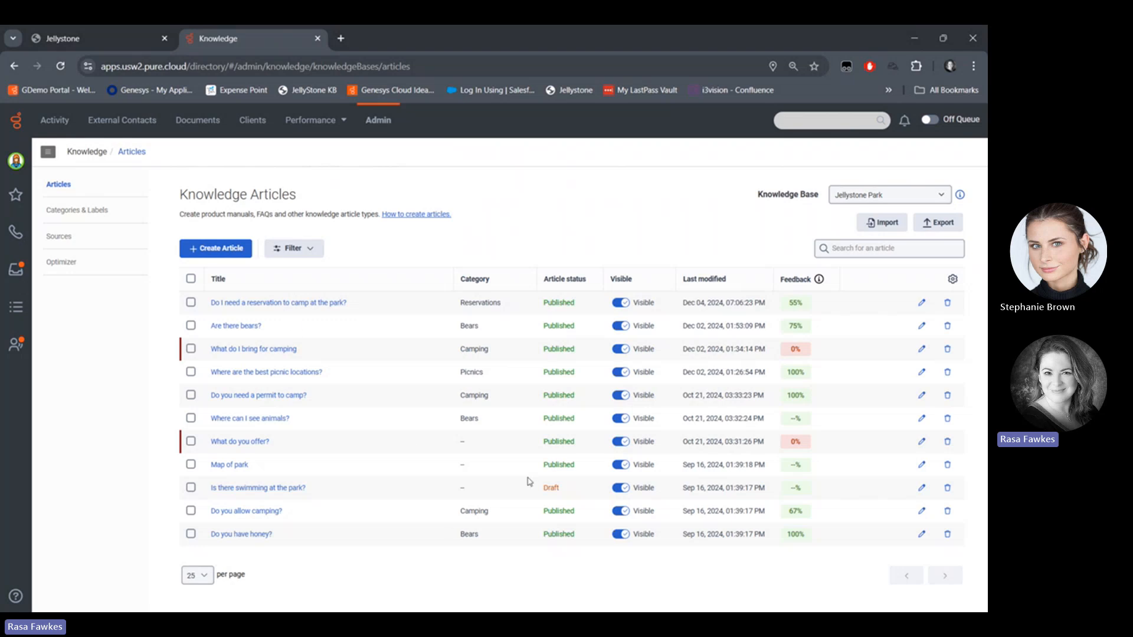
{"action": "mouse_move", "coordinate": [339, 541]}
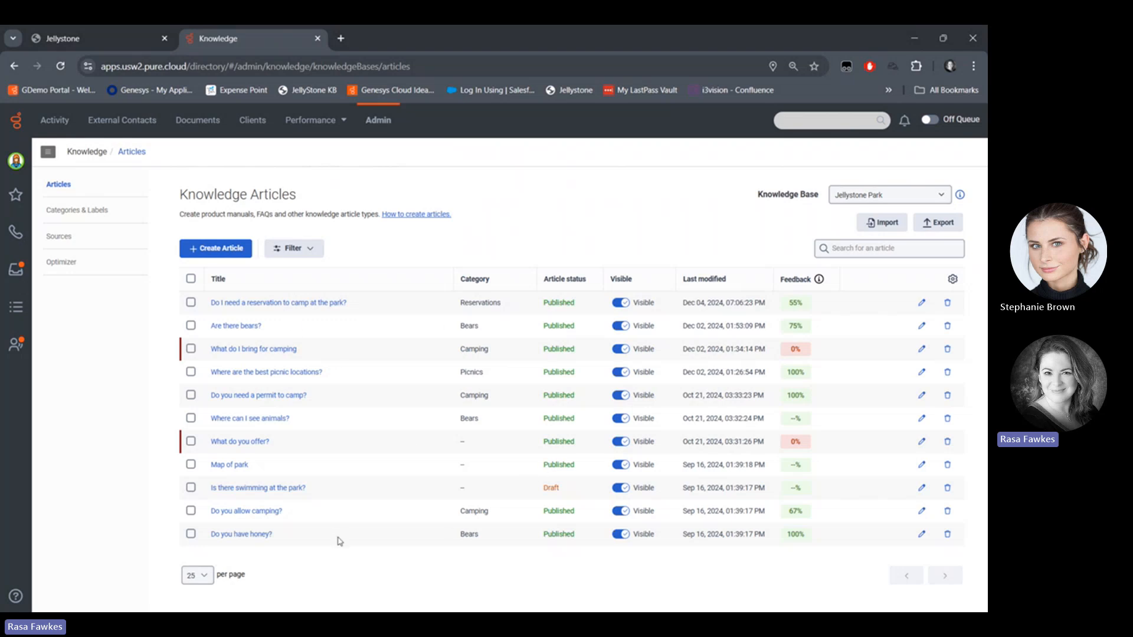
{"action": "mouse_move", "coordinate": [303, 532]}
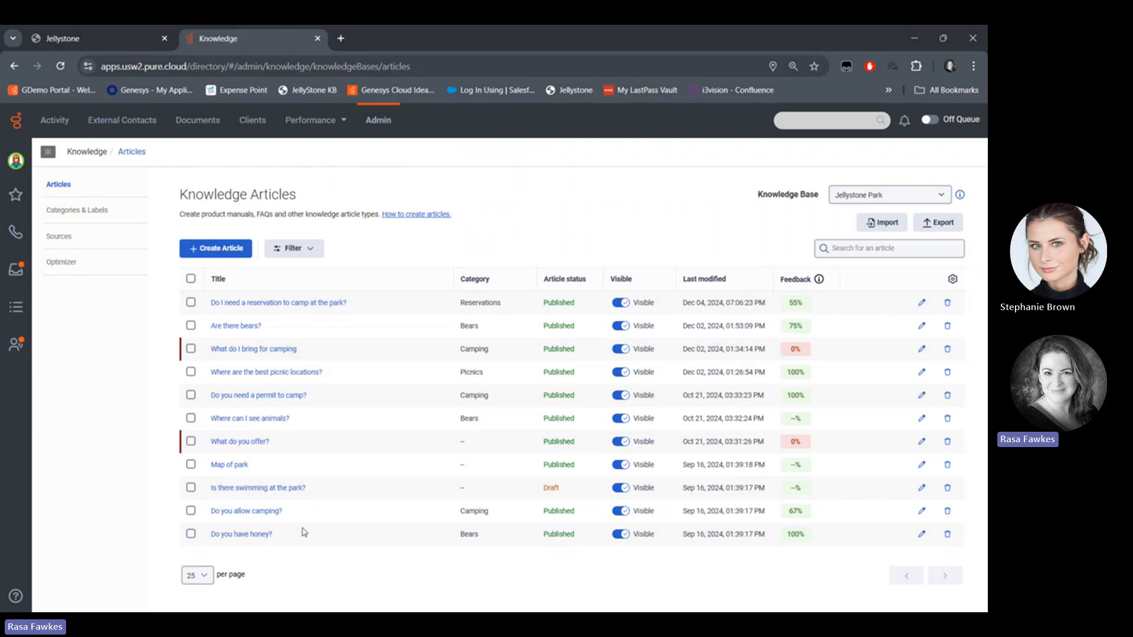
{"action": "mouse_move", "coordinate": [306, 534]}
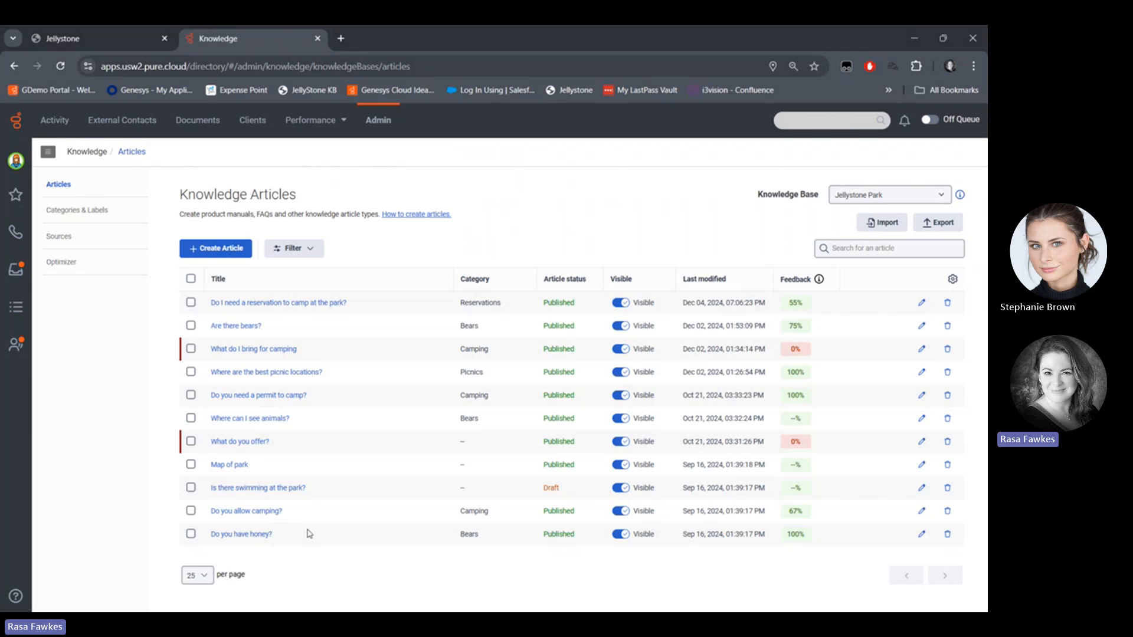
{"action": "mouse_move", "coordinate": [645, 328]}
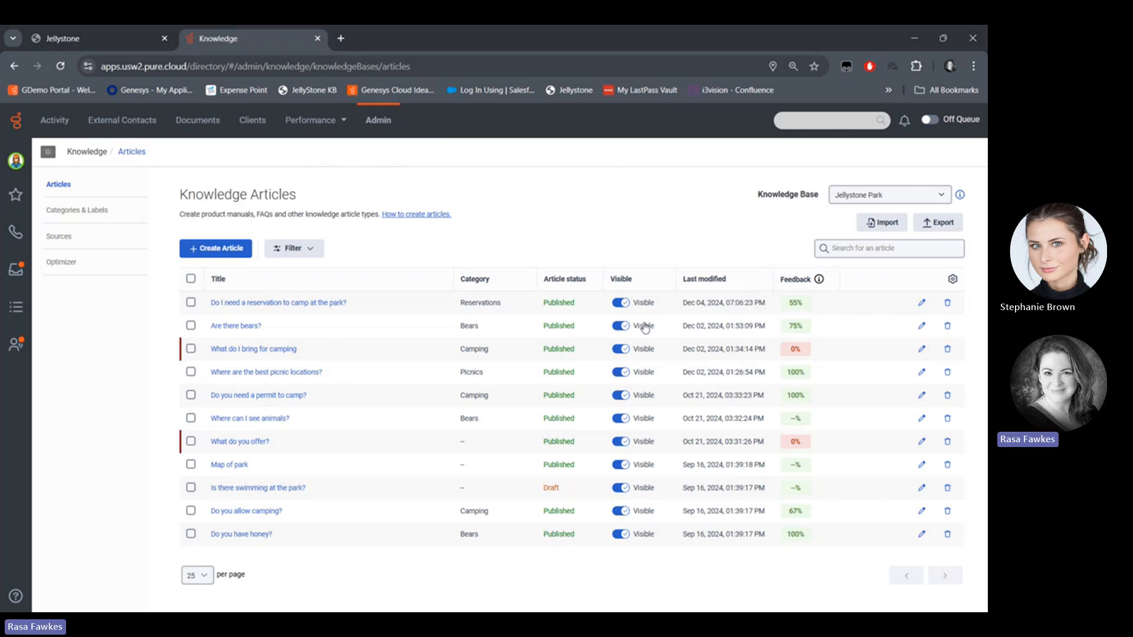
{"action": "mouse_move", "coordinate": [793, 515]}
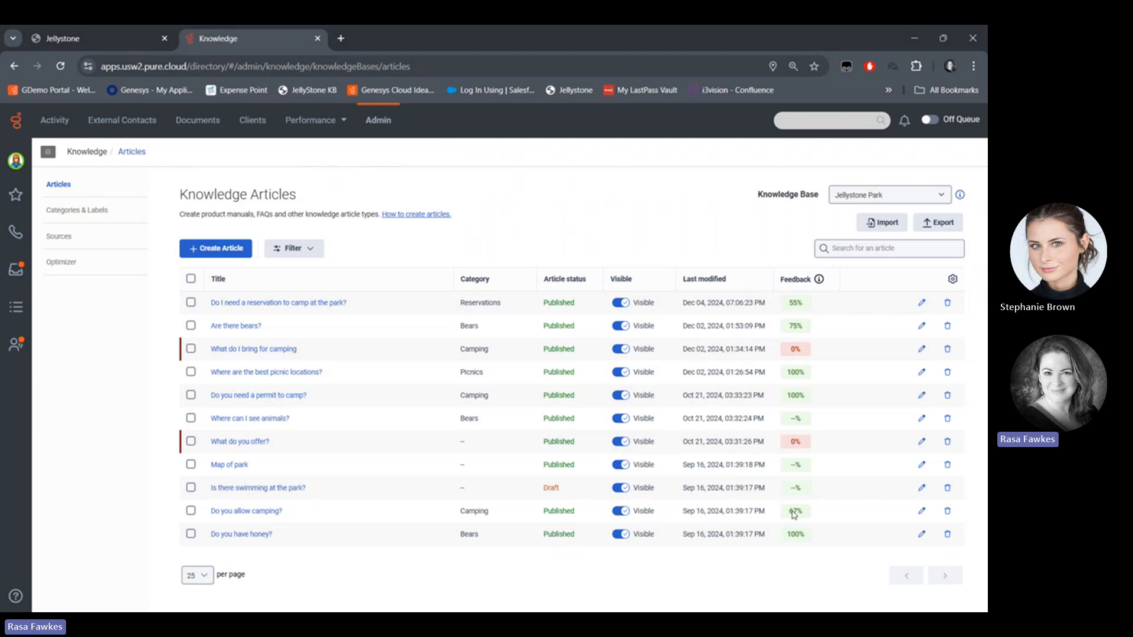
{"action": "mouse_move", "coordinate": [794, 534]}
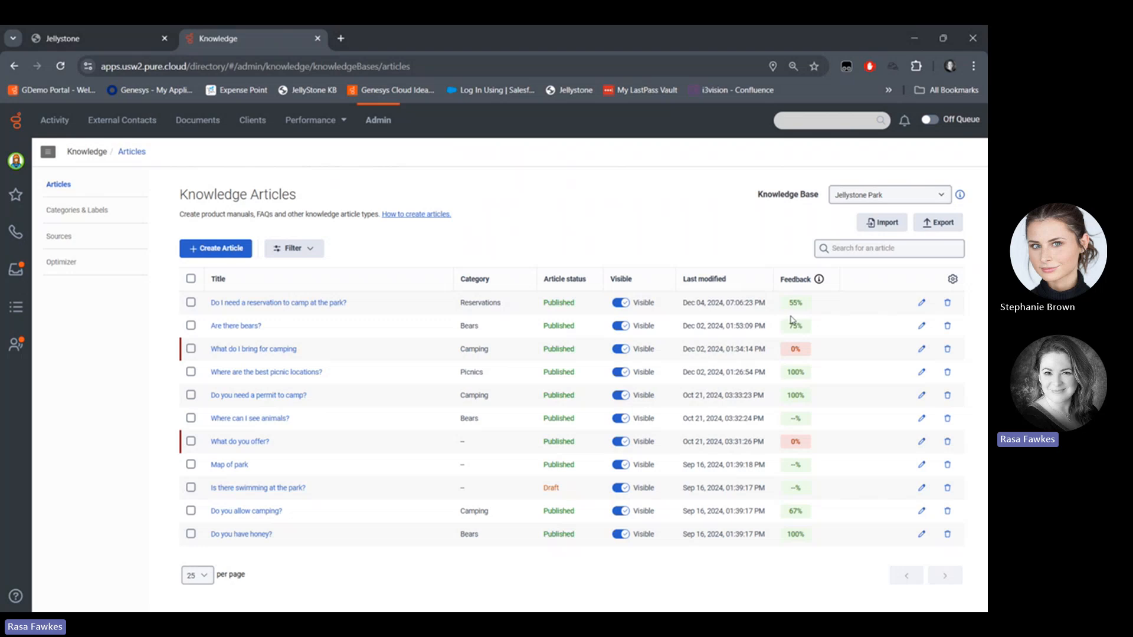
{"action": "mouse_move", "coordinate": [799, 470]}
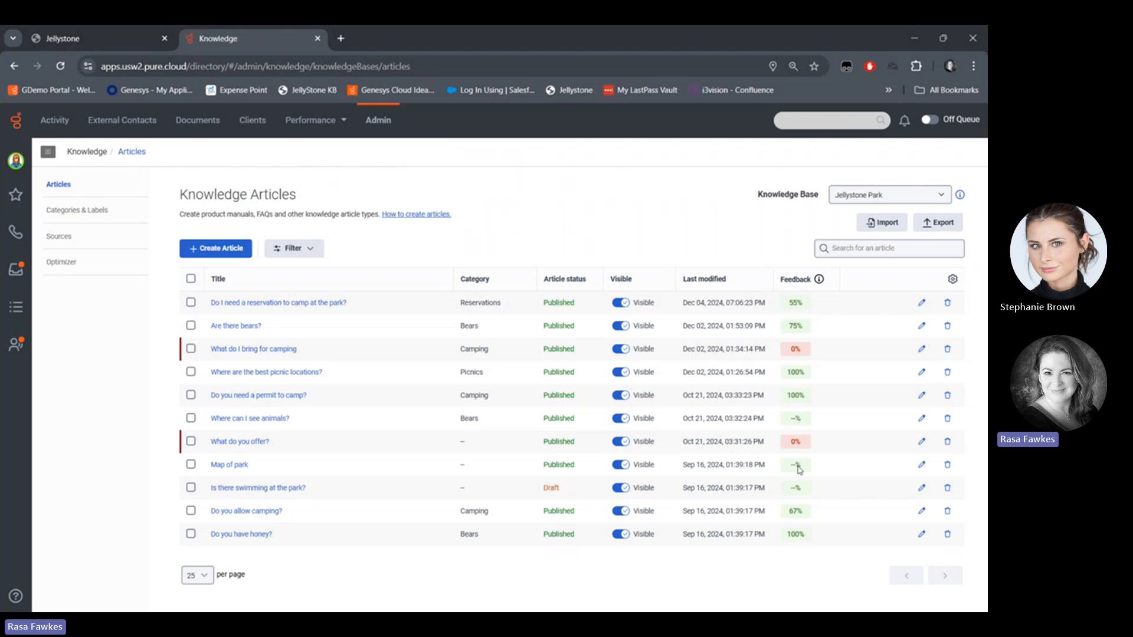
{"action": "mouse_move", "coordinate": [205, 299]}
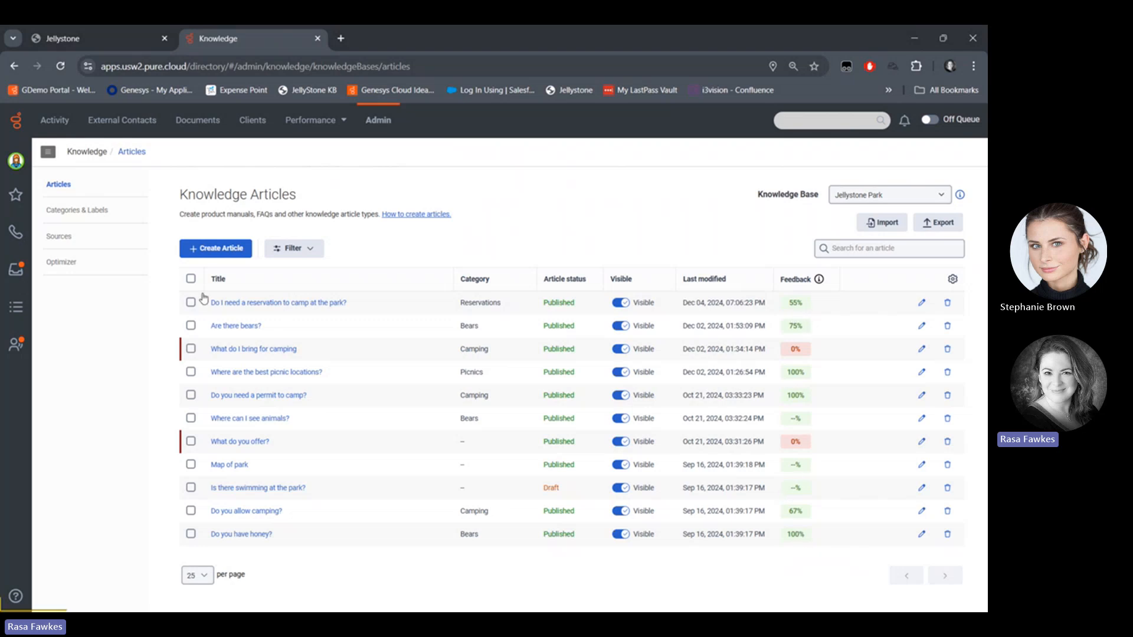
{"action": "left_click", "coordinate": [278, 302]}
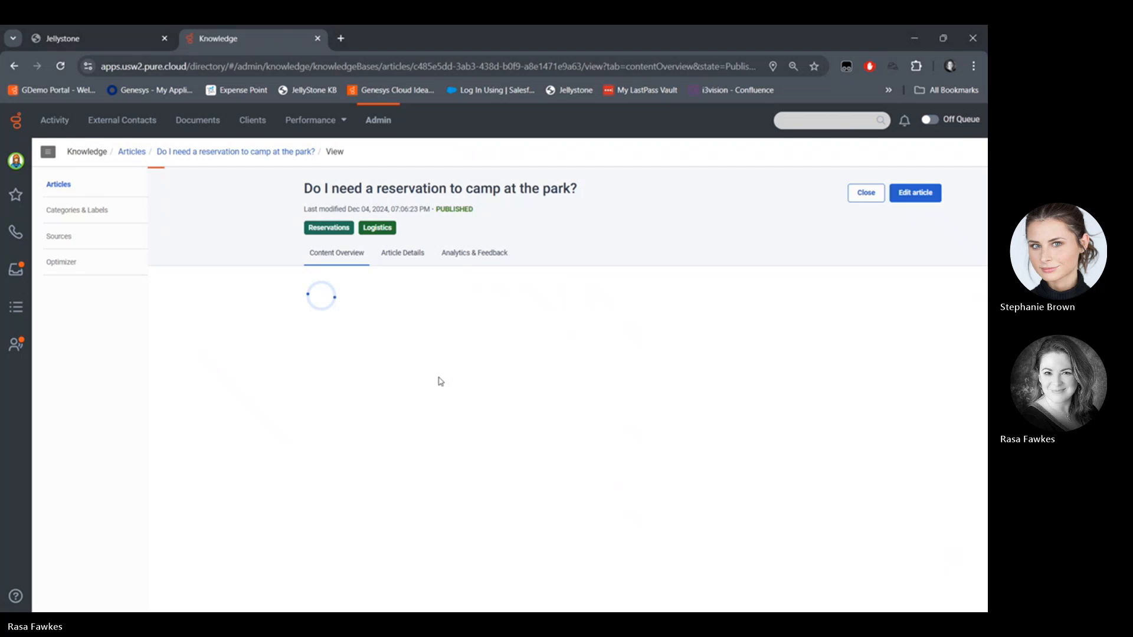
{"action": "left_click", "coordinate": [865, 193]}
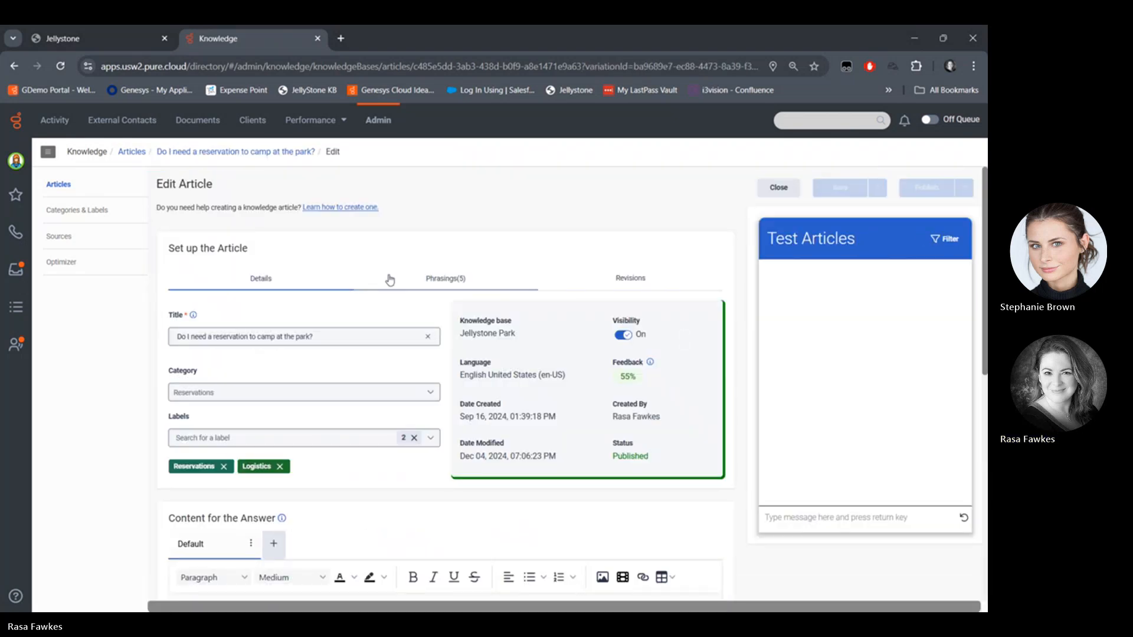
{"action": "mouse_move", "coordinate": [385, 364]}
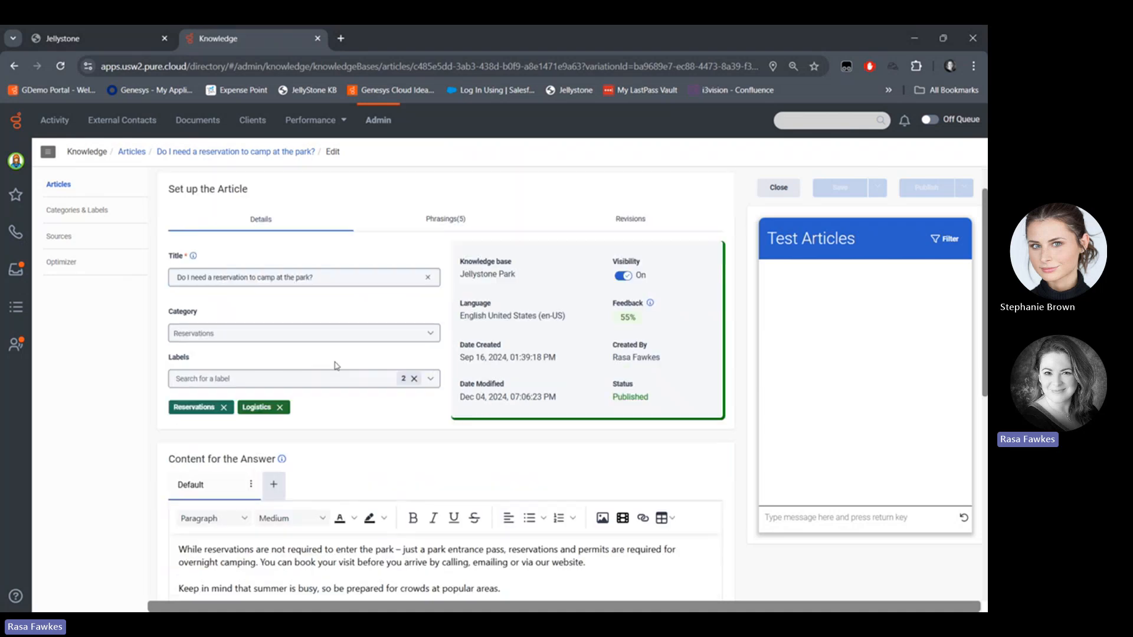
{"action": "scroll", "scroll_direction": "down", "scroll_amount": 3}
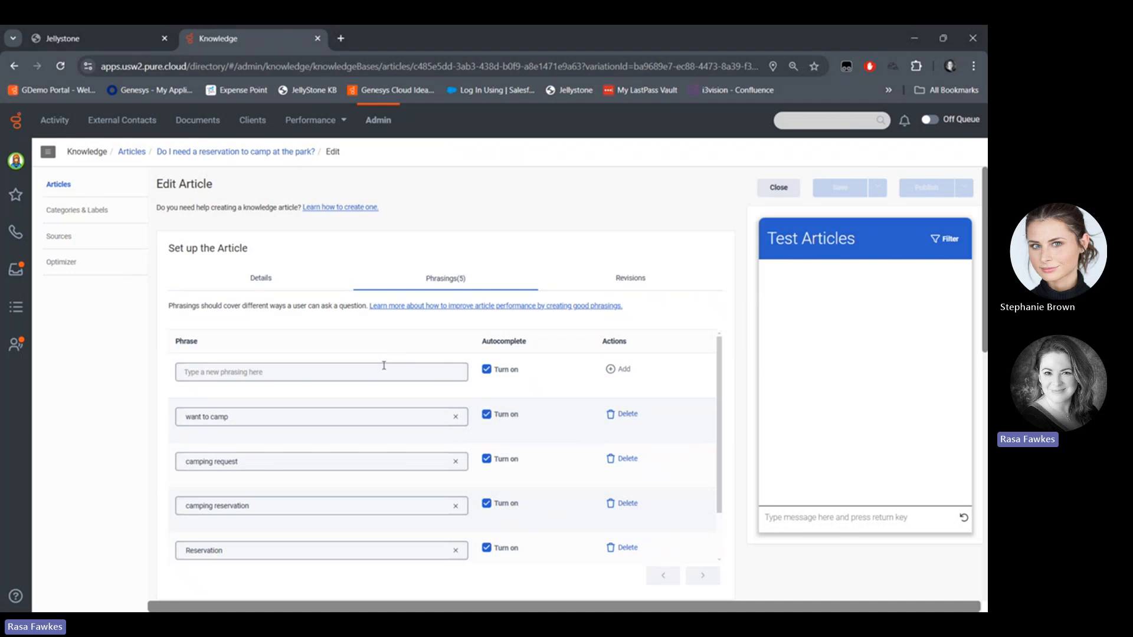
{"action": "left_click", "coordinate": [259, 278]}
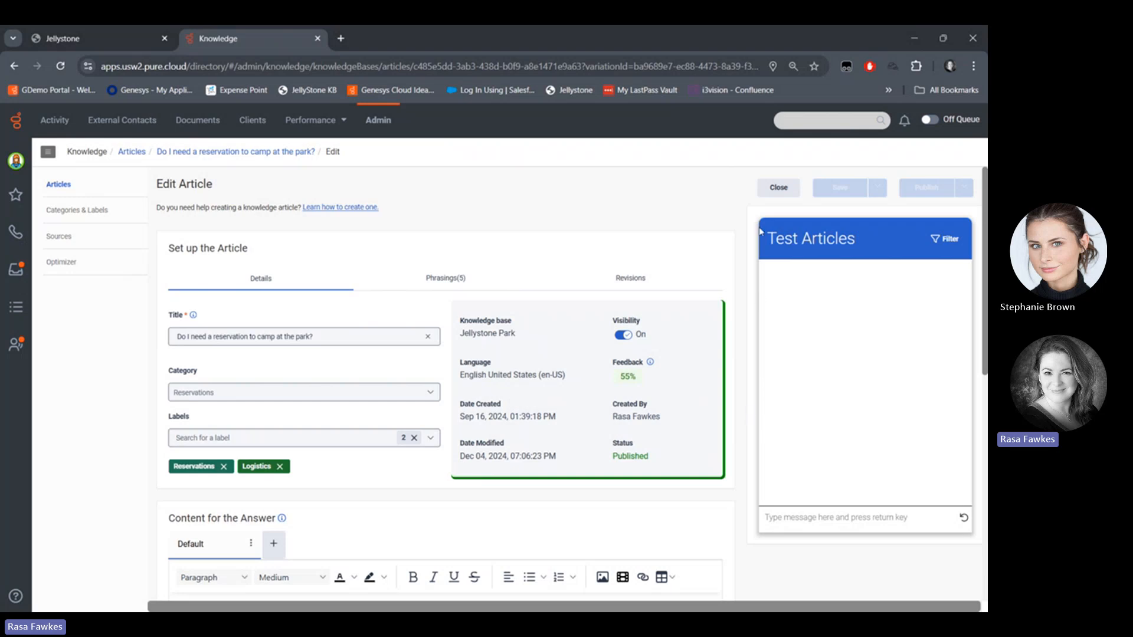
{"action": "left_click", "coordinate": [777, 187]}
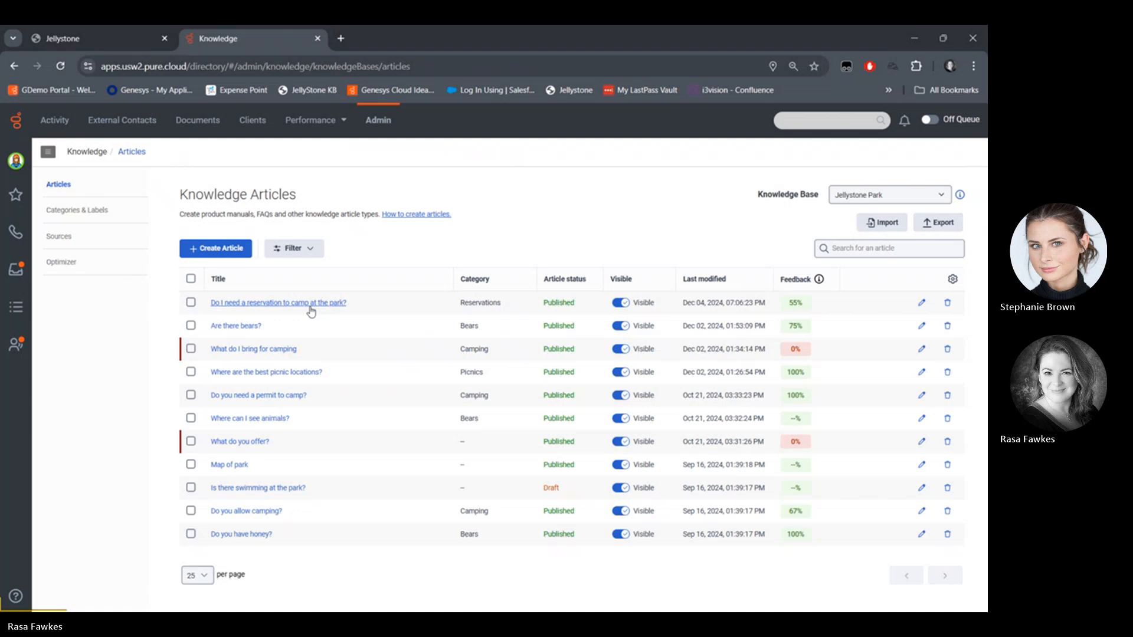
{"action": "left_click", "coordinate": [278, 302]}
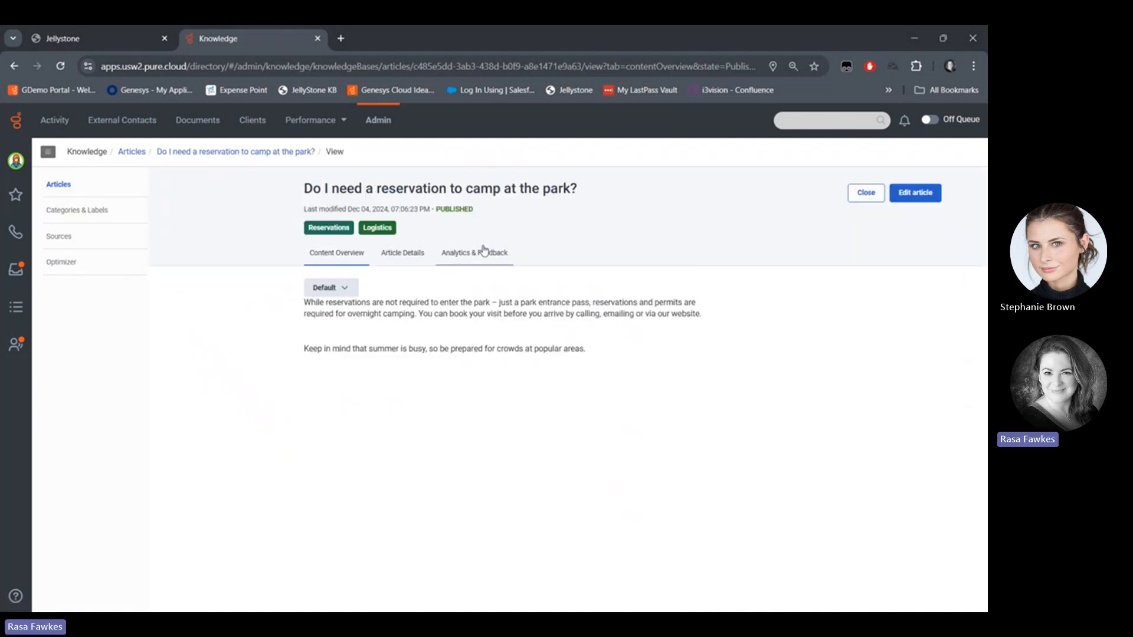
{"action": "left_click", "coordinate": [474, 253]}
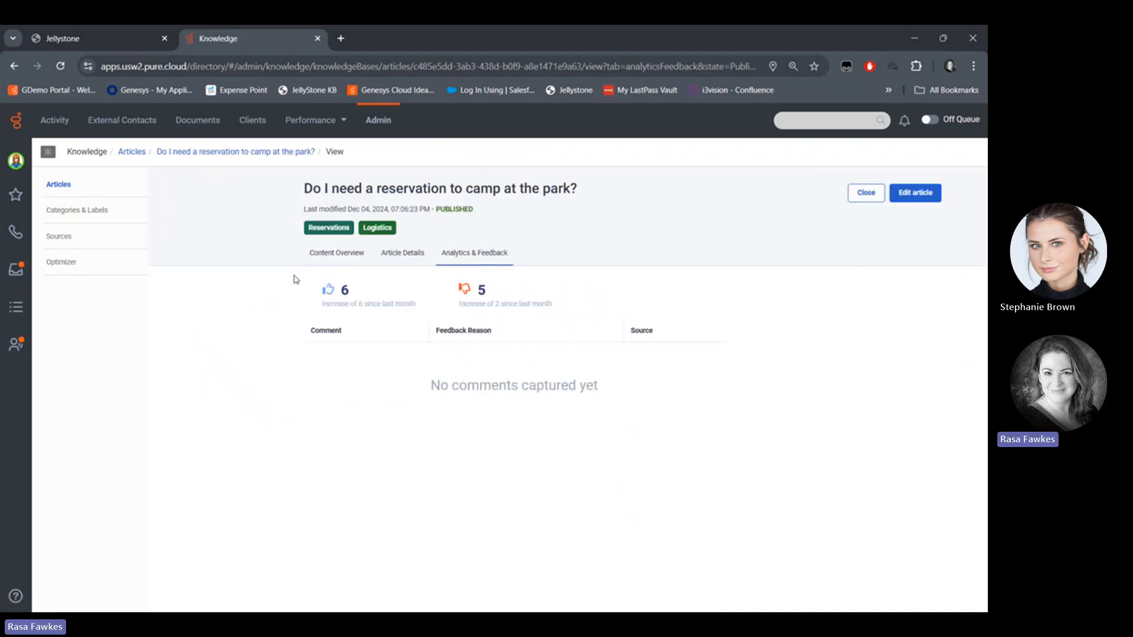
{"action": "mouse_move", "coordinate": [323, 302]}
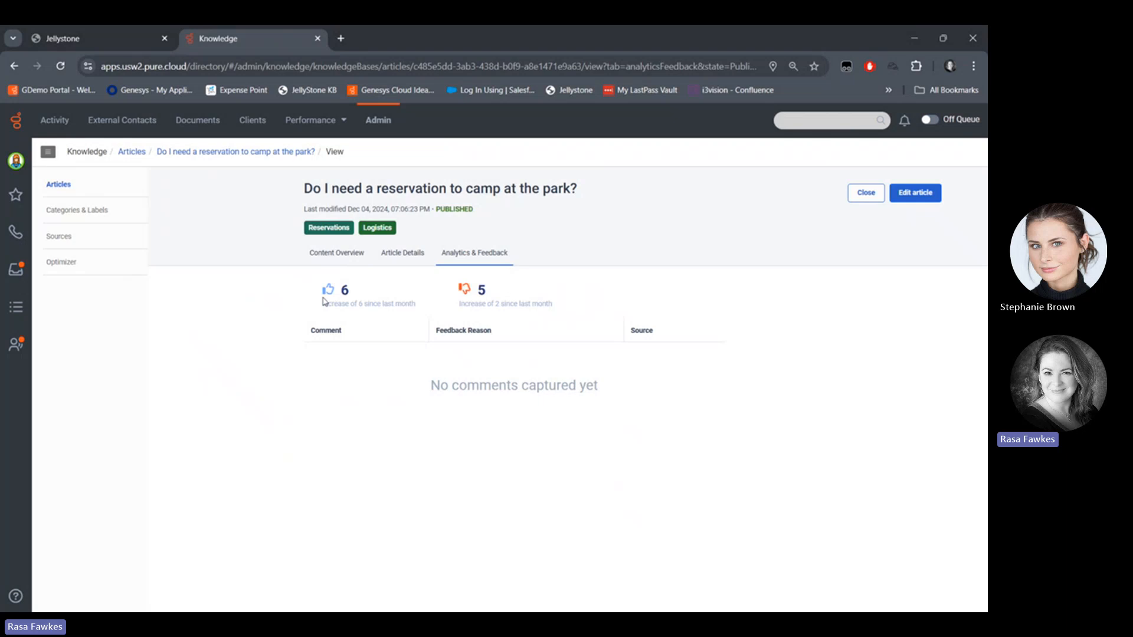
{"action": "mouse_move", "coordinate": [83, 198]}
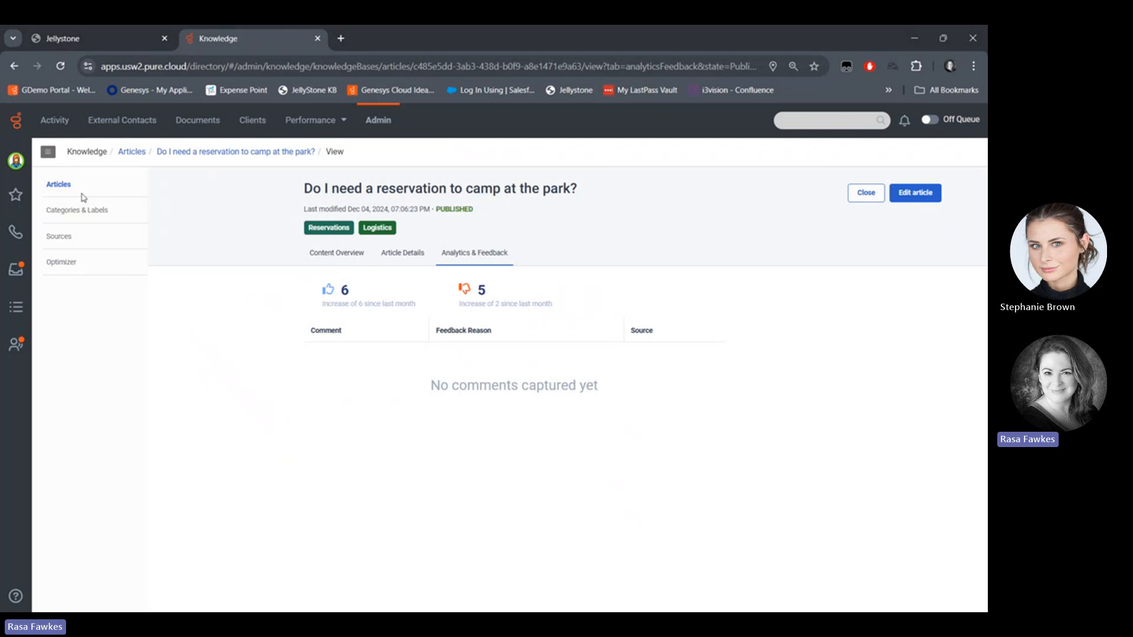
{"action": "left_click", "coordinate": [865, 193]}
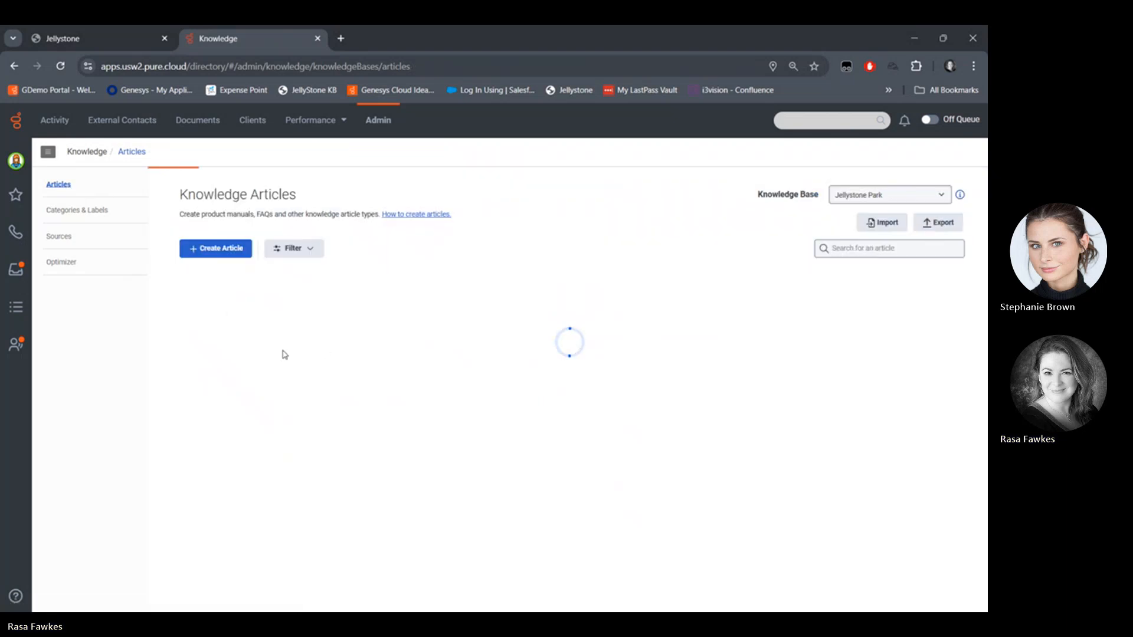
View Optimizer insights (11 answered, 32 unanswered queries), then go to Admin home.
{"action": "left_click", "coordinate": [62, 262]}
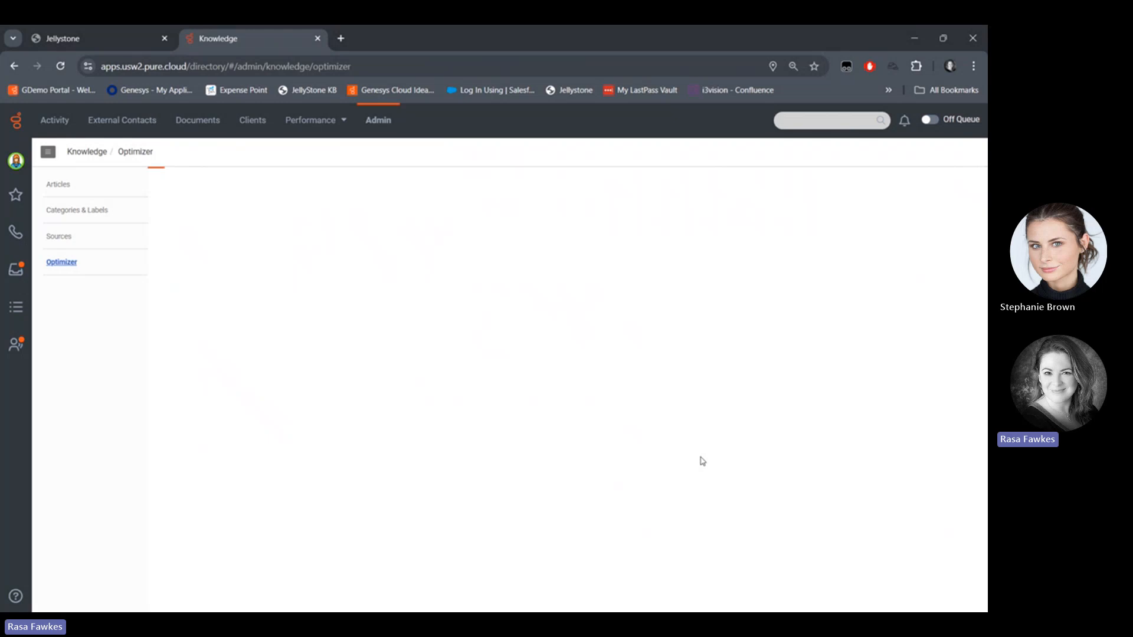
{"action": "left_click", "coordinate": [61, 262]}
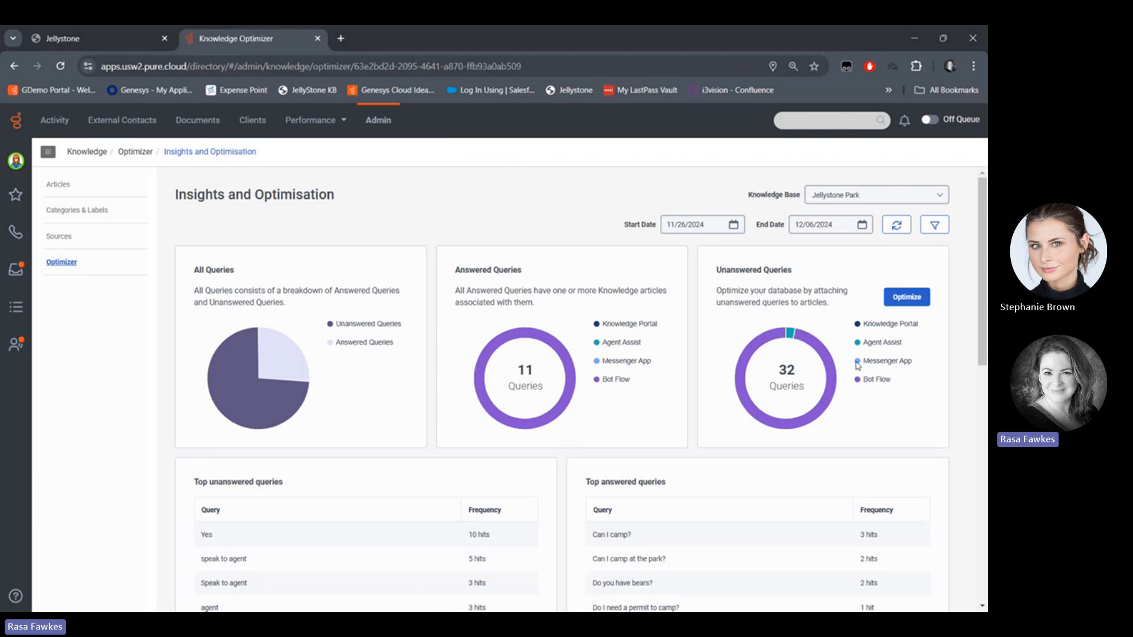
{"action": "mouse_move", "coordinate": [463, 510]}
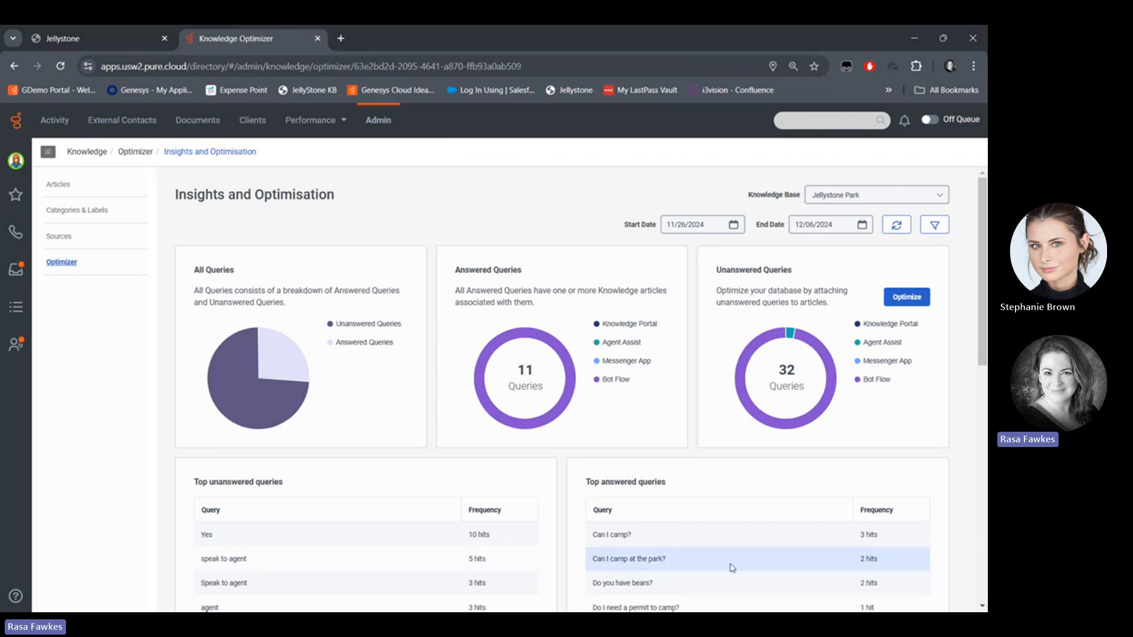
{"action": "mouse_move", "coordinate": [738, 463]}
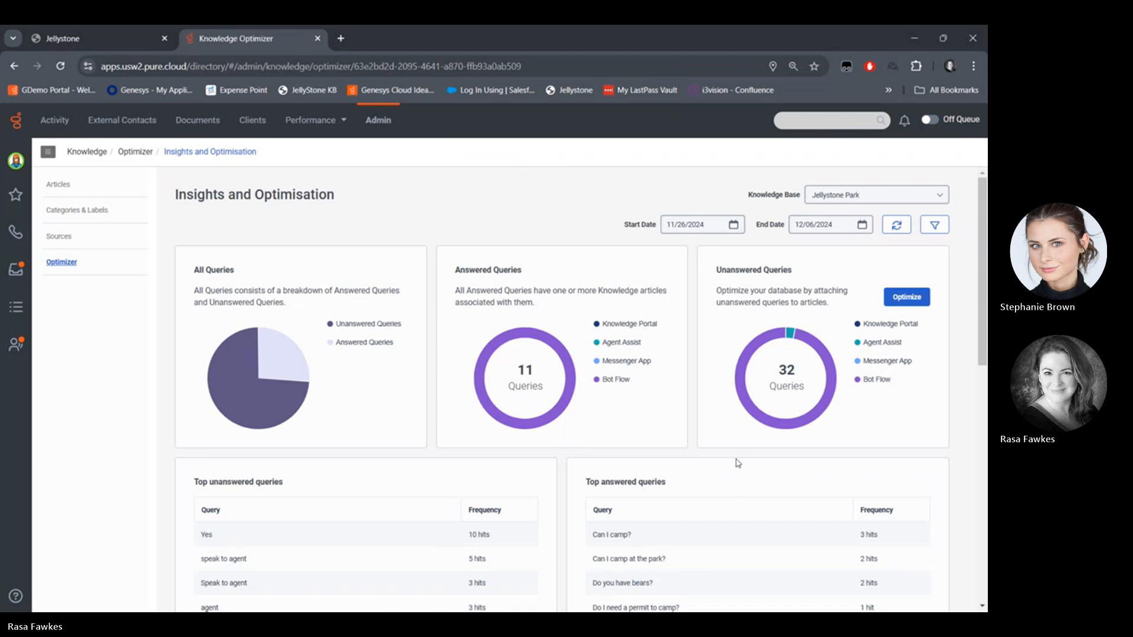
{"action": "mouse_move", "coordinate": [532, 457]}
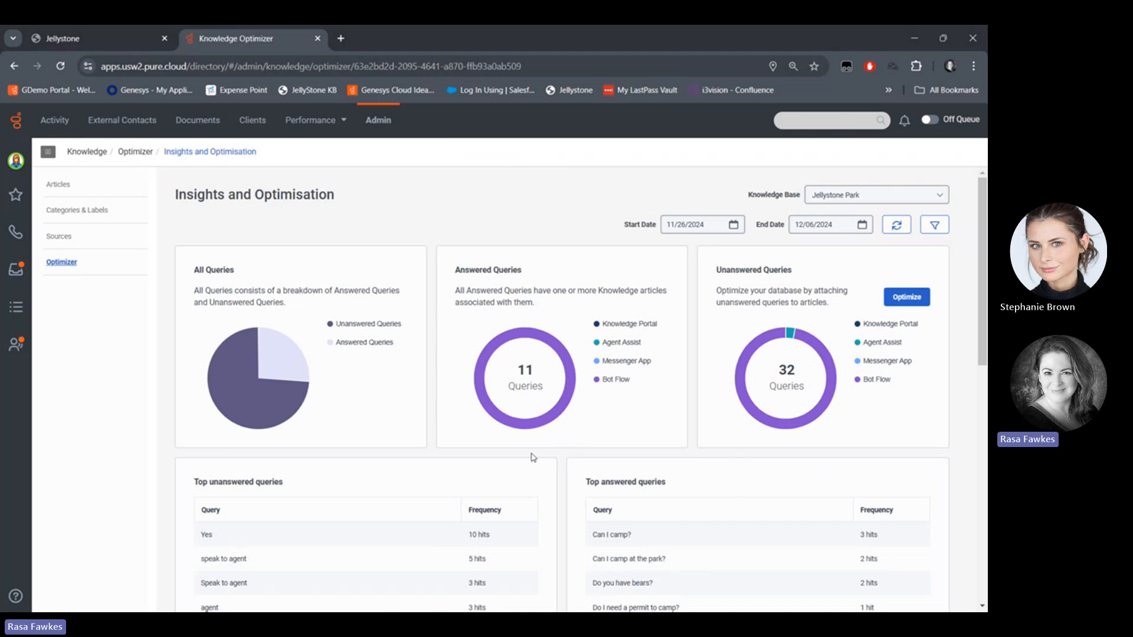
{"action": "mouse_move", "coordinate": [547, 457]}
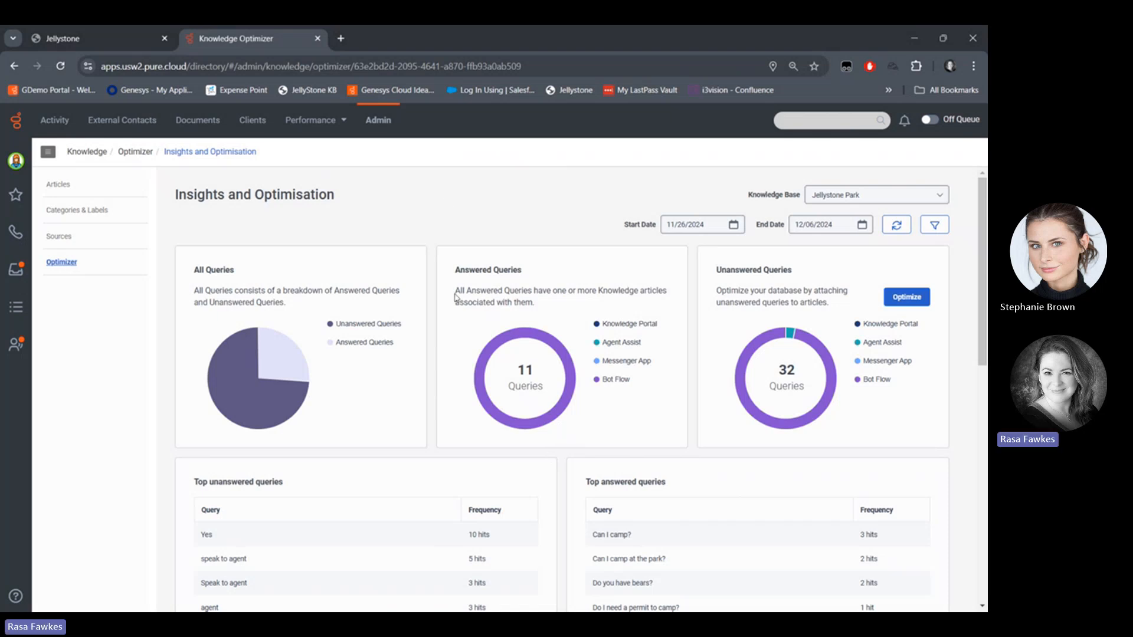
{"action": "mouse_move", "coordinate": [377, 119]}
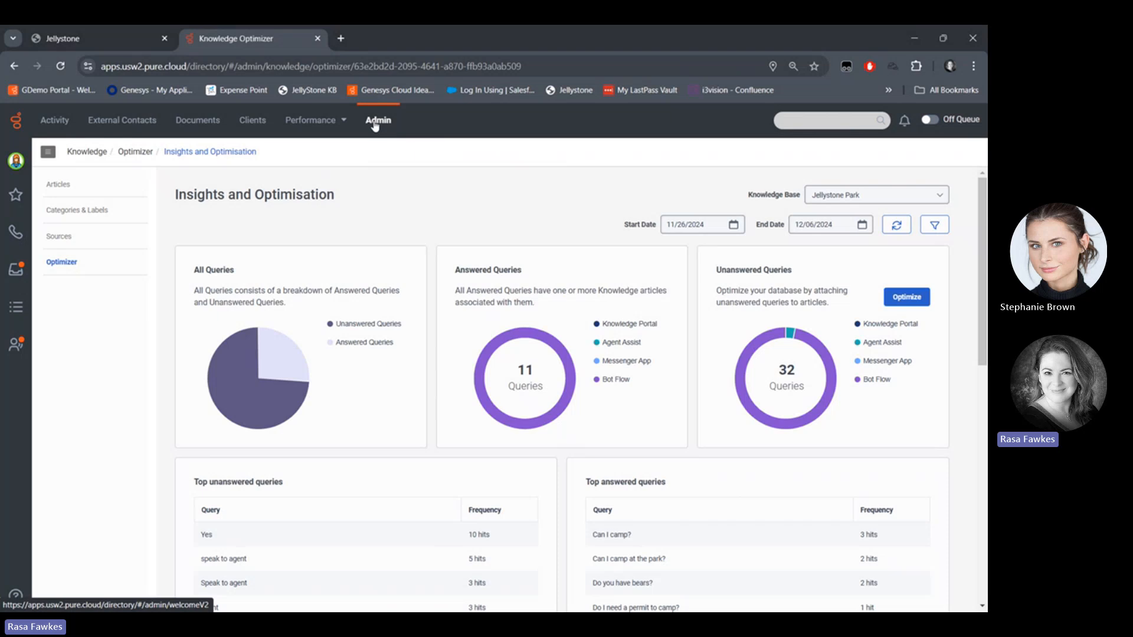
{"action": "left_click", "coordinate": [377, 120]}
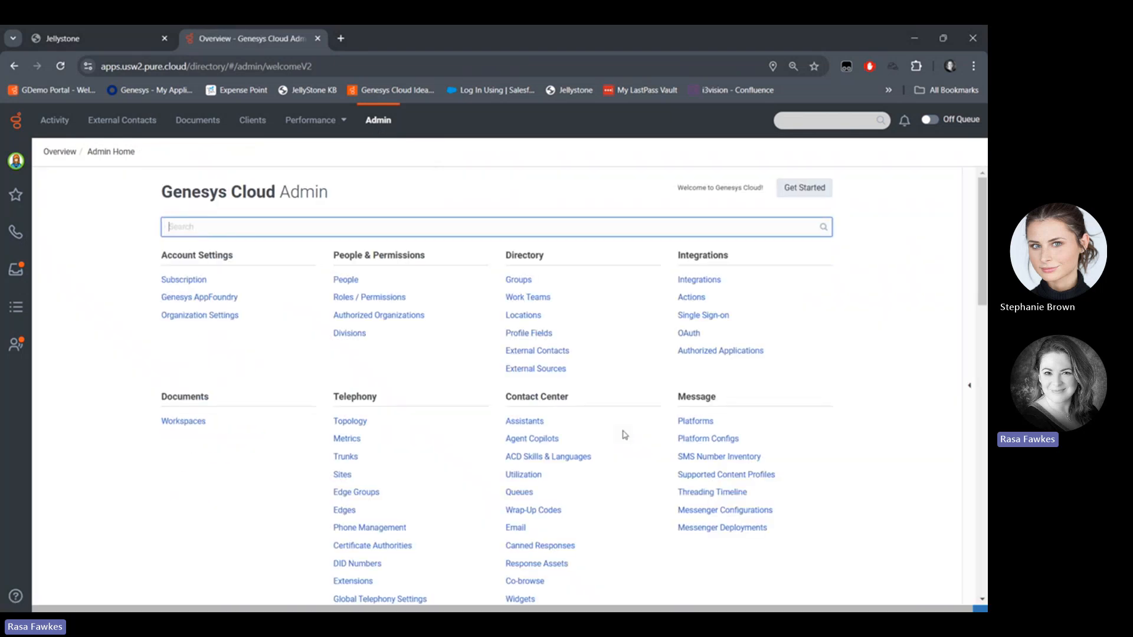
{"action": "mouse_move", "coordinate": [531, 439]}
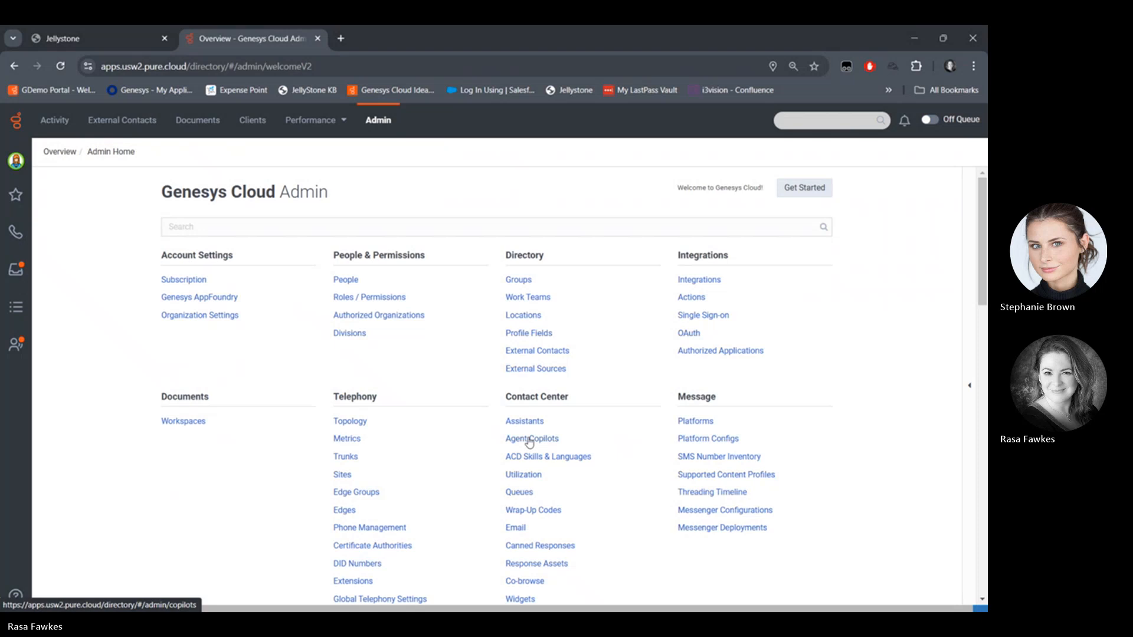
Open Jellystone Park Copilot from the Agent Copilots list under Contact Center.
{"action": "left_click", "coordinate": [531, 438]}
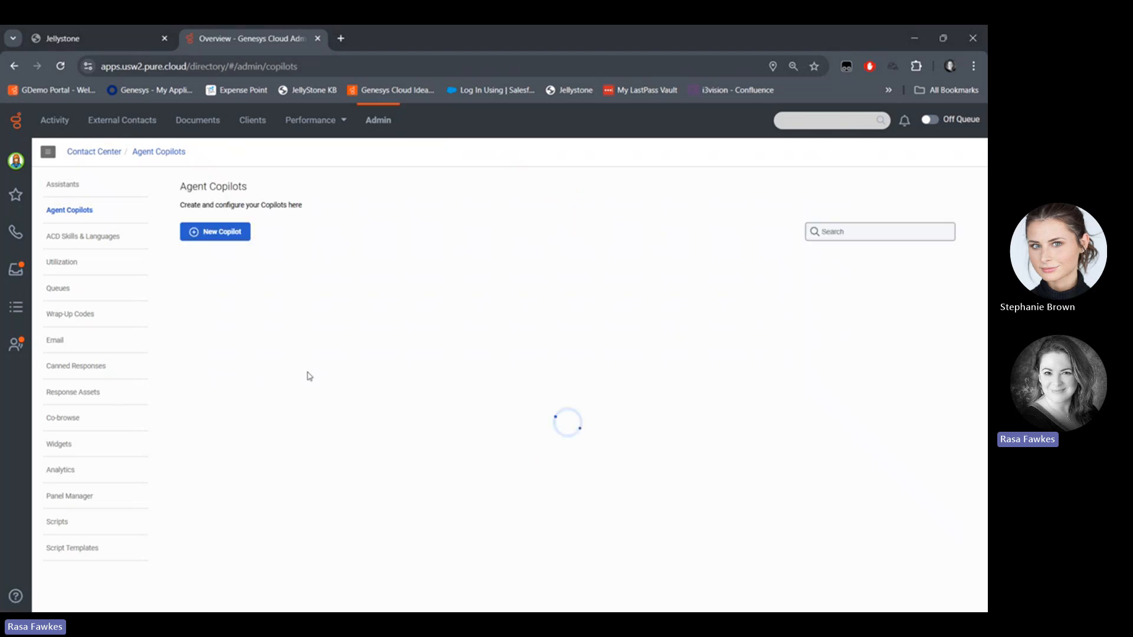
{"action": "mouse_move", "coordinate": [257, 363]}
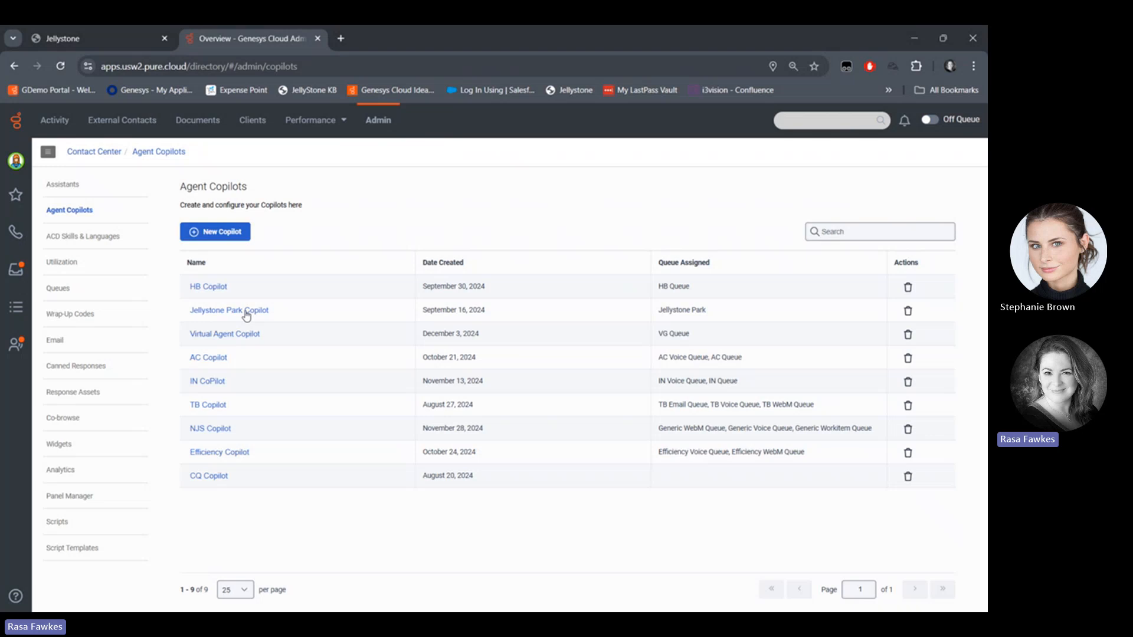
{"action": "left_click", "coordinate": [228, 309]}
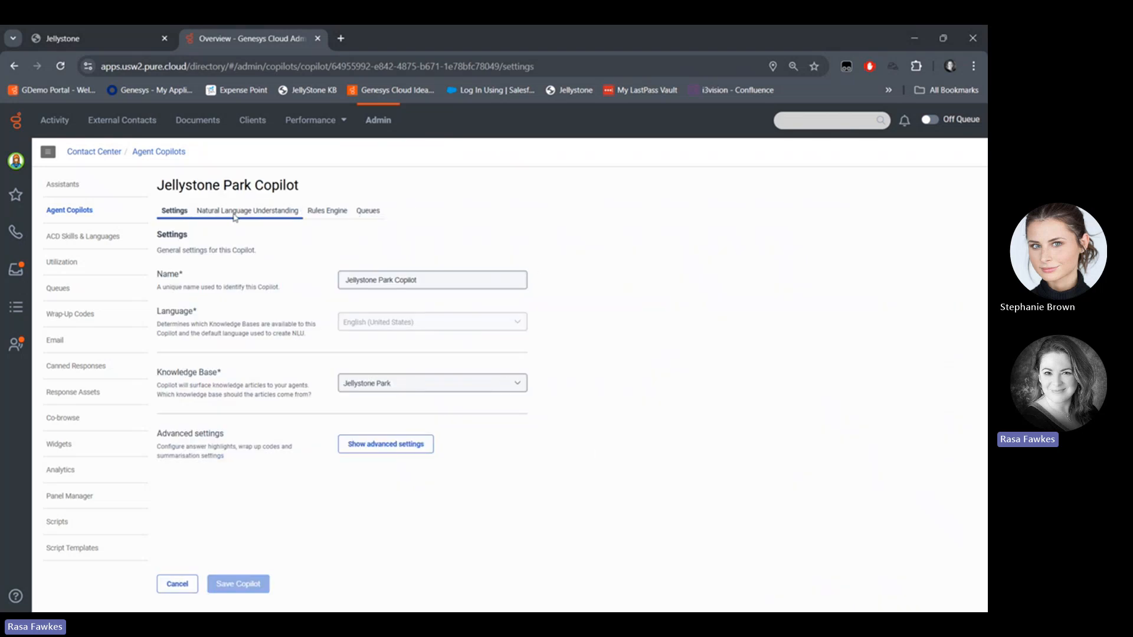
{"action": "left_click", "coordinate": [247, 210]}
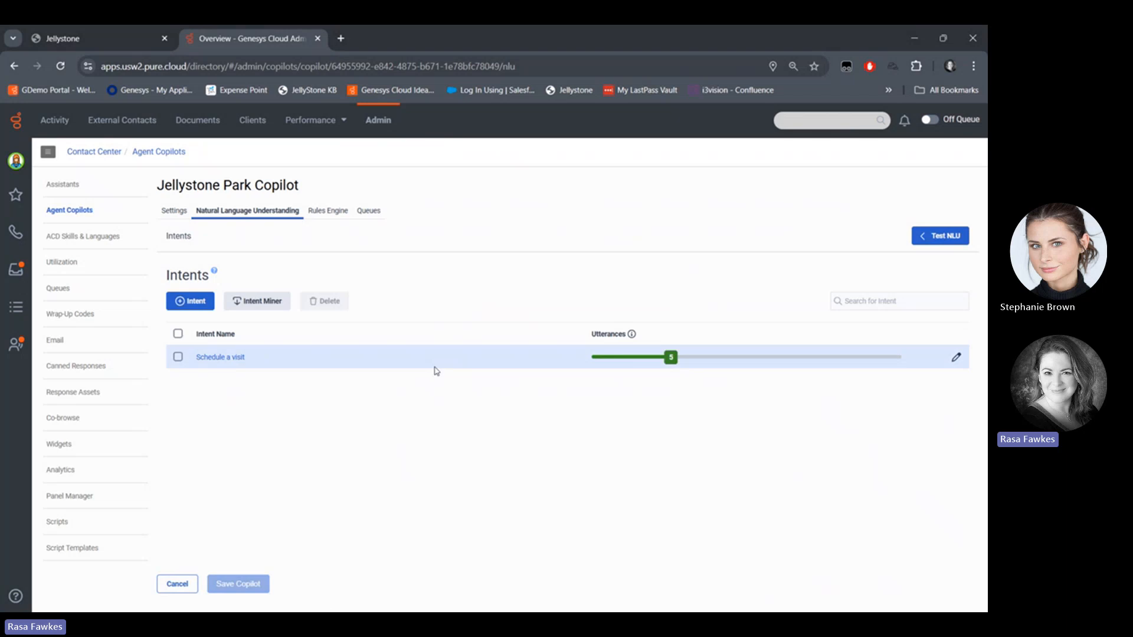
{"action": "mouse_move", "coordinate": [226, 374]}
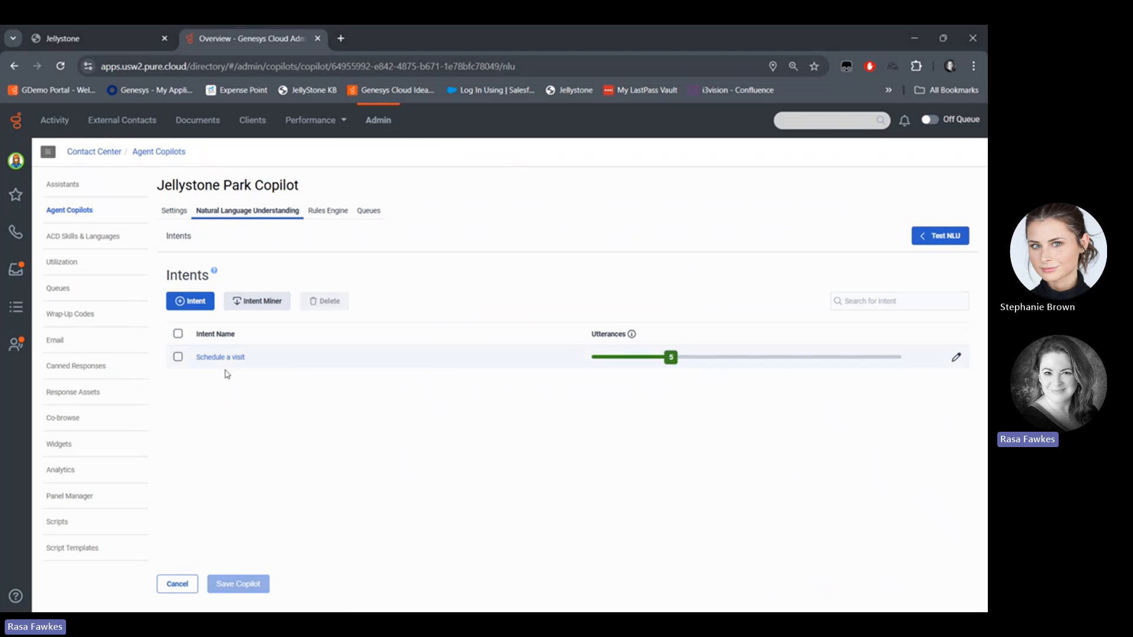
{"action": "mouse_move", "coordinate": [327, 210]}
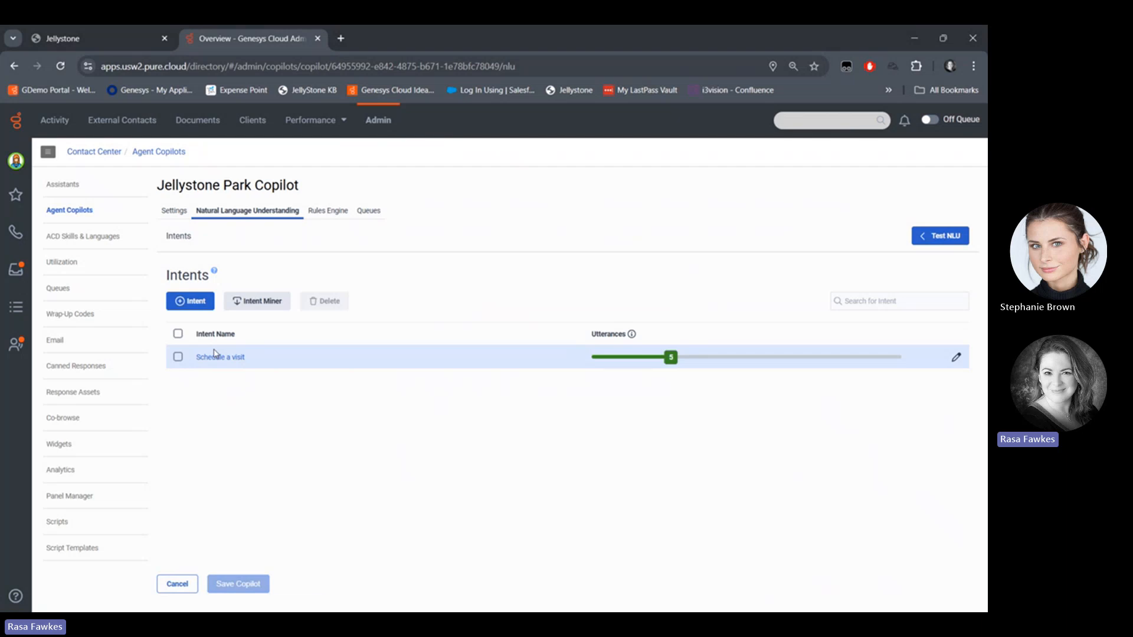
{"action": "left_click", "coordinate": [220, 357]}
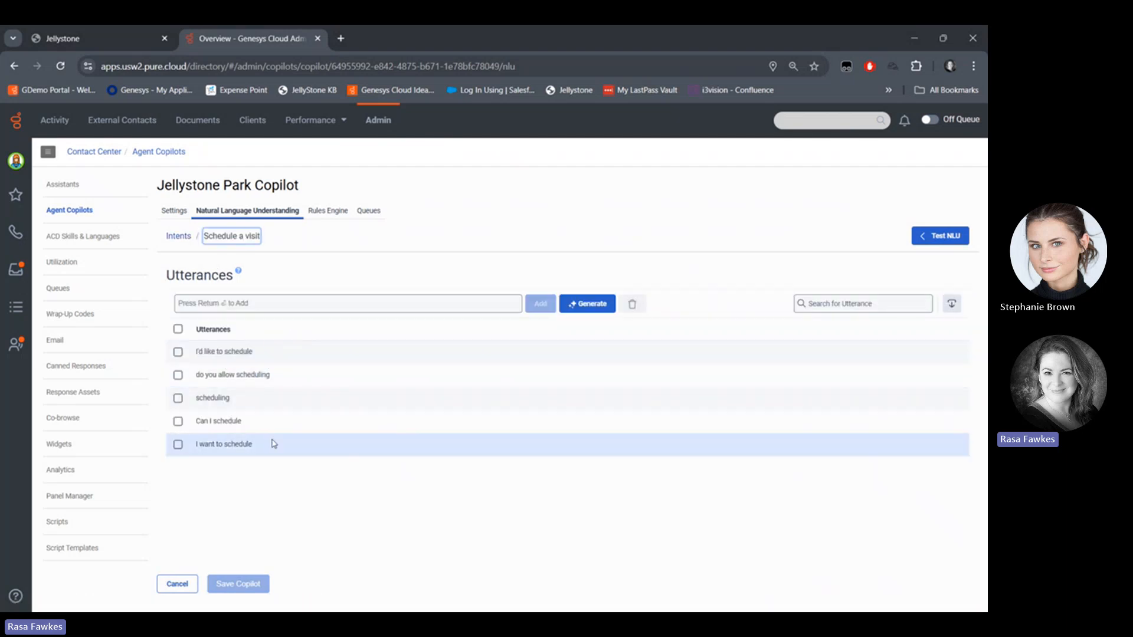
{"action": "mouse_move", "coordinate": [274, 463]}
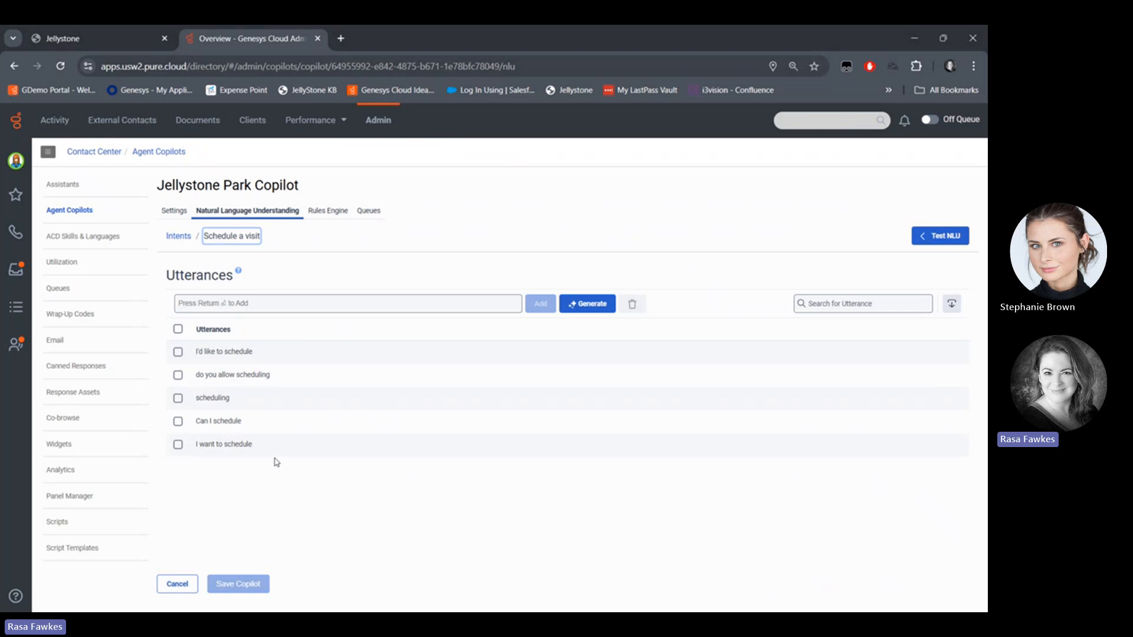
{"action": "mouse_move", "coordinate": [328, 215]}
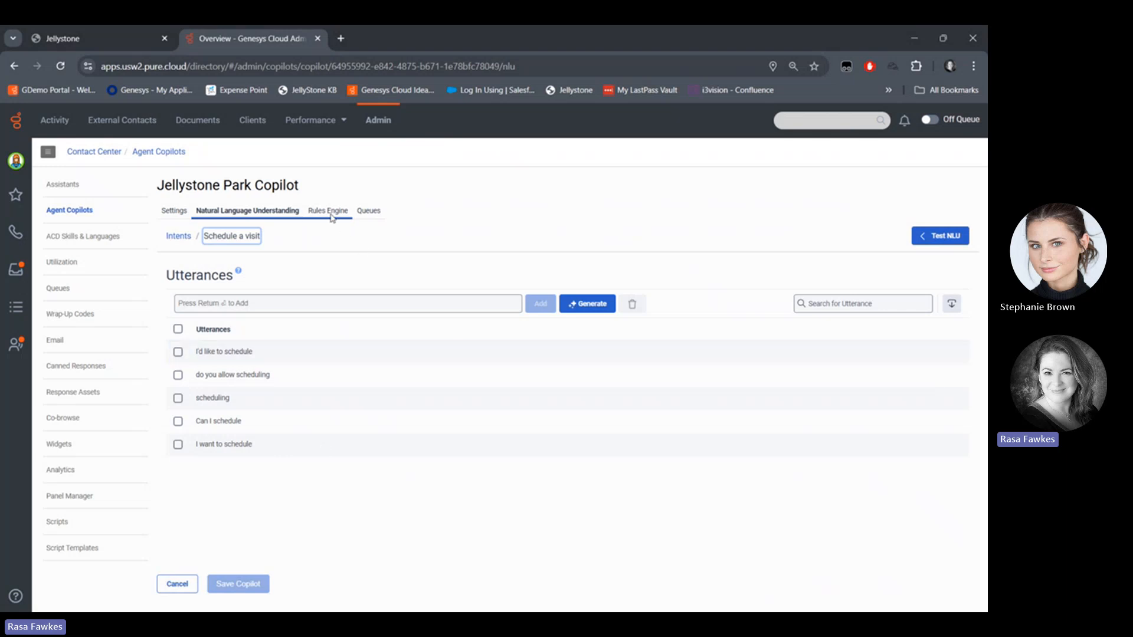
Inspect the Schedule a visit rule in Rules Engine, then return to the rules list.
{"action": "left_click", "coordinate": [327, 210]}
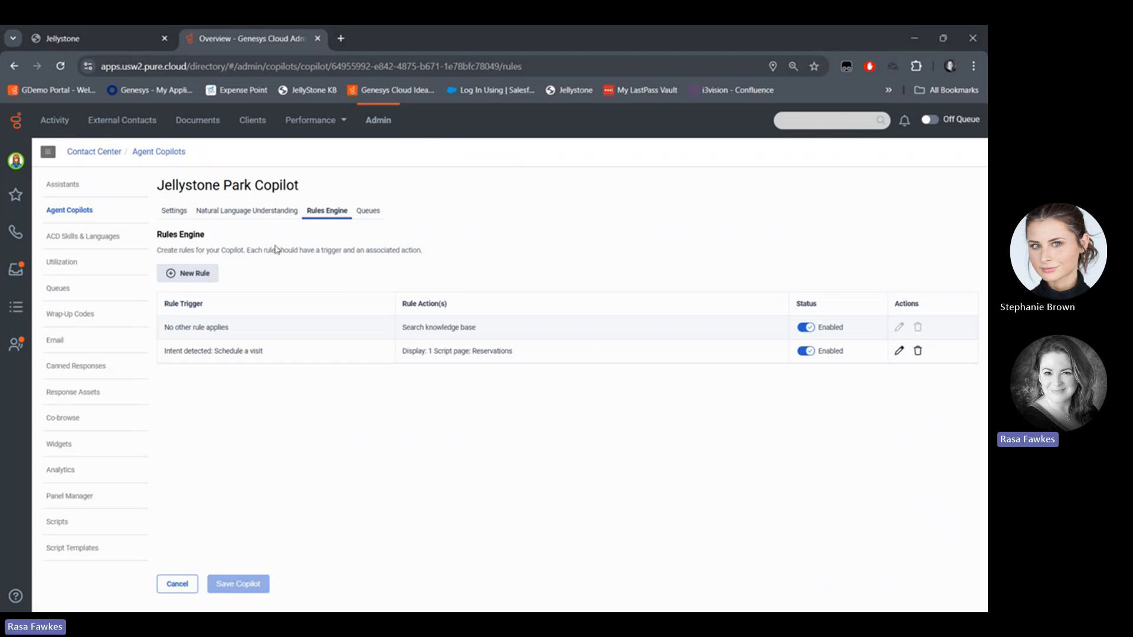
{"action": "mouse_move", "coordinate": [374, 356]}
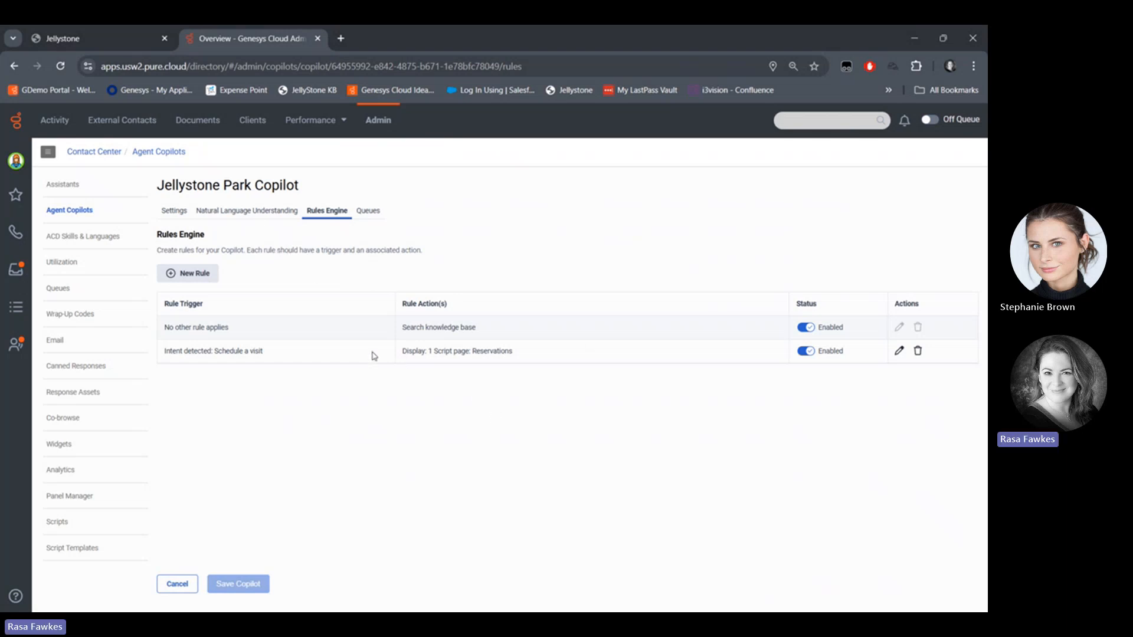
{"action": "mouse_move", "coordinate": [439, 351]}
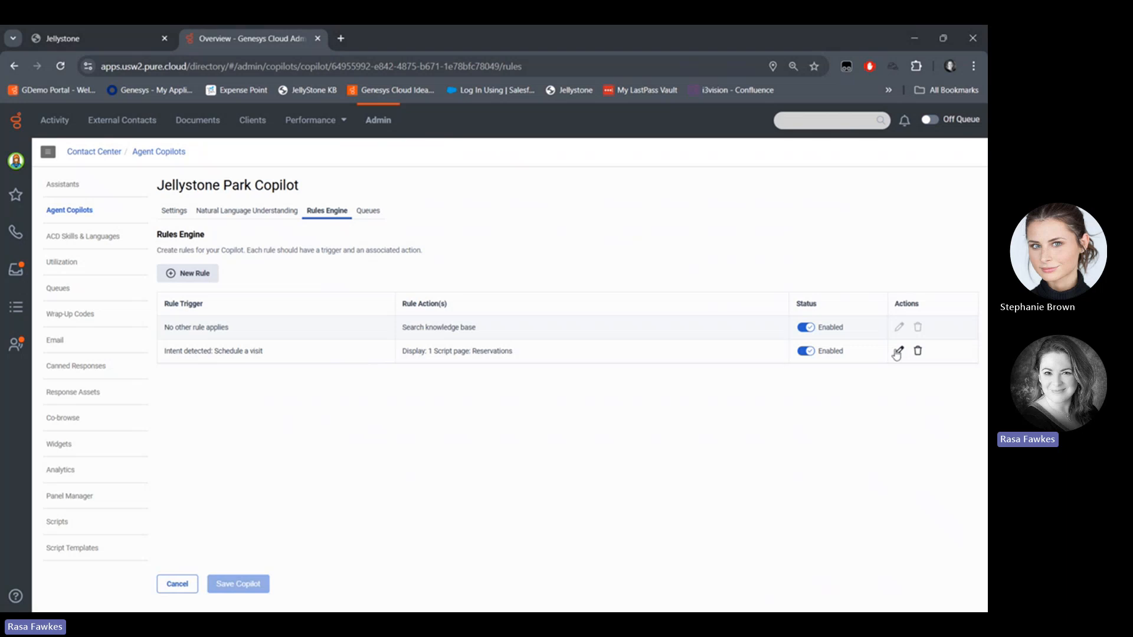
{"action": "left_click", "coordinate": [898, 352]}
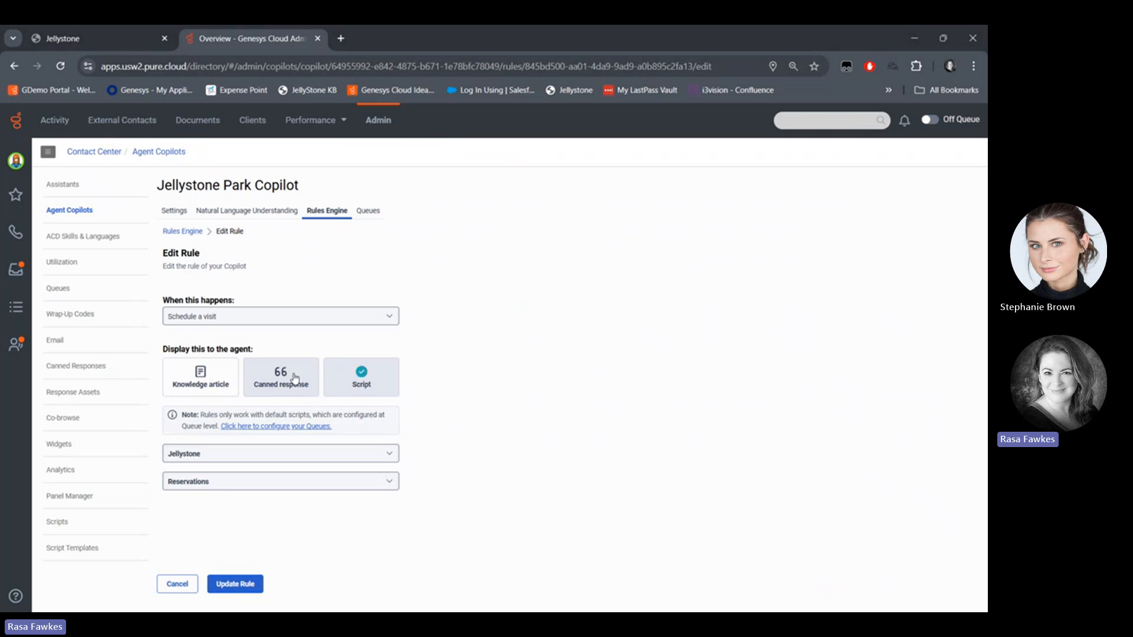
{"action": "mouse_move", "coordinate": [299, 390]}
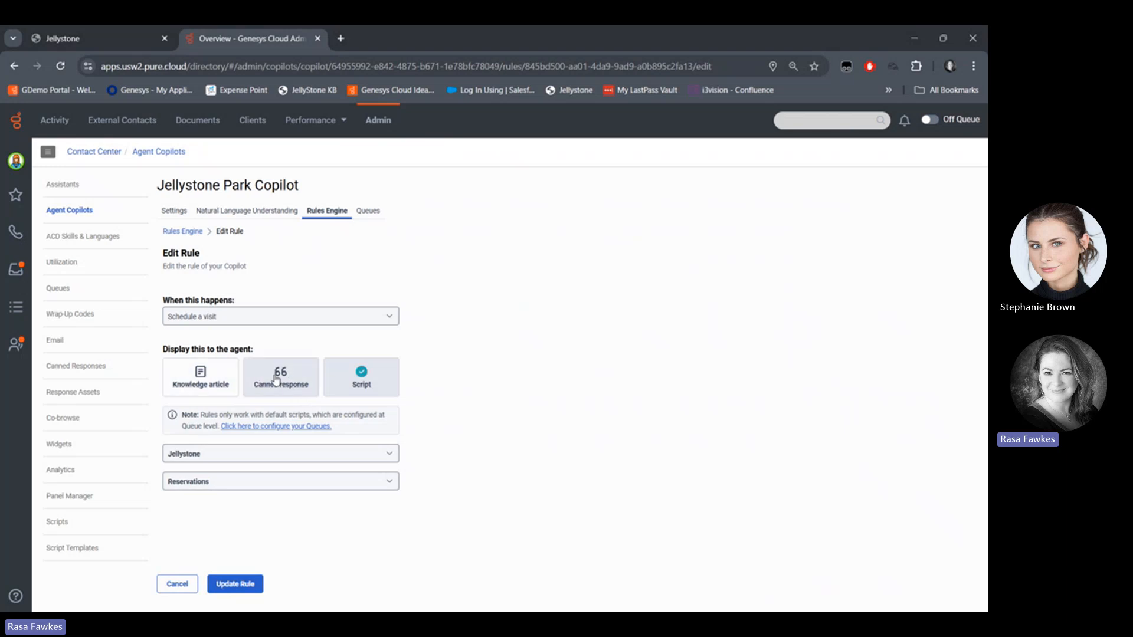
{"action": "mouse_move", "coordinate": [425, 382]}
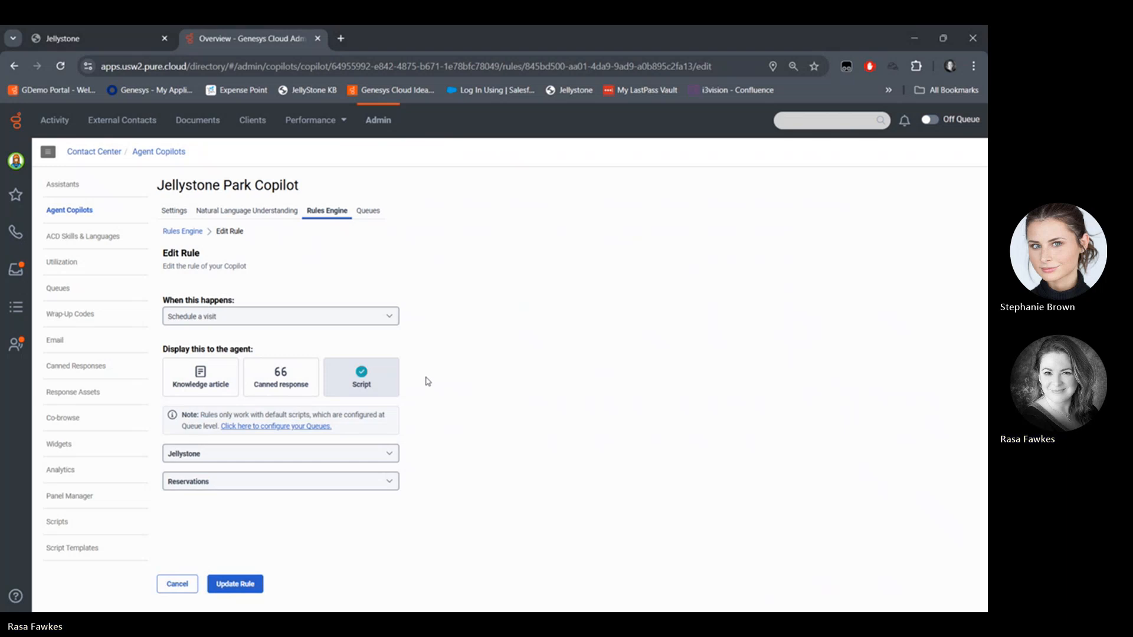
{"action": "left_click", "coordinate": [234, 583]}
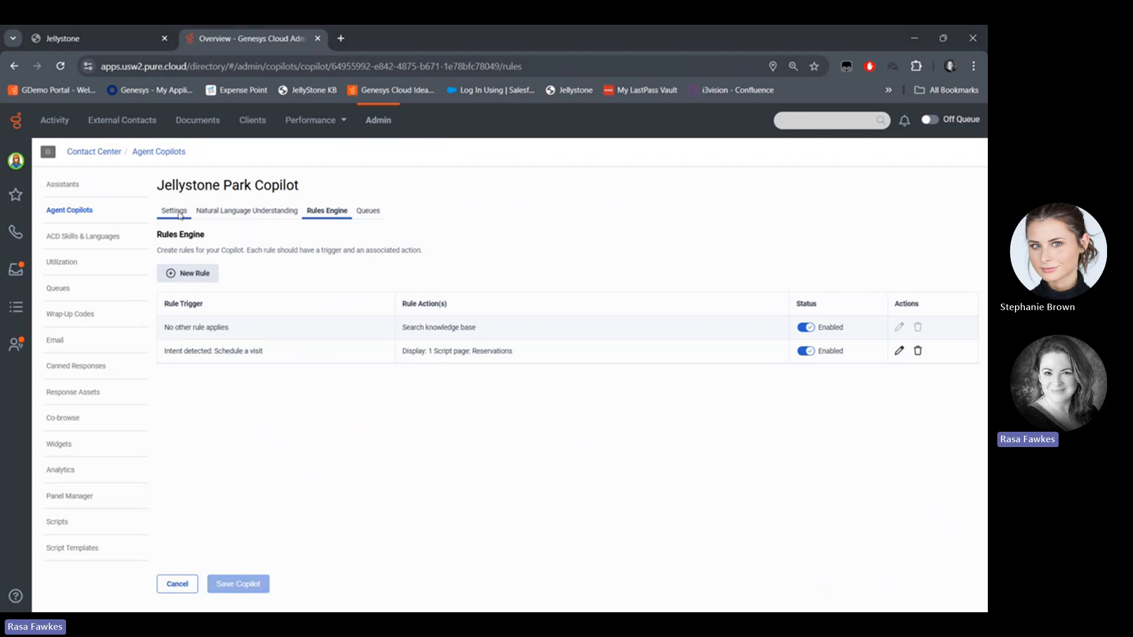
Show advanced settings: AI answers, answer highlights, and 0.4 confidence threshold.
{"action": "left_click", "coordinate": [174, 210]}
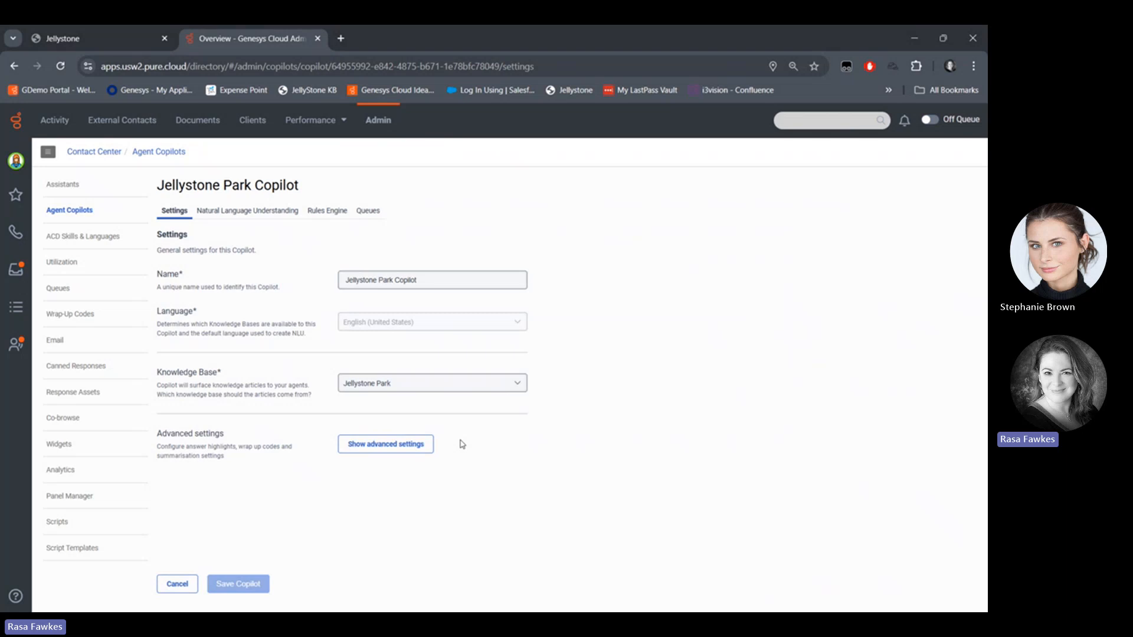
{"action": "left_click", "coordinate": [386, 443]}
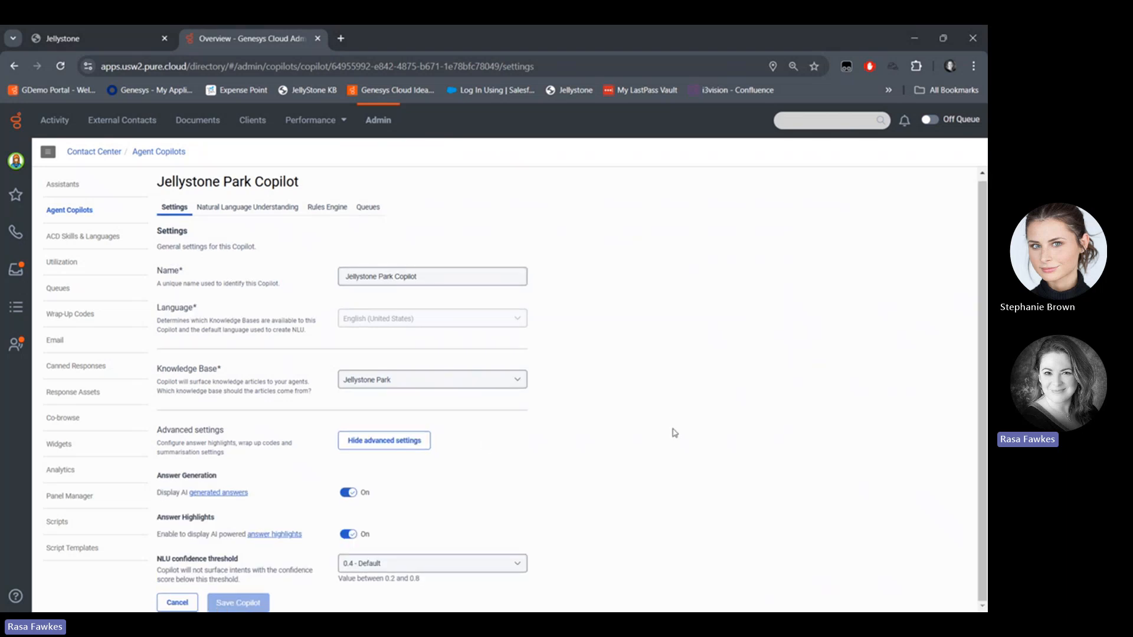
{"action": "mouse_move", "coordinate": [505, 504]}
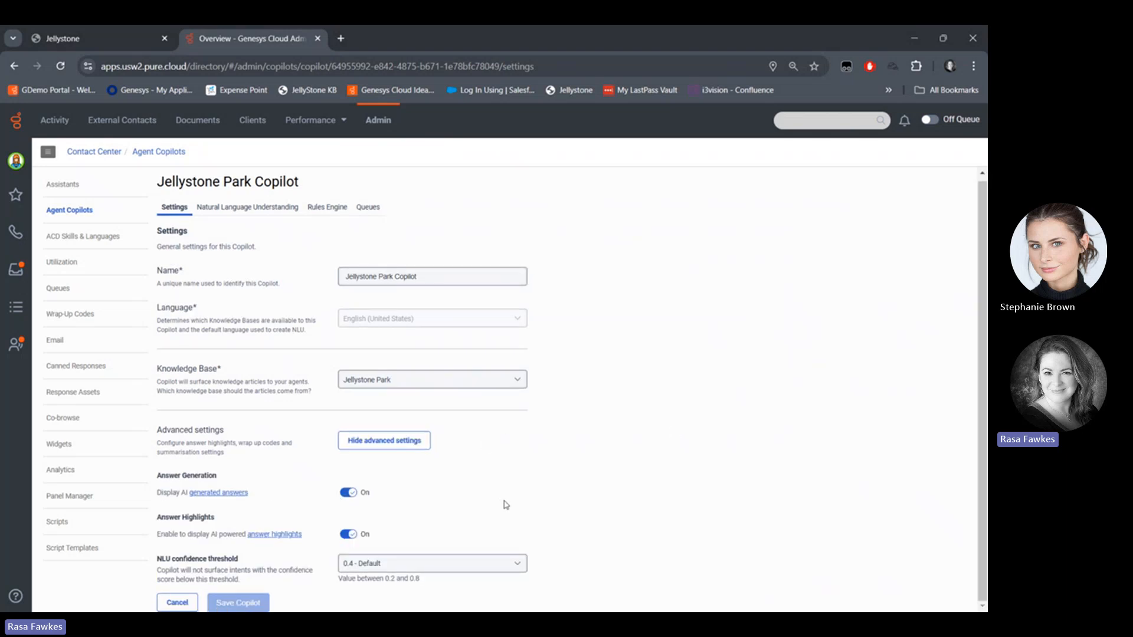
{"action": "mouse_move", "coordinate": [474, 517]}
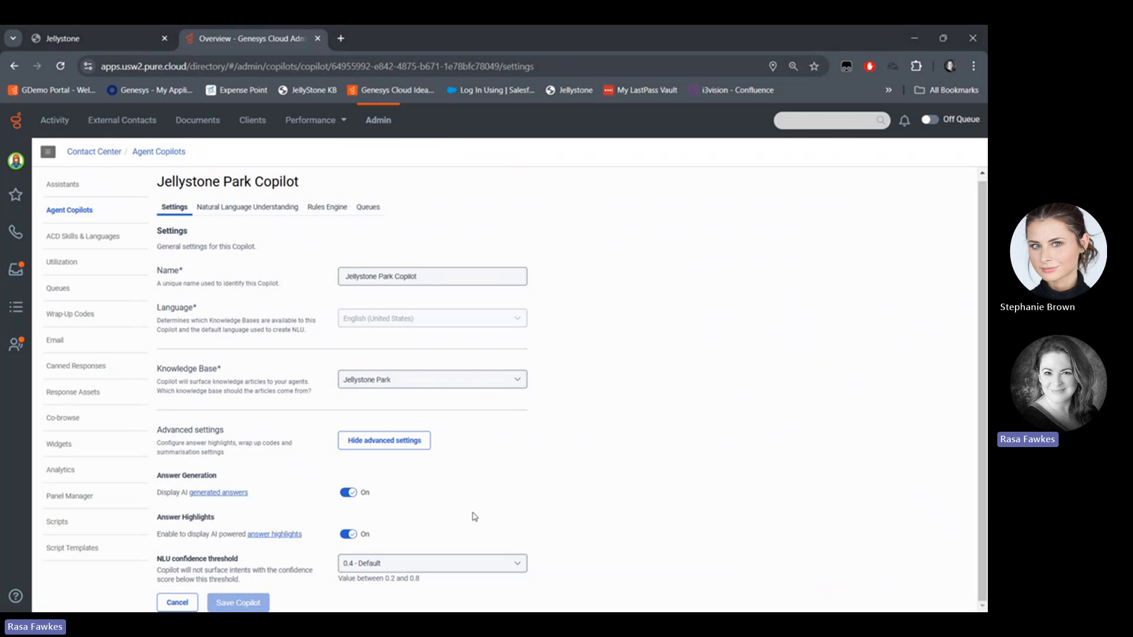
{"action": "mouse_move", "coordinate": [372, 531]}
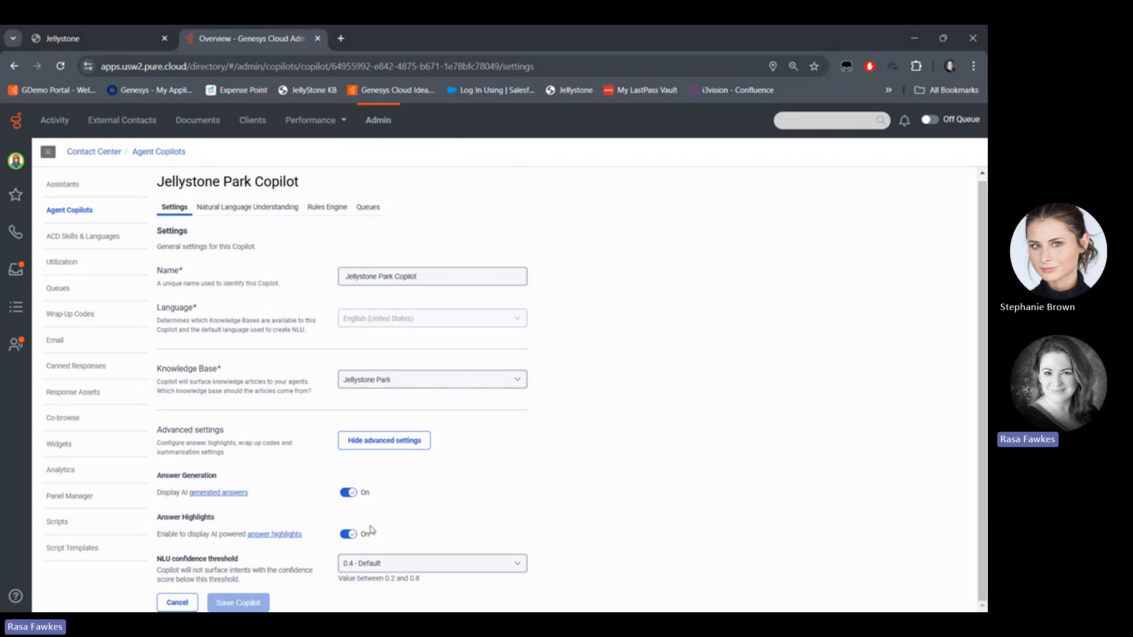
{"action": "mouse_move", "coordinate": [468, 506]}
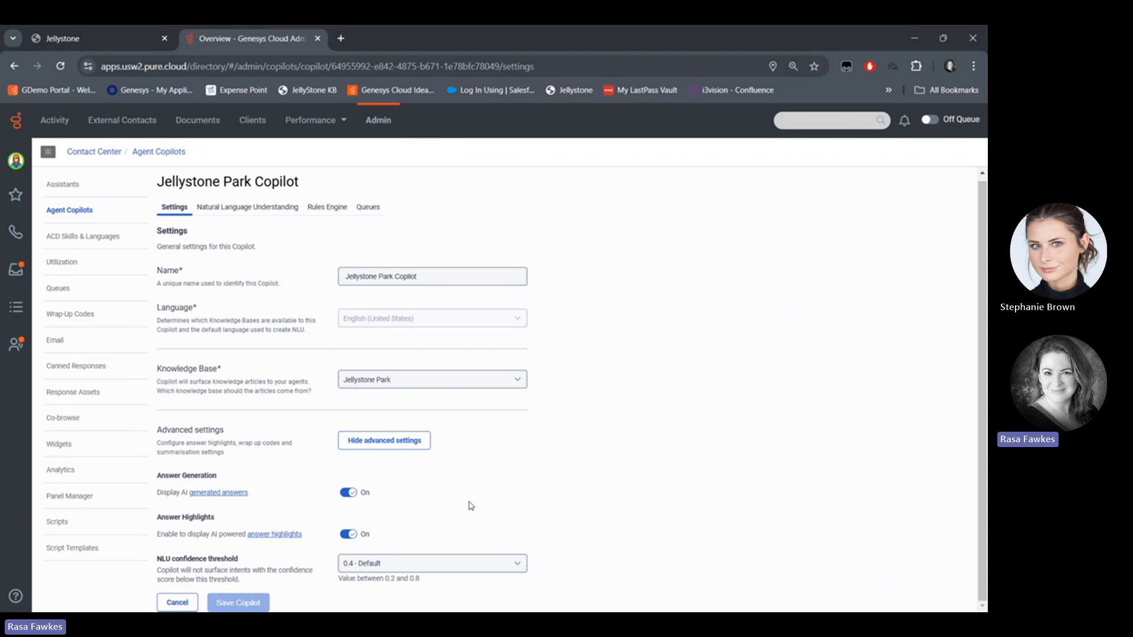
{"action": "mouse_move", "coordinate": [550, 530]}
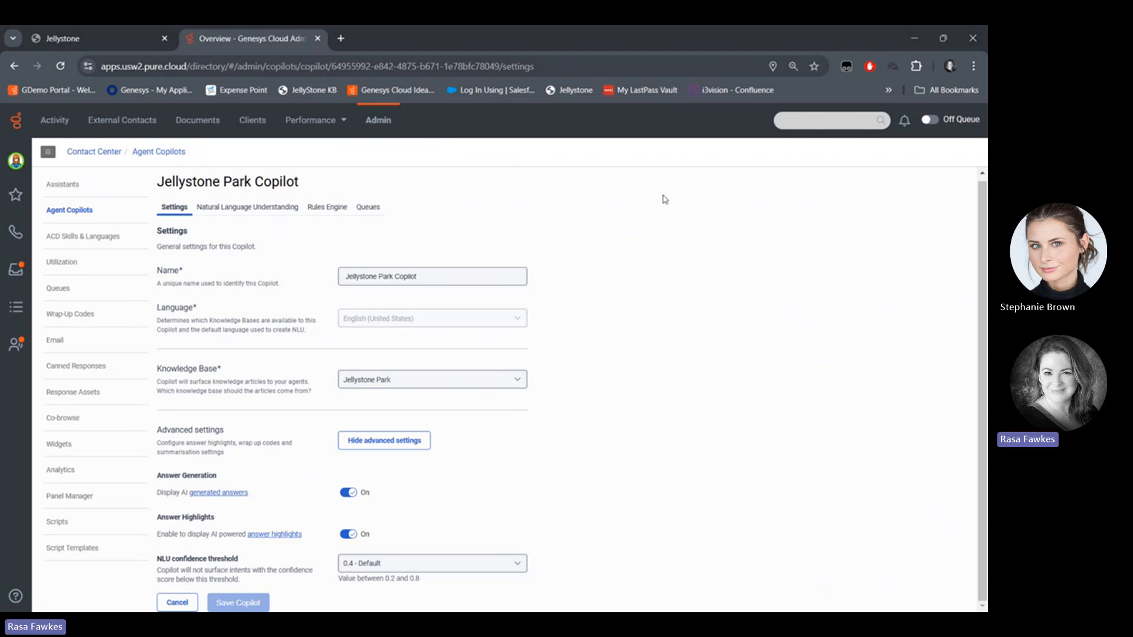
{"action": "mouse_move", "coordinate": [560, 245]}
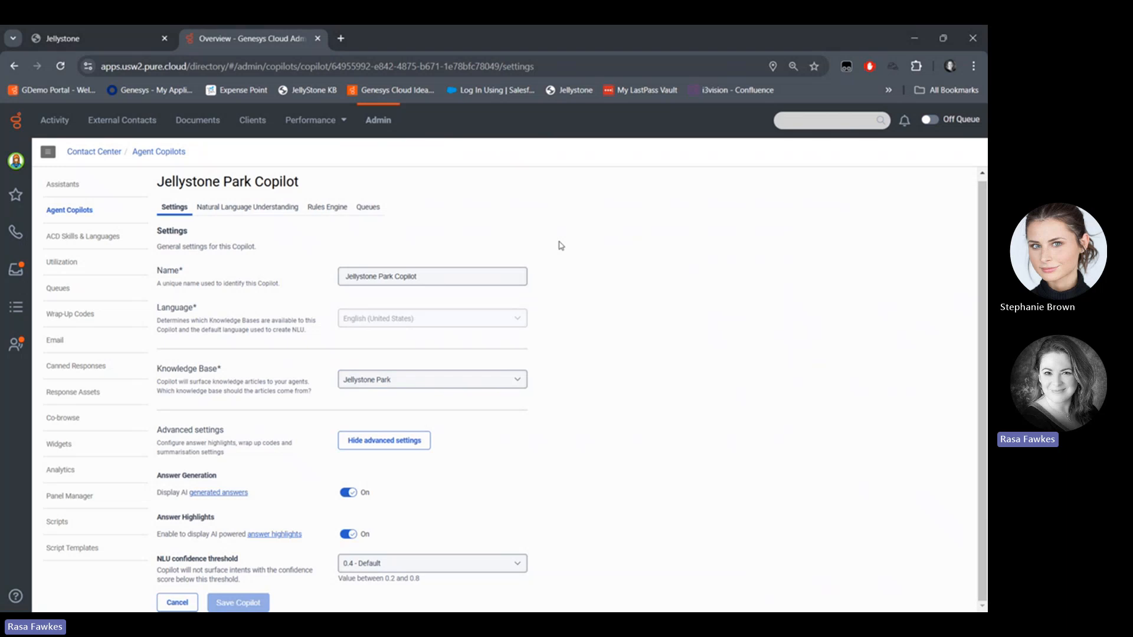
{"action": "mouse_move", "coordinate": [632, 206]}
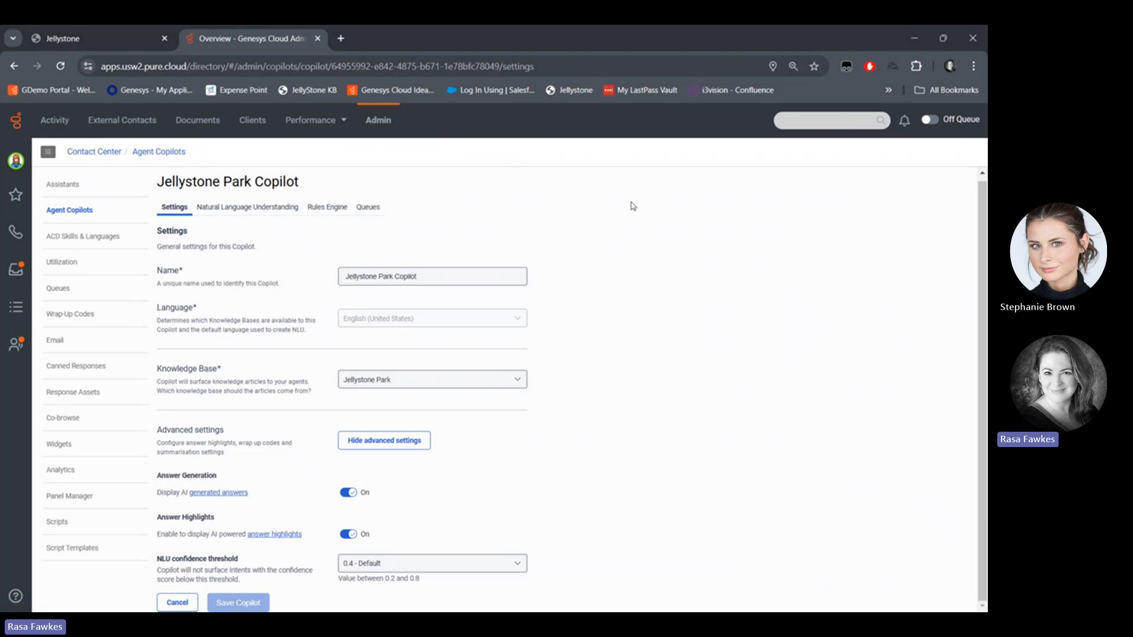
{"action": "mouse_move", "coordinate": [645, 47]}
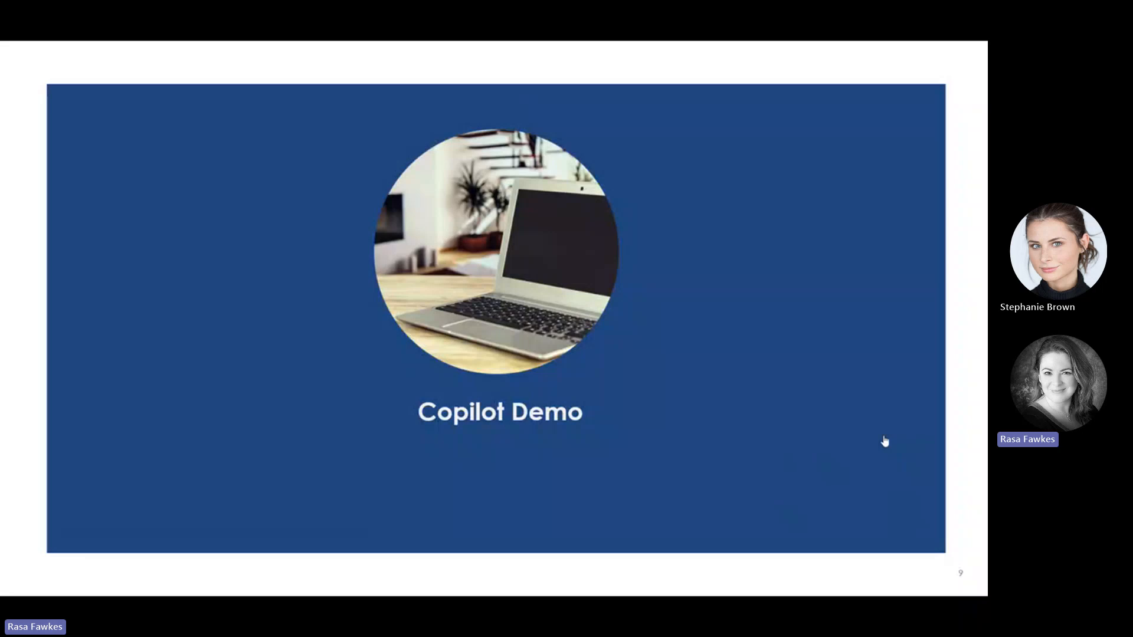
{"action": "mouse_move", "coordinate": [673, 412]}
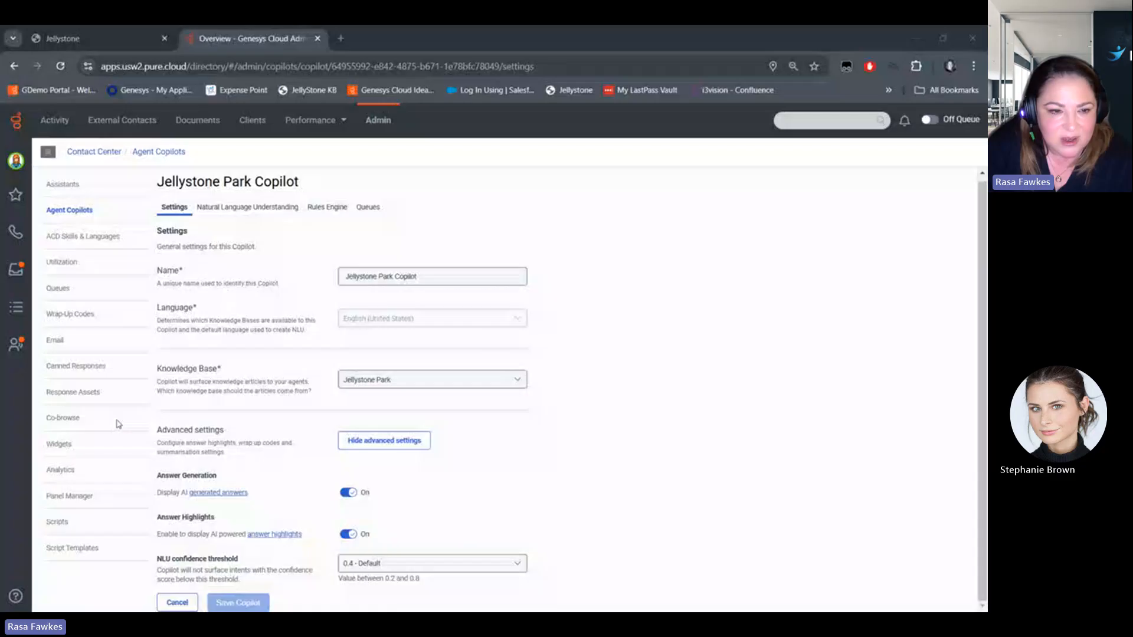
Browse Knowledge > Articles from Admin, then return to Admin and open Agent Copilots.
{"action": "left_click", "coordinate": [377, 120]}
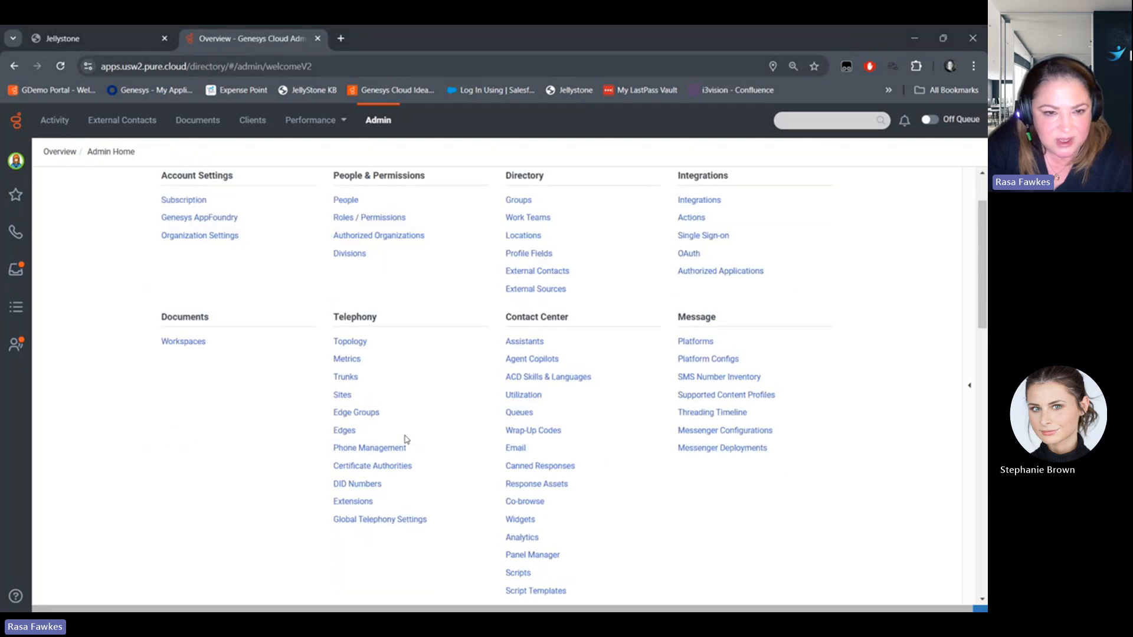
{"action": "scroll", "scroll_direction": "down", "scroll_amount": 3}
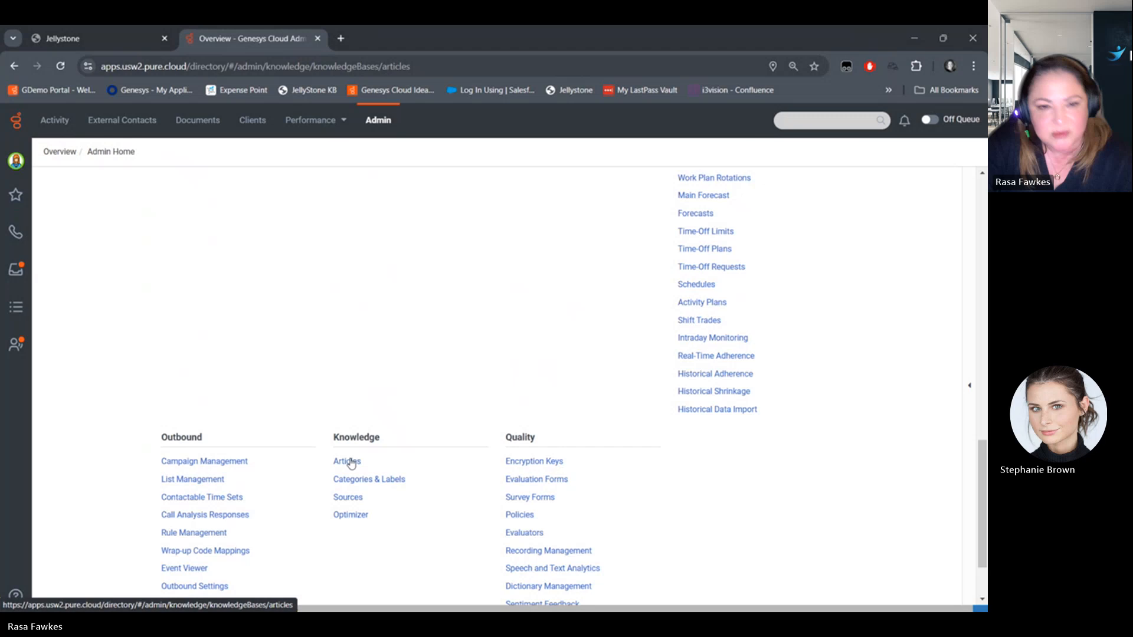
{"action": "left_click", "coordinate": [346, 460]}
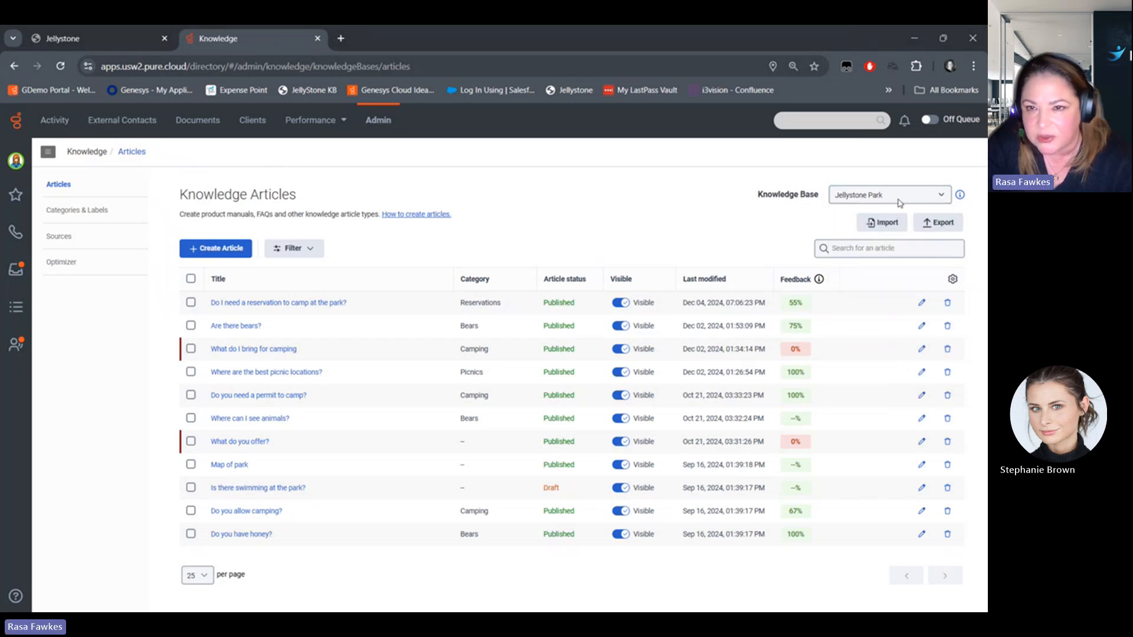
{"action": "mouse_move", "coordinate": [381, 229]}
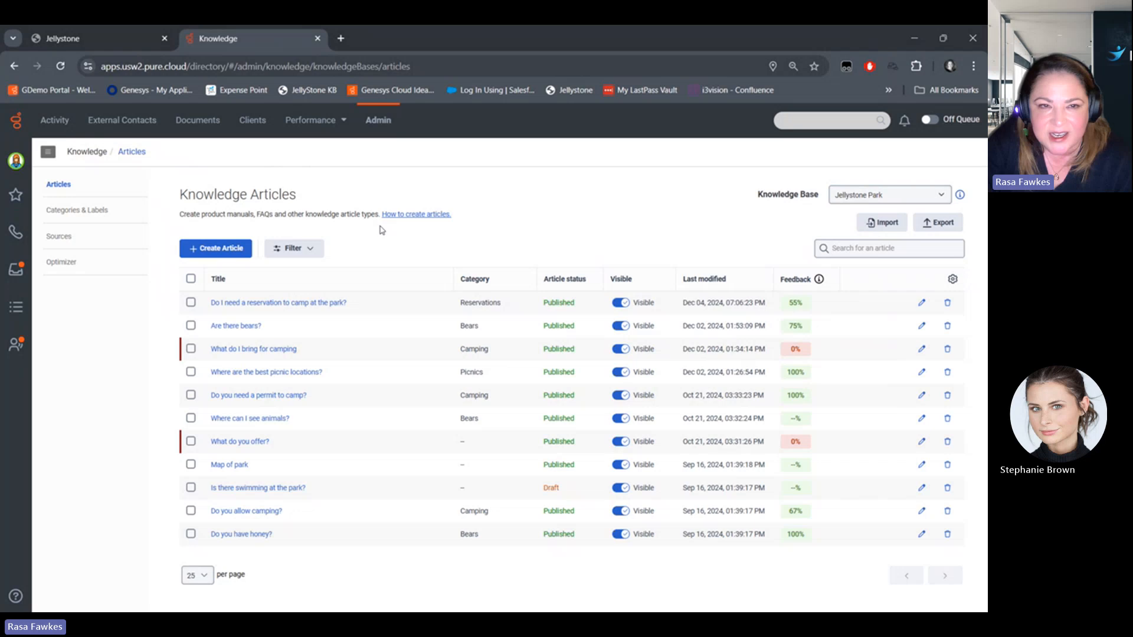
{"action": "left_click", "coordinate": [377, 120]}
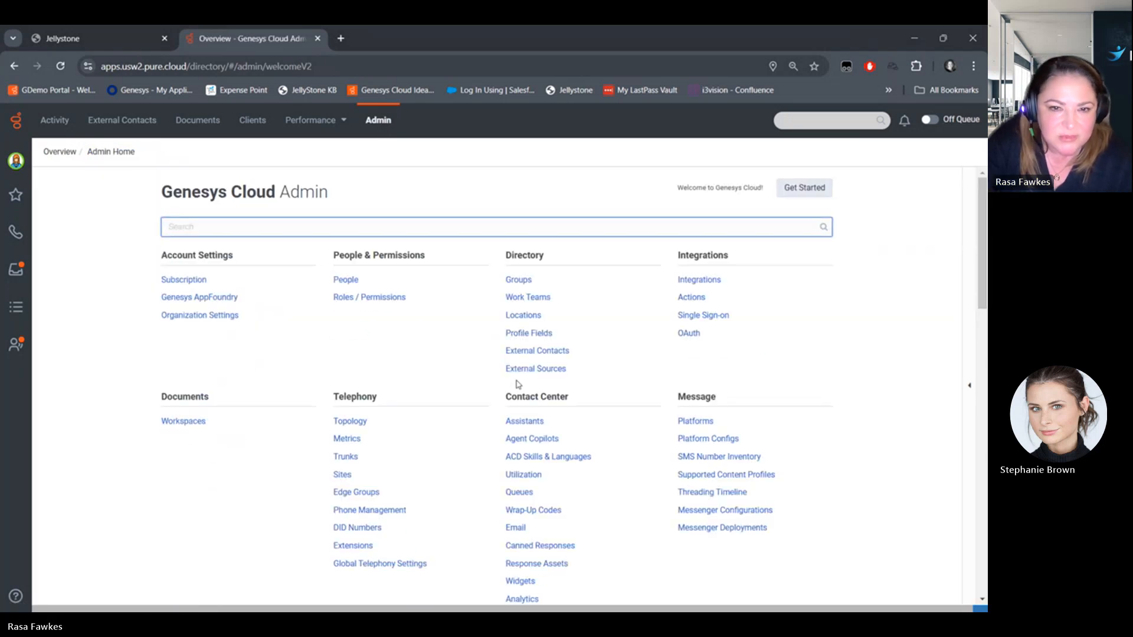
{"action": "left_click", "coordinate": [531, 439]}
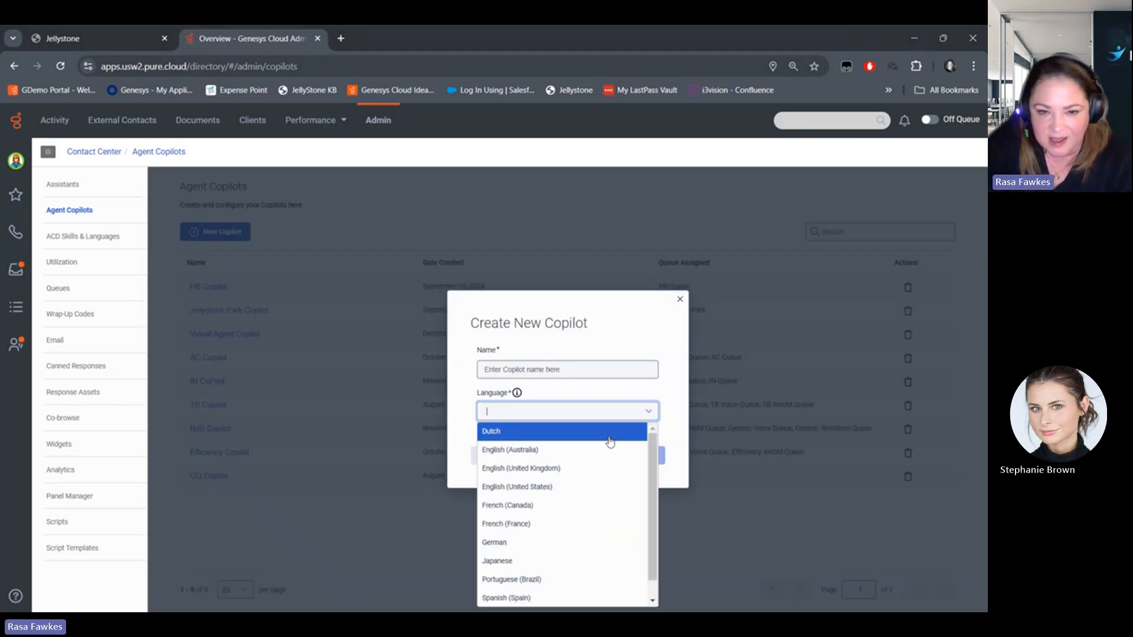
Scroll through the new copilot's language options, then cancel the form without creating a copilot.
{"action": "scroll", "scroll_direction": "down", "scroll_amount": 3}
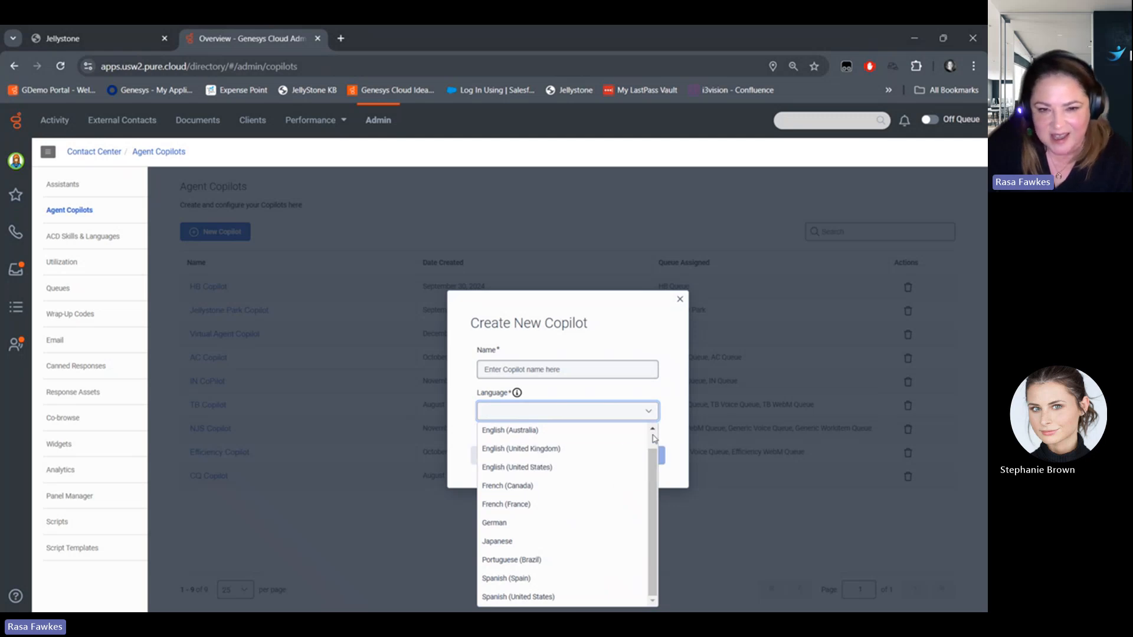
{"action": "mouse_move", "coordinate": [579, 578]}
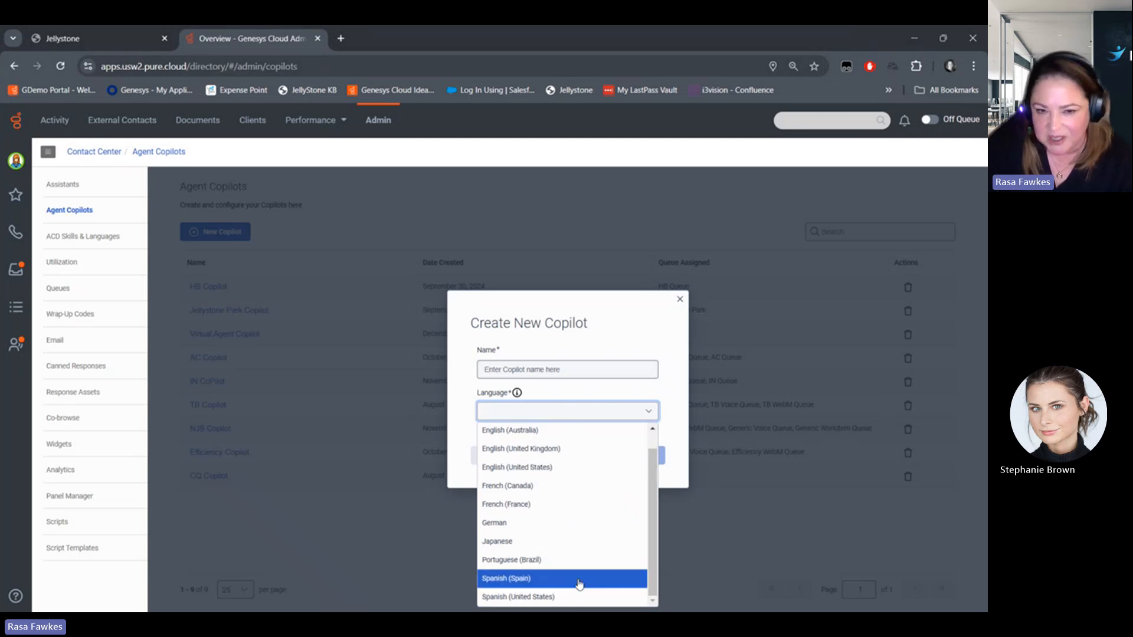
{"action": "mouse_move", "coordinate": [563, 504]}
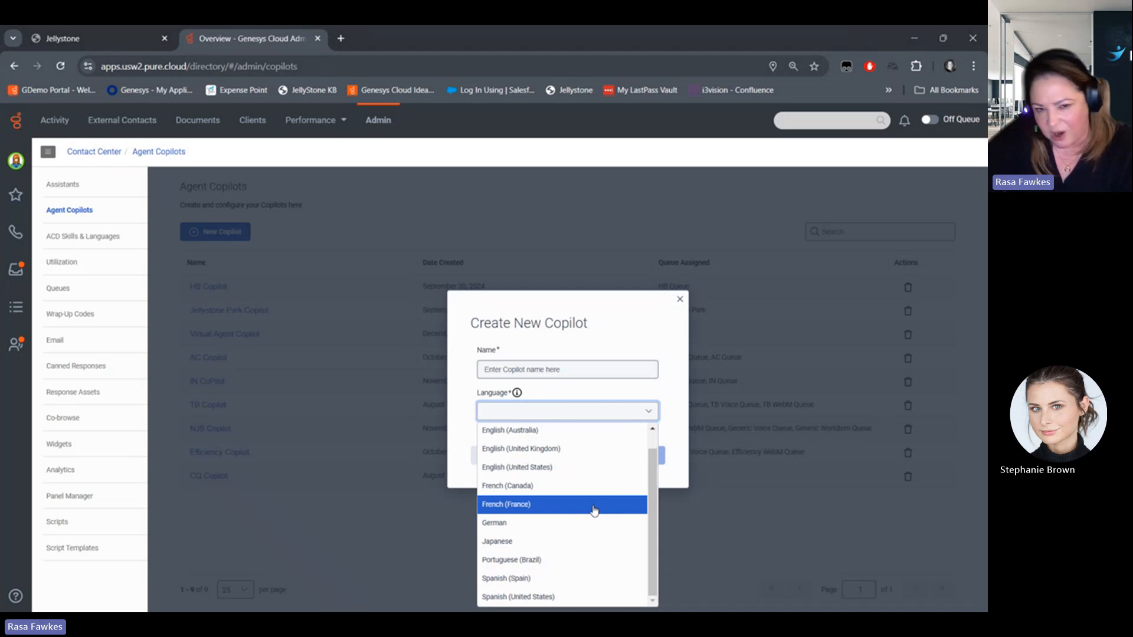
{"action": "mouse_move", "coordinate": [605, 541]}
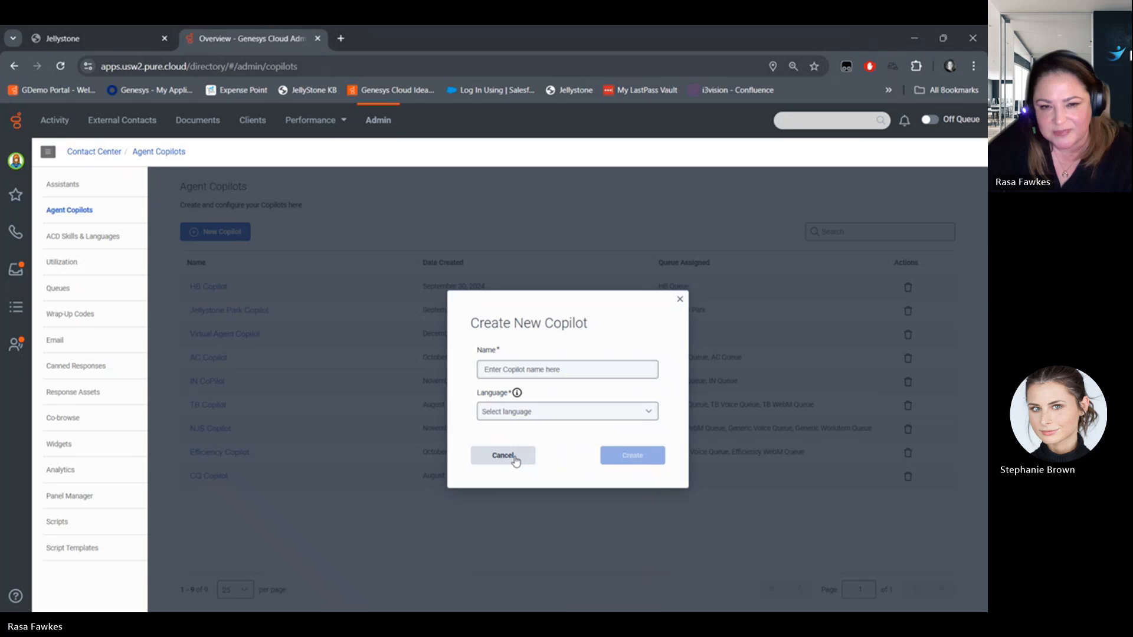
{"action": "left_click", "coordinate": [503, 455]}
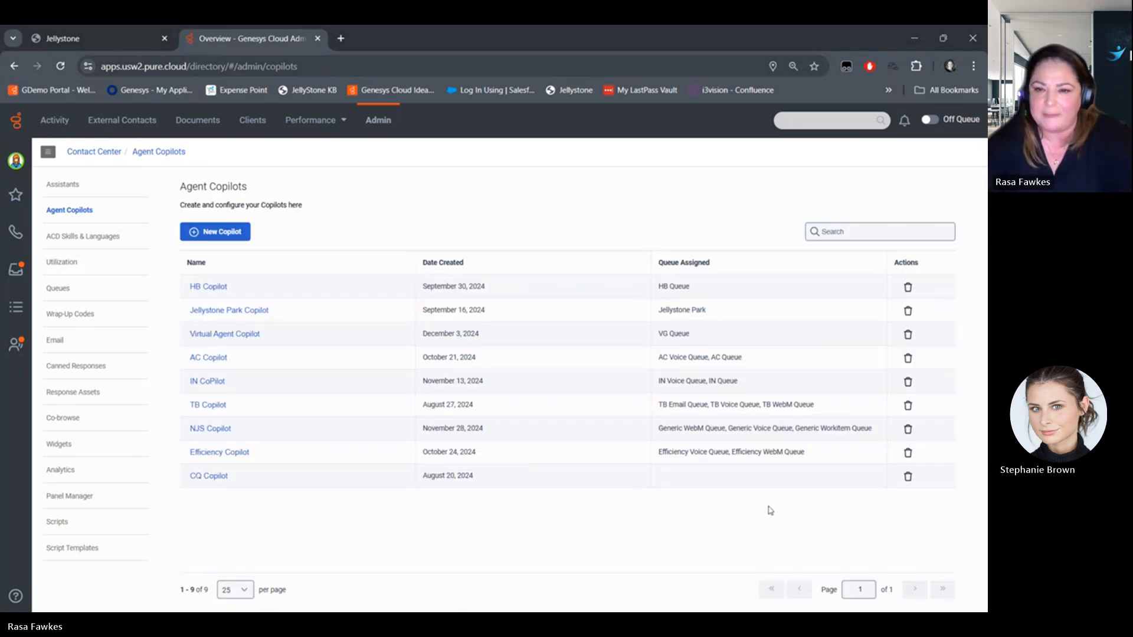